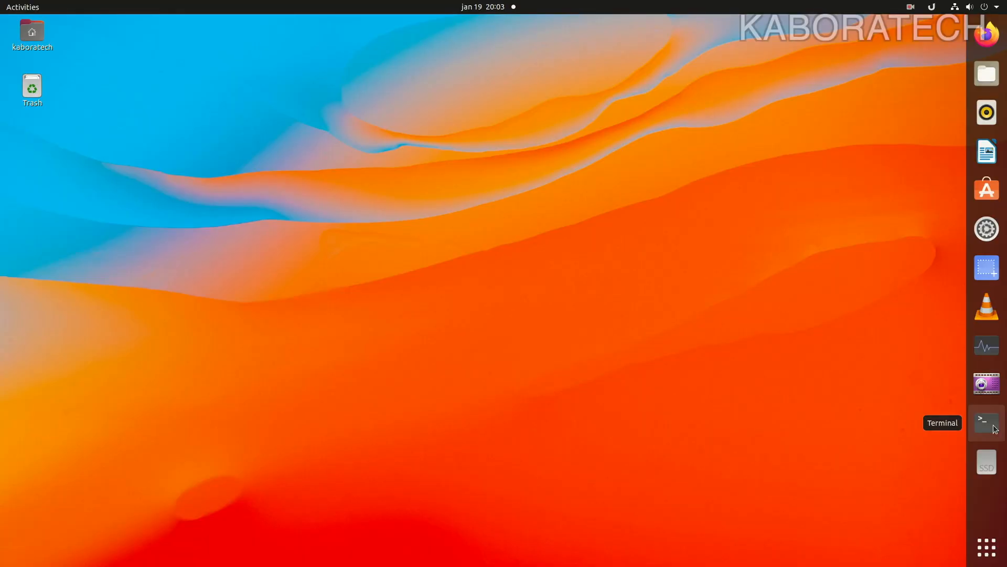
# - Run neofetch in a new terminal to show the Ubuntu 20.04.5 LTS system summary
pyautogui.click(986, 419)
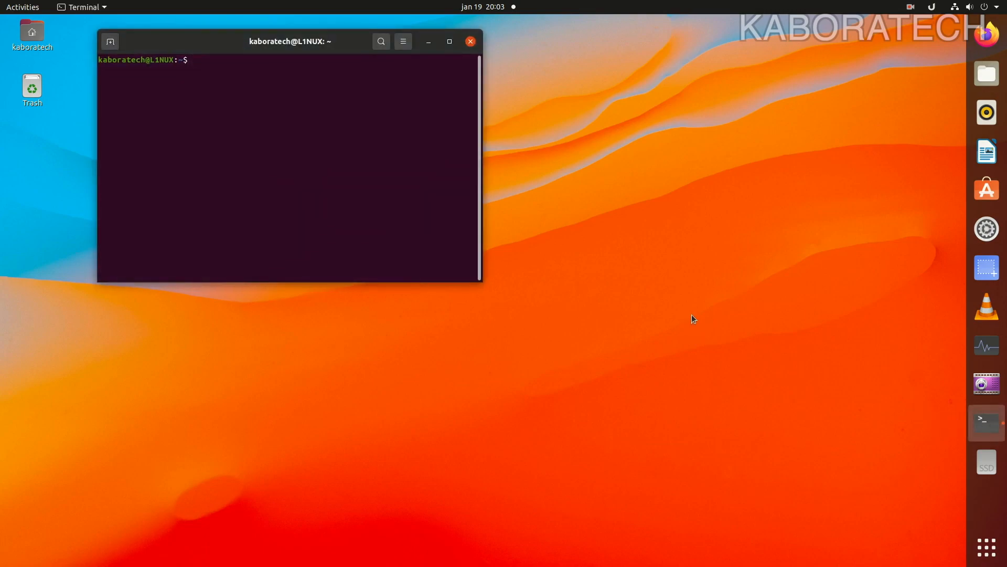
pyautogui.write('neof')
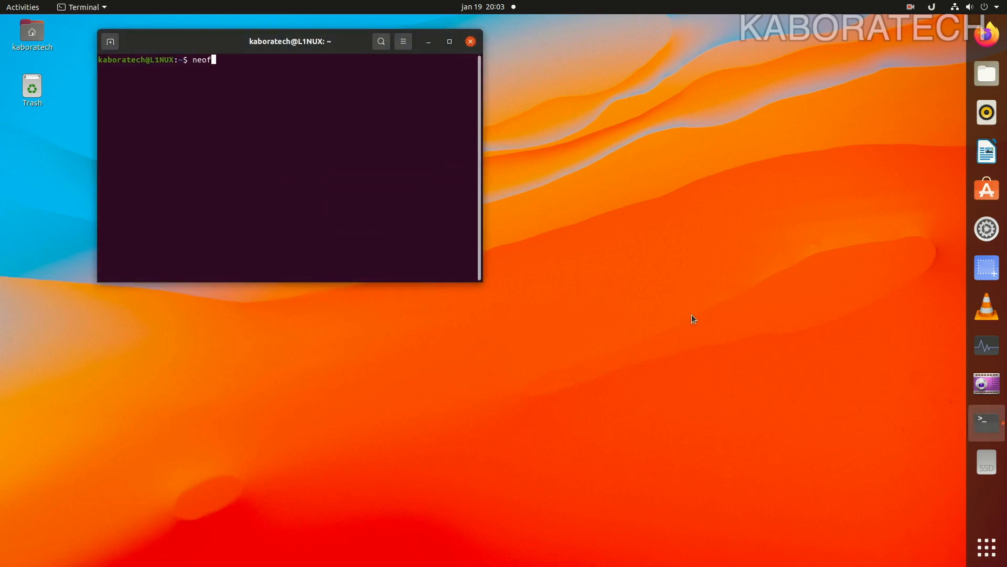
pyautogui.write('etc')
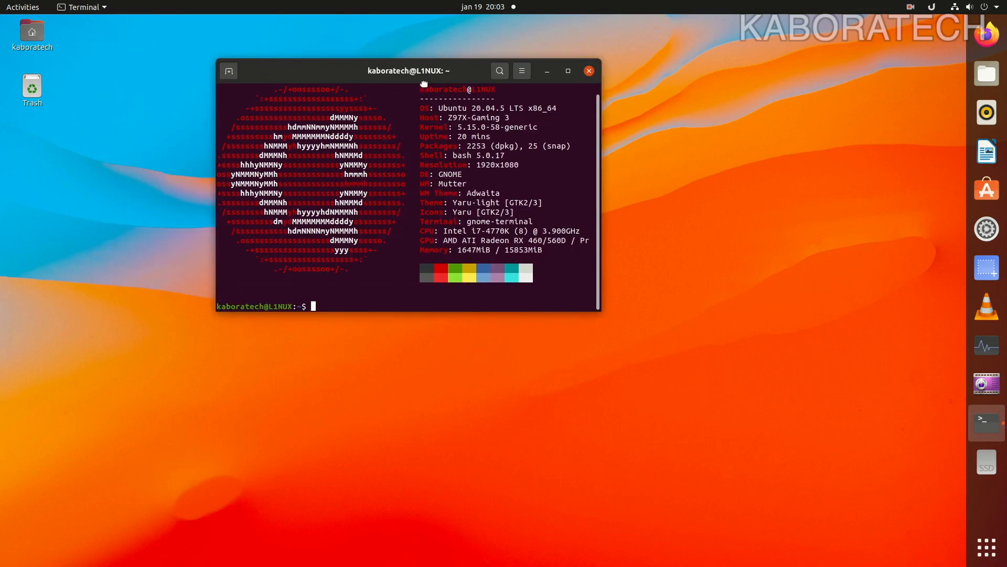
# - Browse the empty Windows Network location, then return to Other Locations
pyautogui.moveTo(408, 71); pyautogui.dragTo(500, 77)
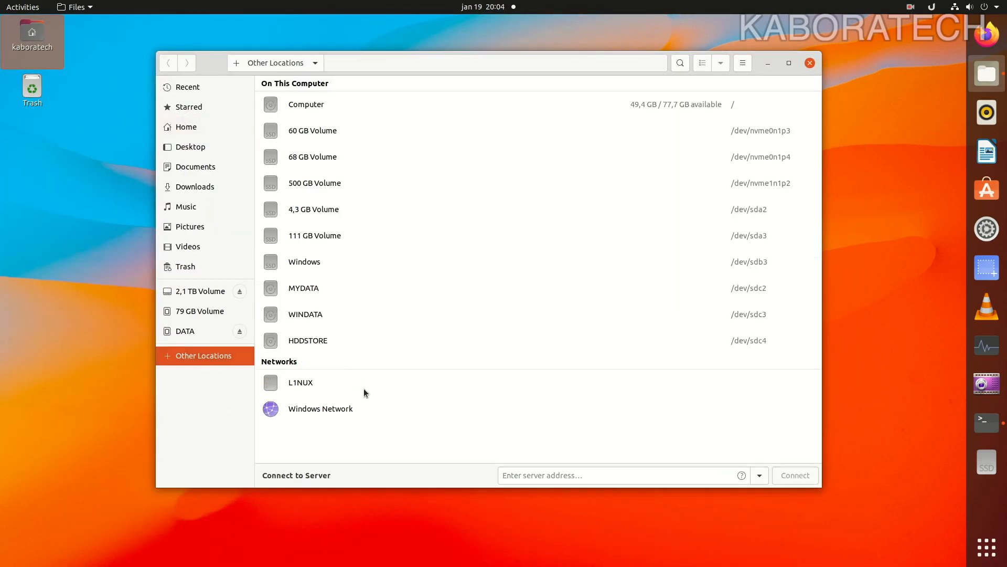
pyautogui.doubleClick(320, 409)
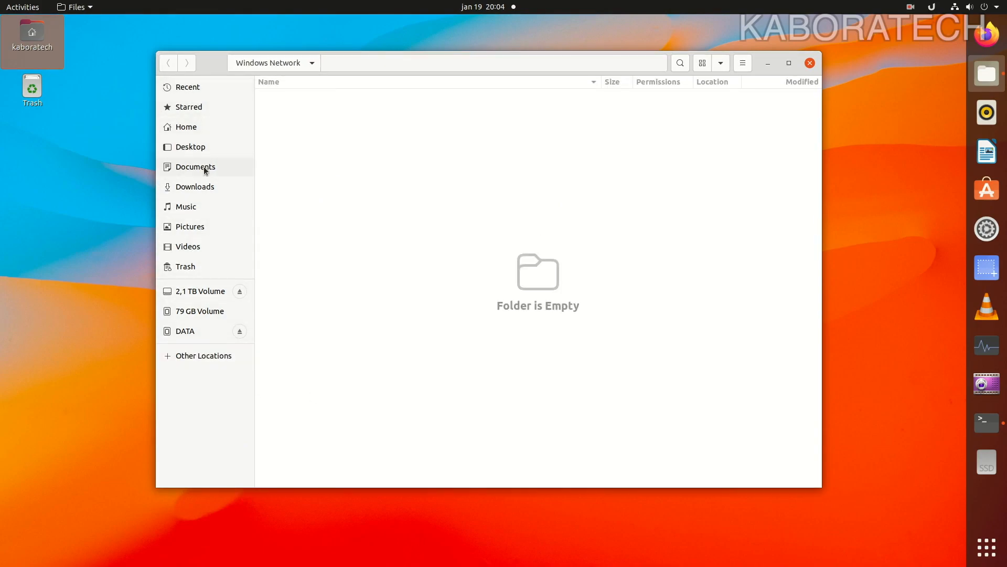
pyautogui.click(203, 355)
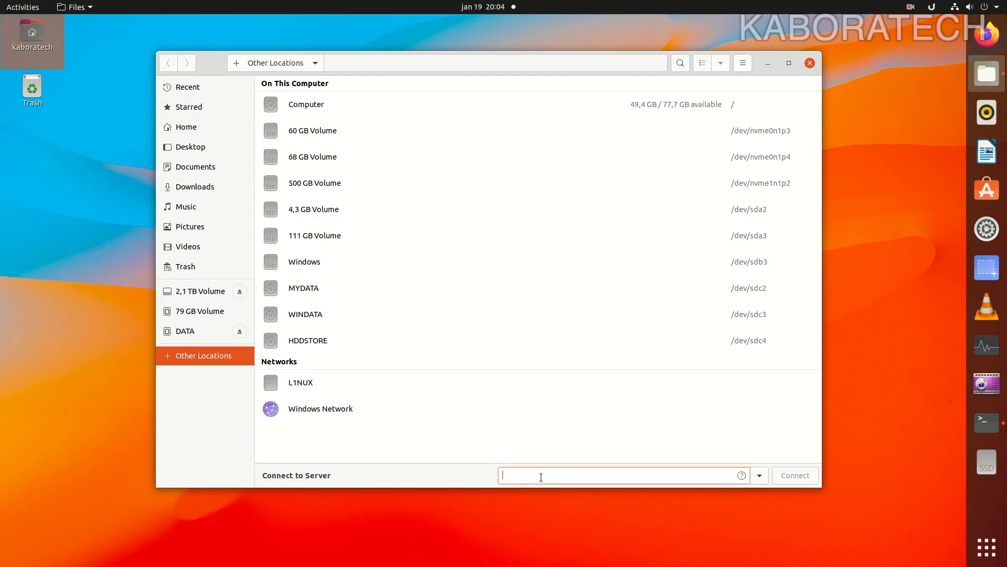
# - Connect to the Windows server at smb://192.168.1.172/
pyautogui.write('smb://192.168.1.172/')
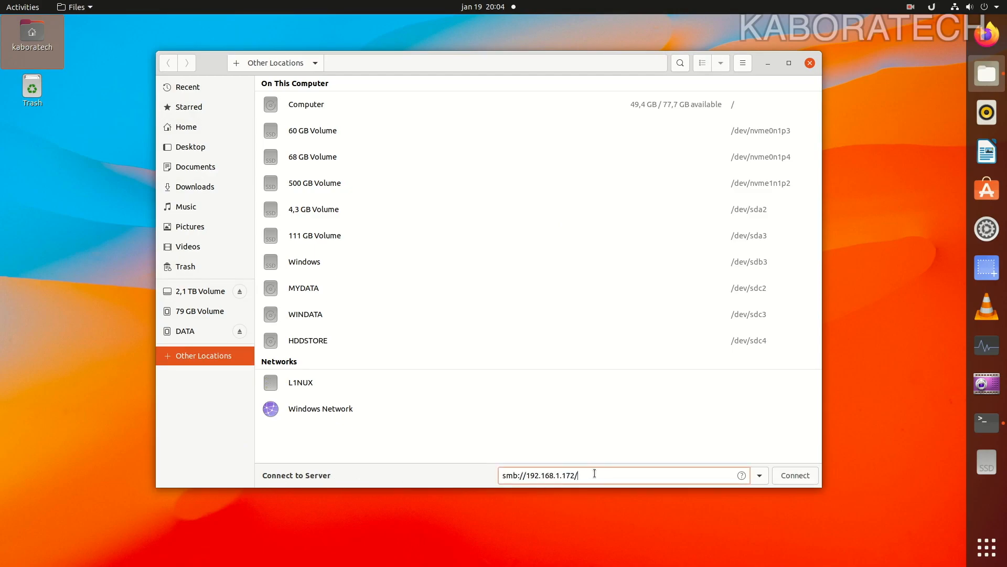
pyautogui.click(795, 475)
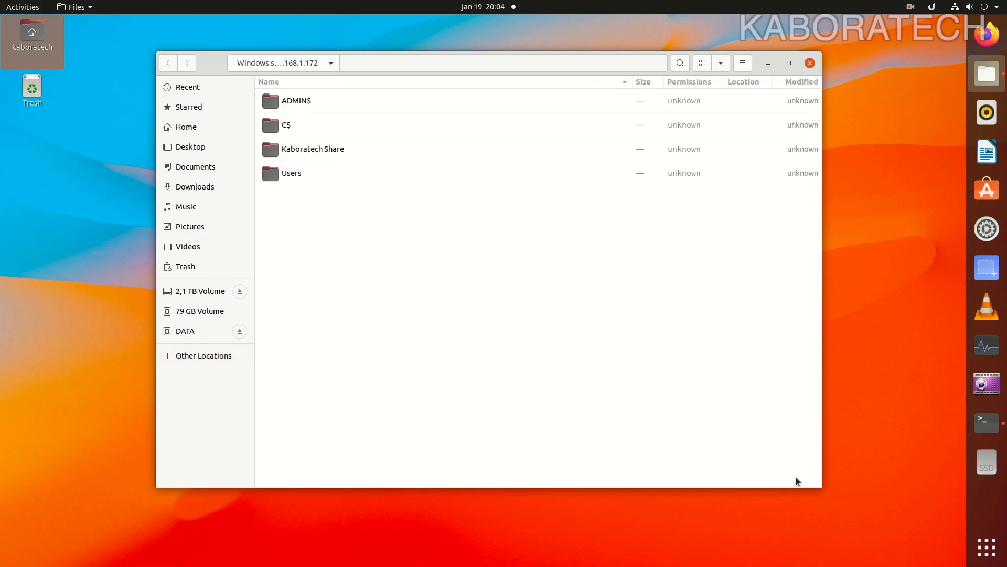
pyautogui.click(313, 148)
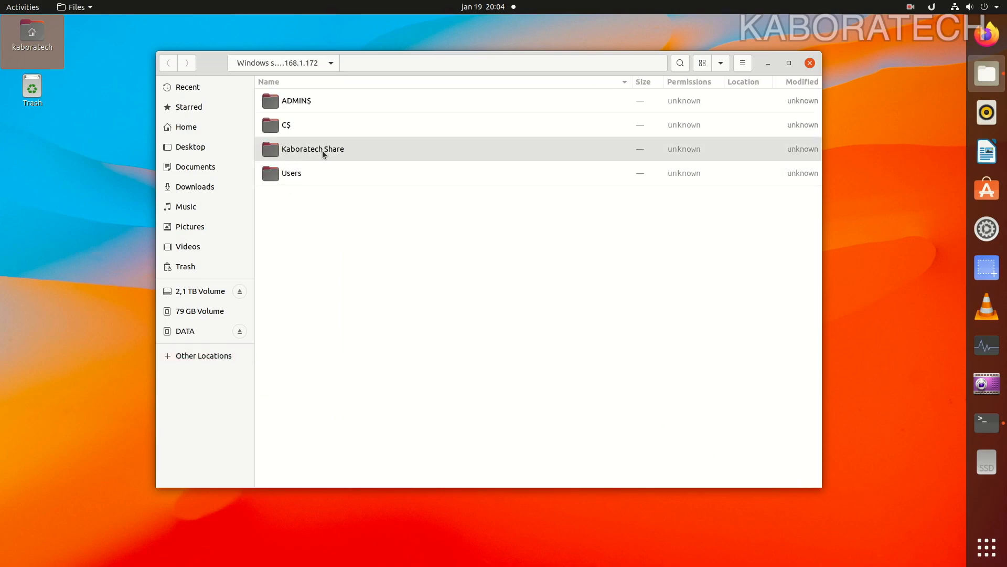
pyautogui.moveTo(321, 159)
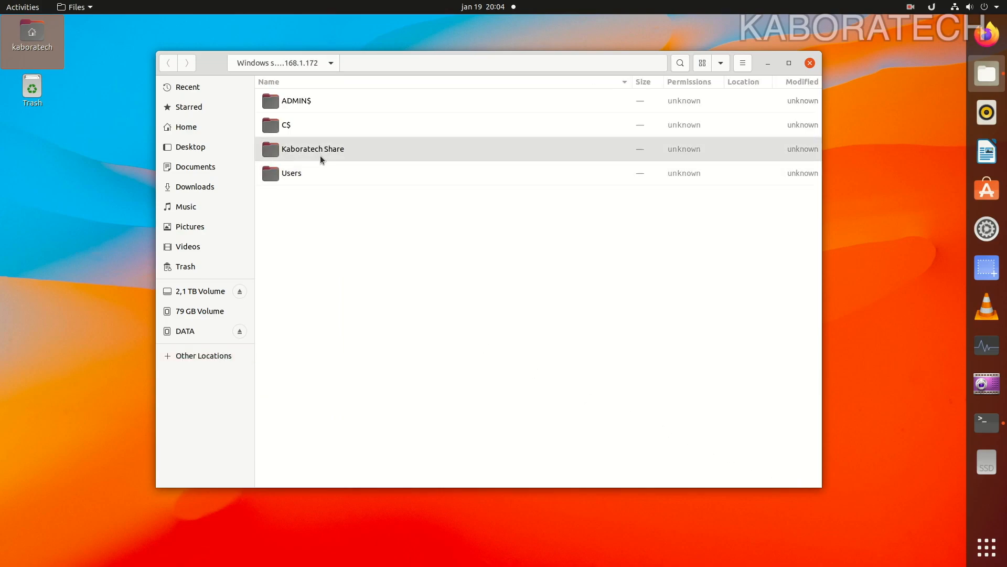
# - Open the Users share, the shared user's home folder, and its Music folder
pyautogui.doubleClick(291, 172)
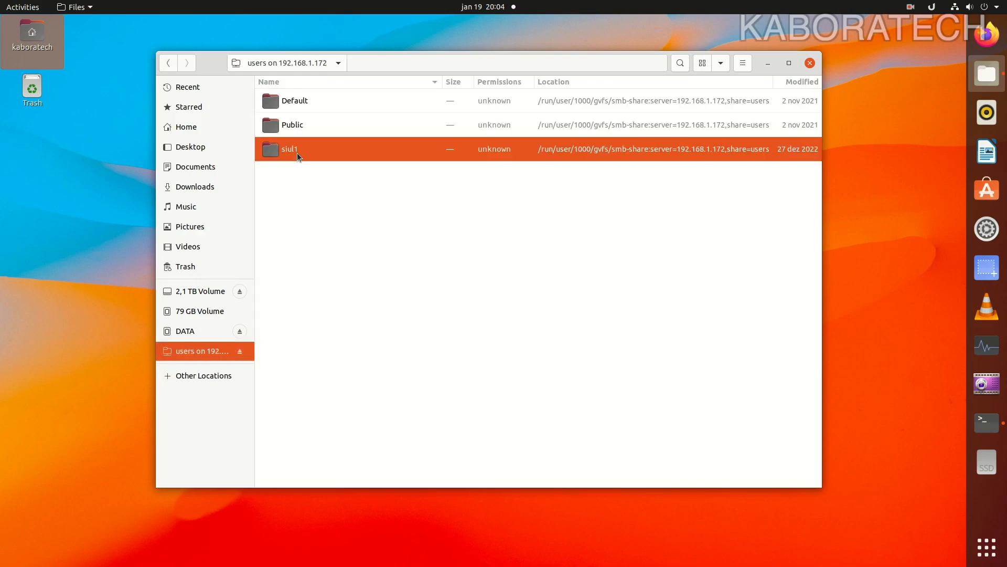
pyautogui.doubleClick(289, 149)
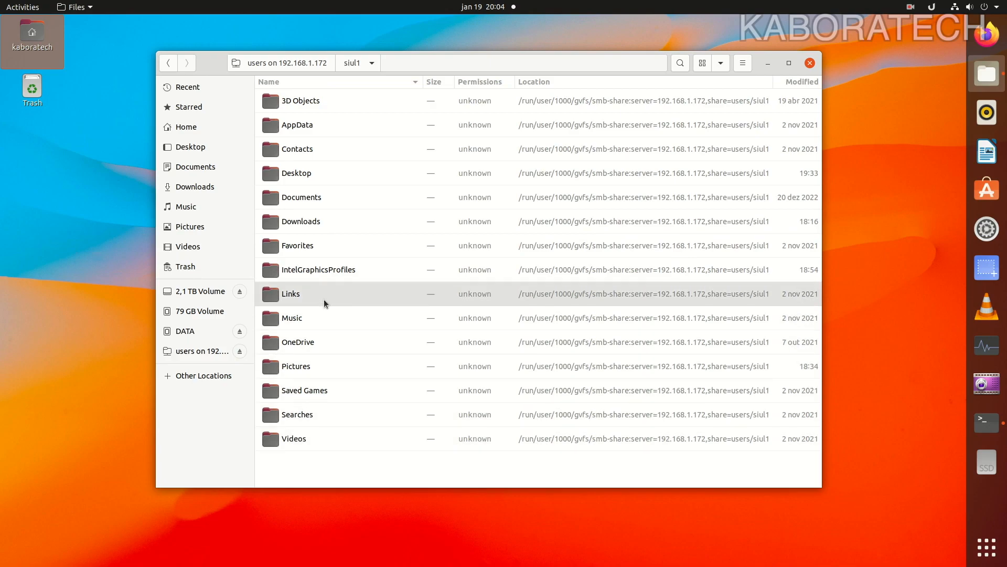
pyautogui.doubleClick(291, 318)
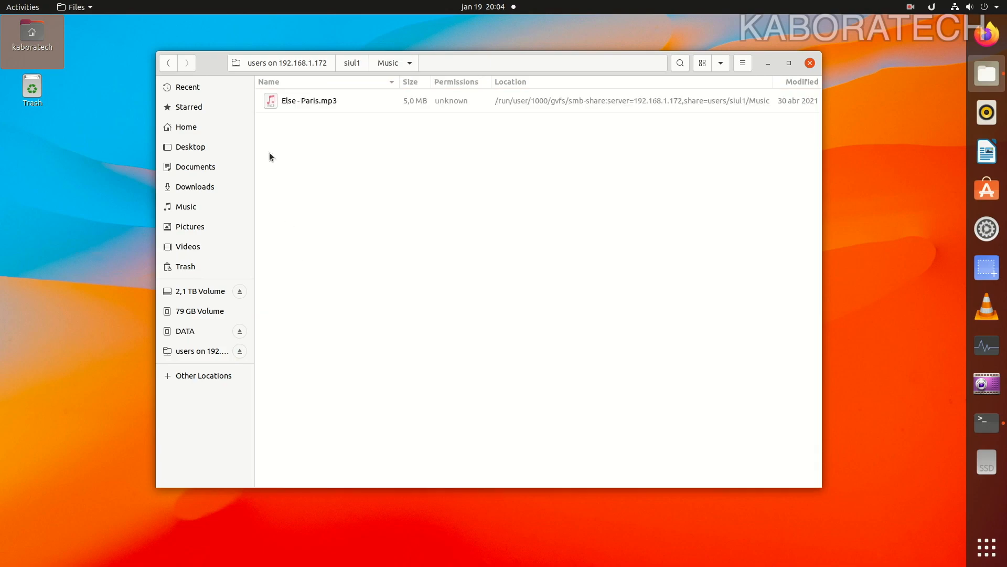
# - Play Else - Paris.mp3 in Videos, reposition the player window, then close it
pyautogui.click(308, 100)
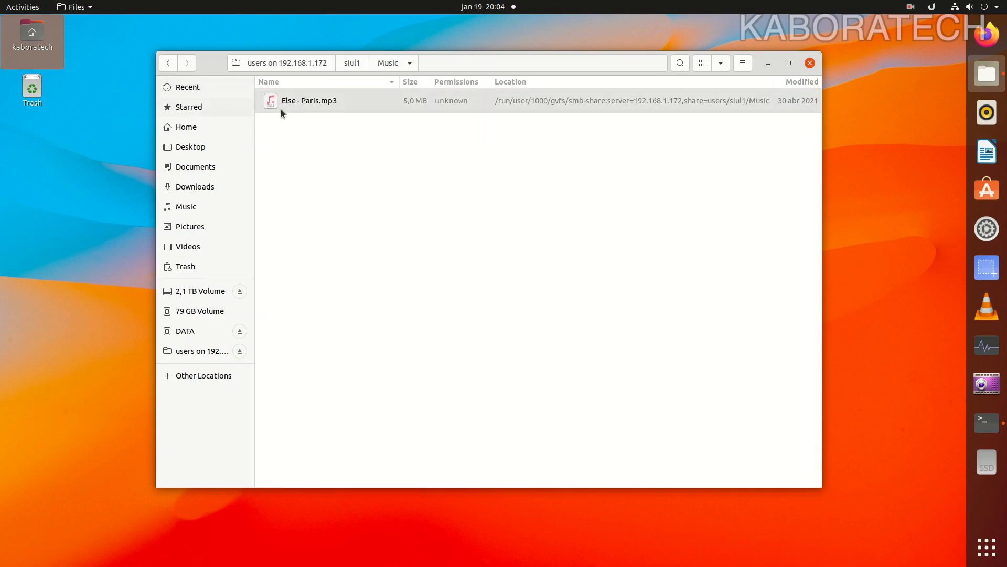
pyautogui.doubleClick(308, 100)
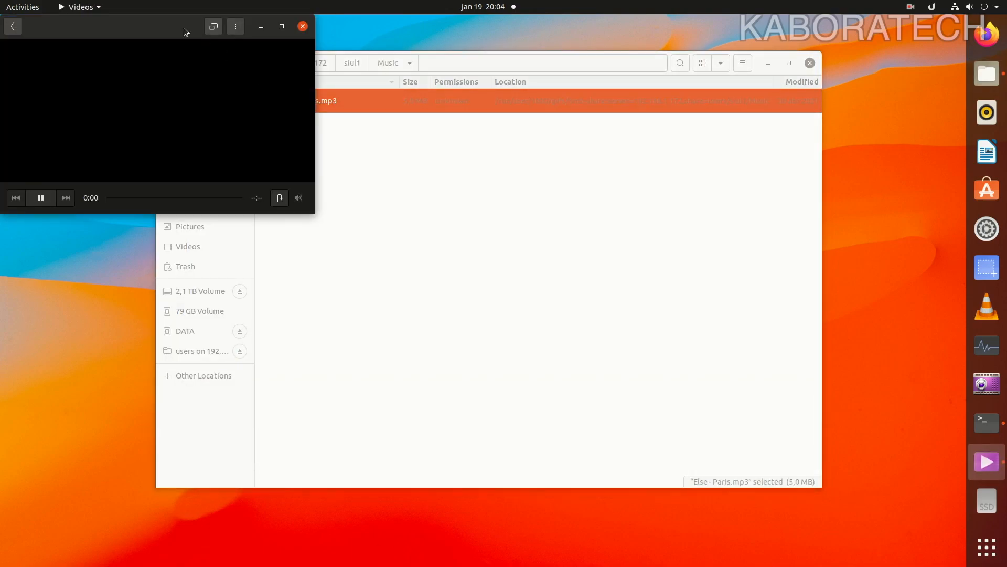
pyautogui.moveTo(184, 26); pyautogui.dragTo(346, 107)
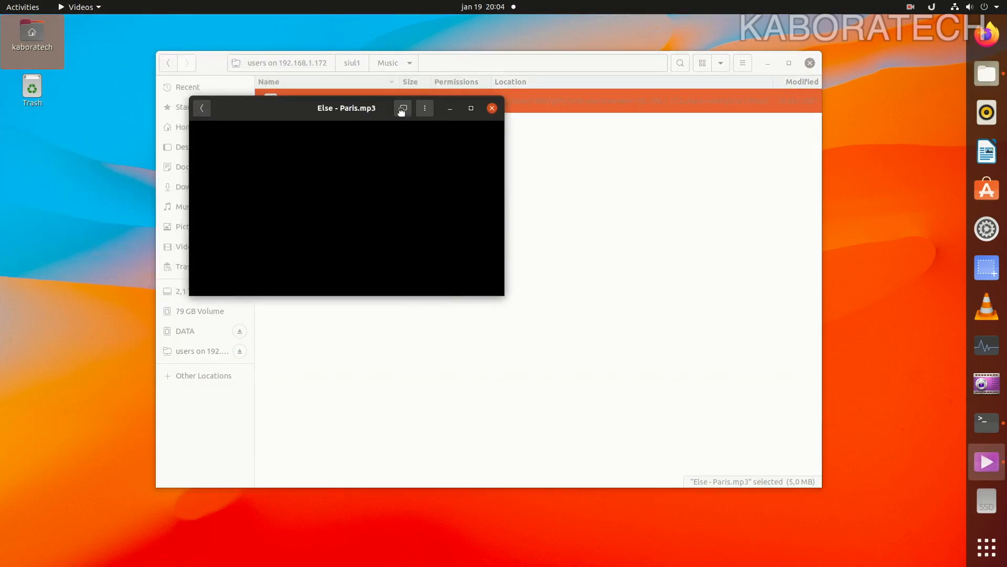
pyautogui.moveTo(347, 107); pyautogui.dragTo(498, 190)
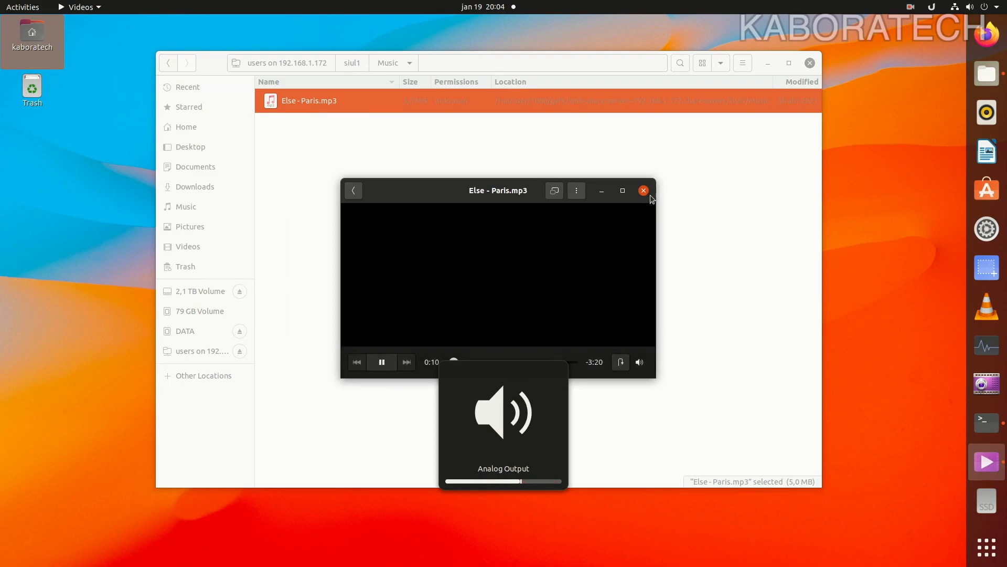
pyautogui.click(644, 191)
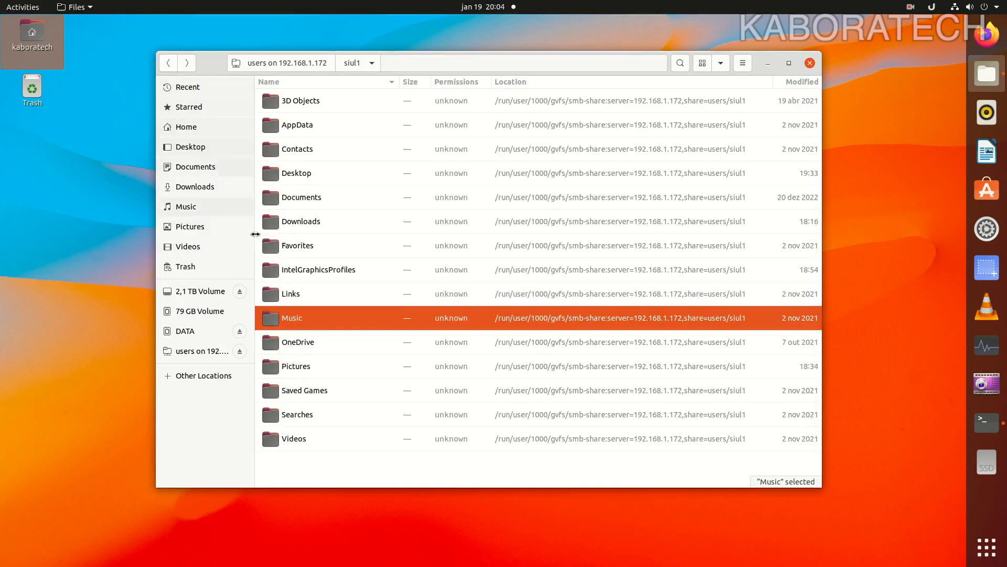
# - Look into the user's Pictures and Documents folders, then open Kaboratech Share
pyautogui.doubleClick(295, 365)
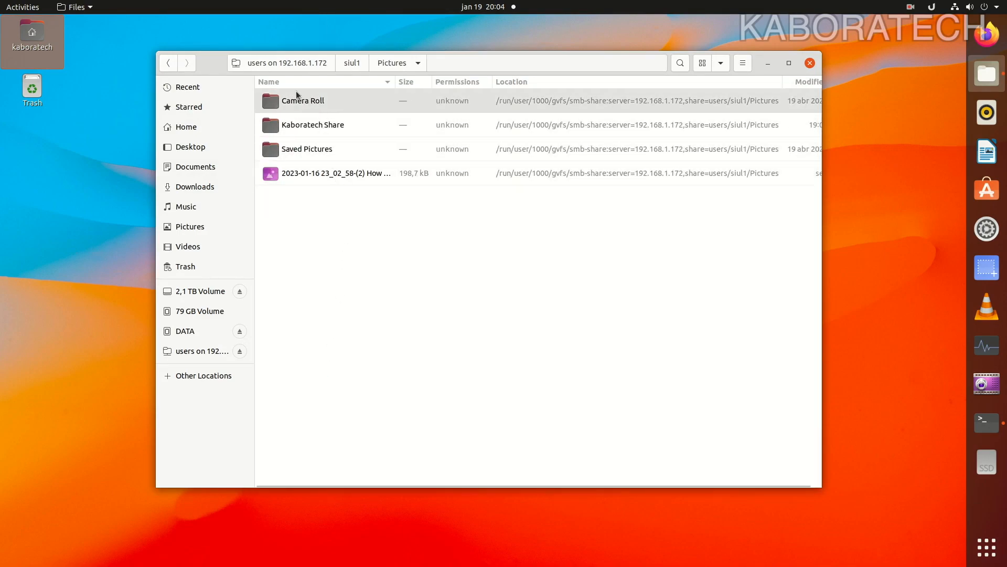
pyautogui.click(168, 63)
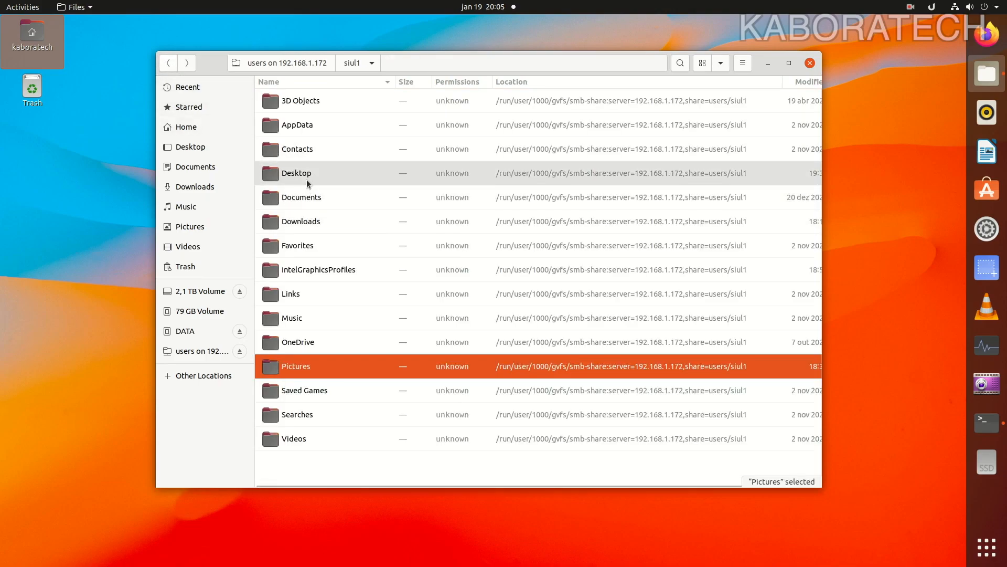
pyautogui.doubleClick(301, 197)
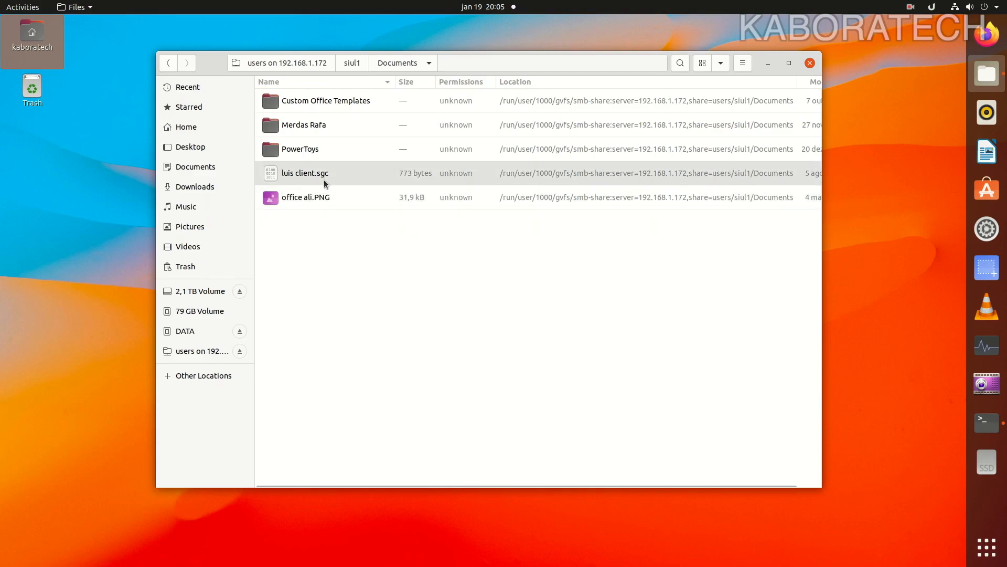
pyautogui.click(168, 63)
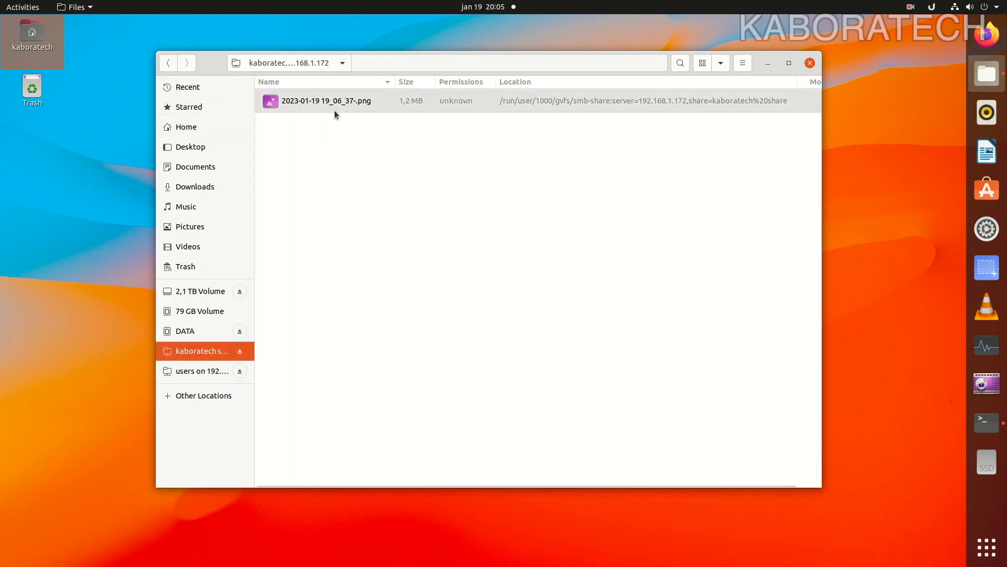
pyautogui.doubleClick(326, 100)
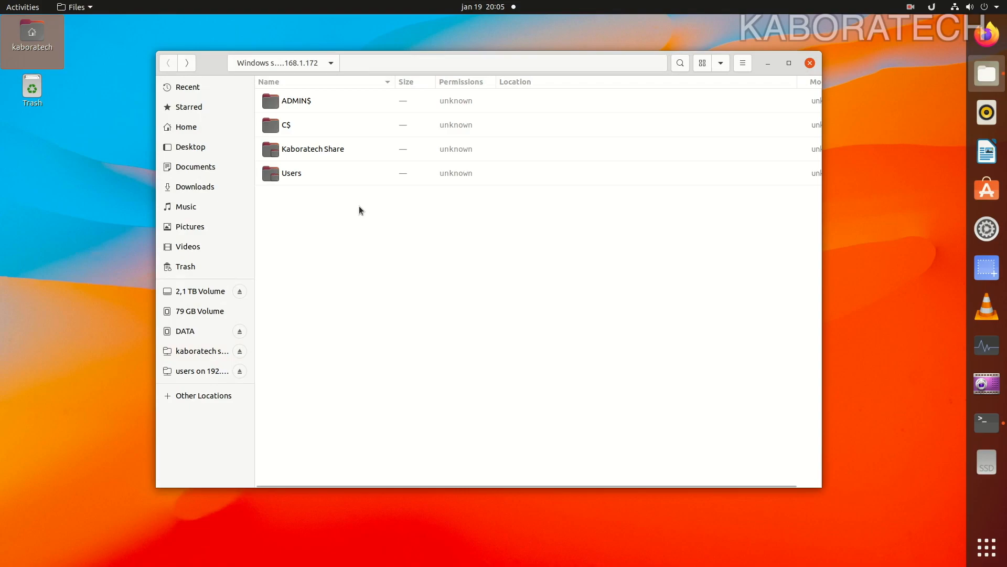
# - Open Users > Public > Pictures and browse its four images
pyautogui.click(291, 173)
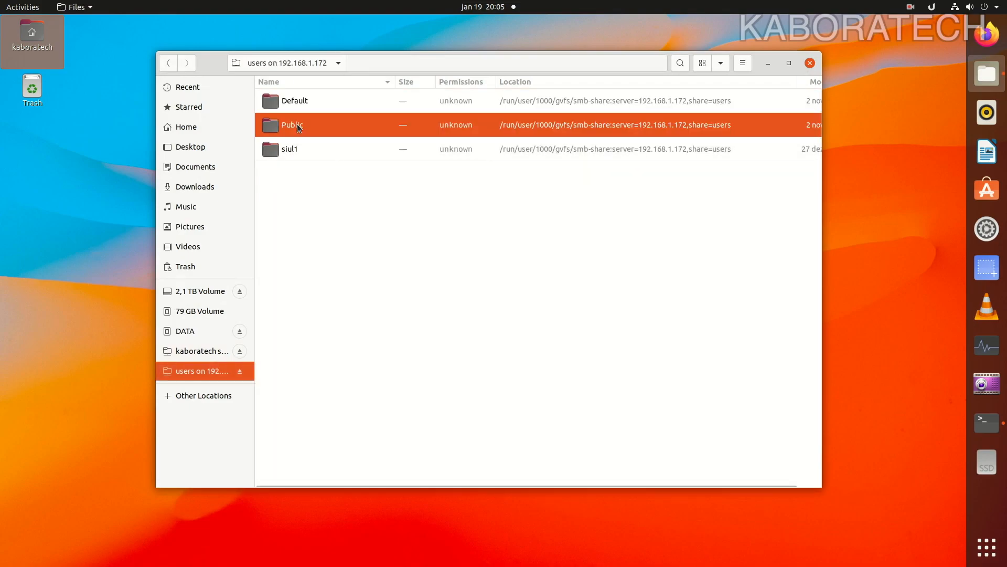
pyautogui.doubleClick(291, 125)
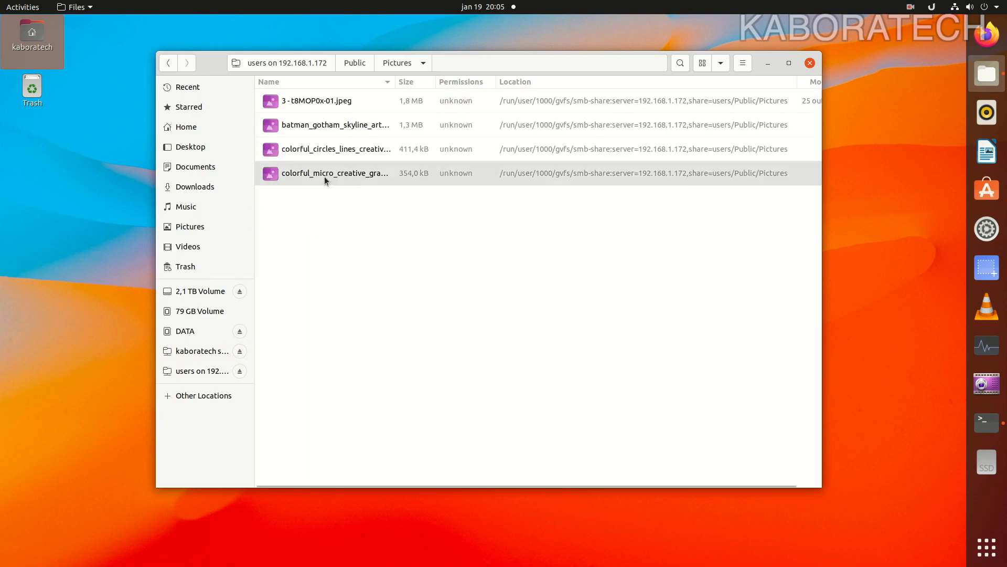
pyautogui.doubleClick(337, 148)
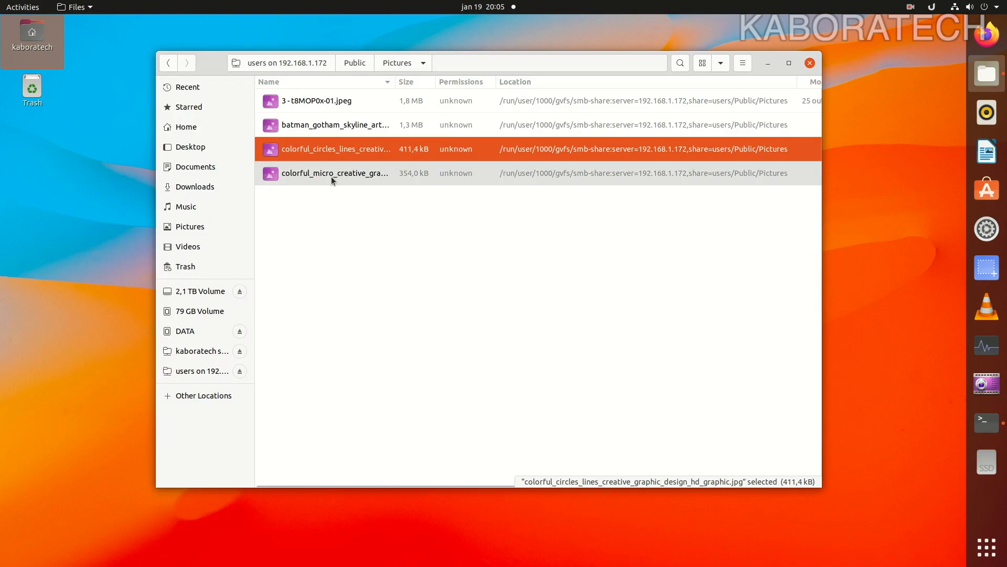
pyautogui.click(335, 172)
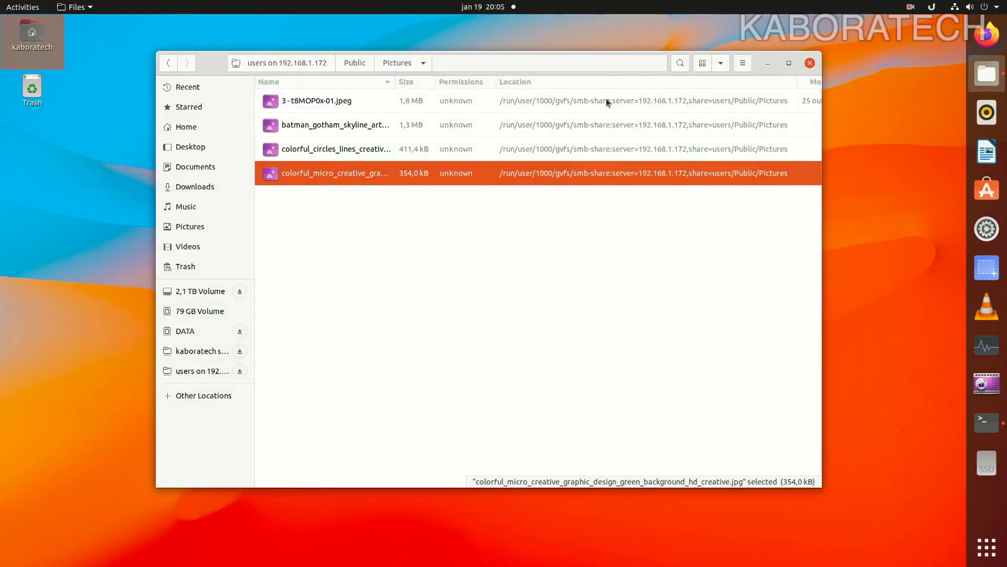
pyautogui.doubleClick(315, 100)
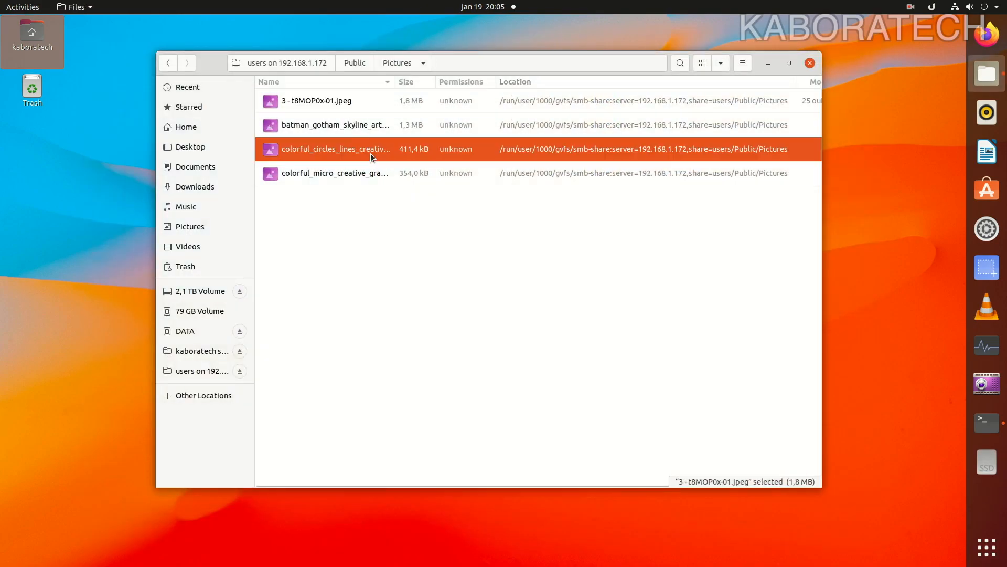
# - View the colorful circles JPG in Image Viewer, then close it
pyautogui.doubleClick(335, 148)
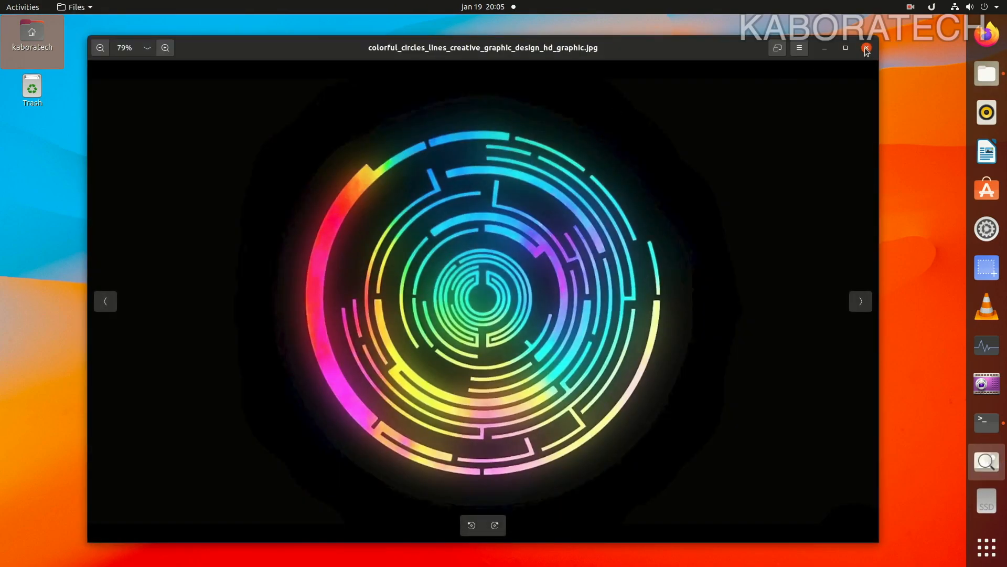
pyautogui.click(865, 48)
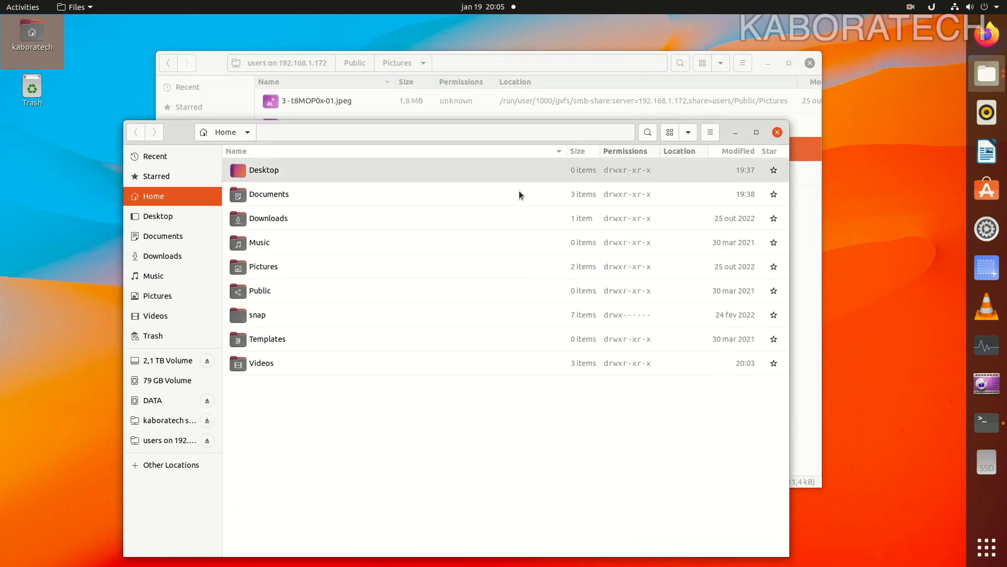
# - Copy pexels-bruno-thethe-1910225.jpg from local Pictures > Wallpapers into the share's Pictures, closing the local window
pyautogui.doubleClick(262, 266)
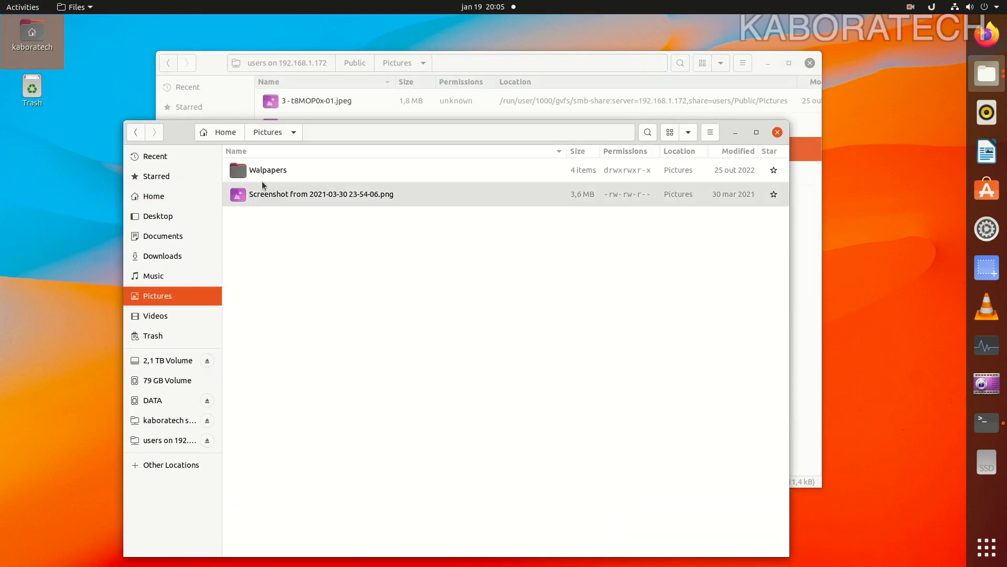
pyautogui.doubleClick(268, 170)
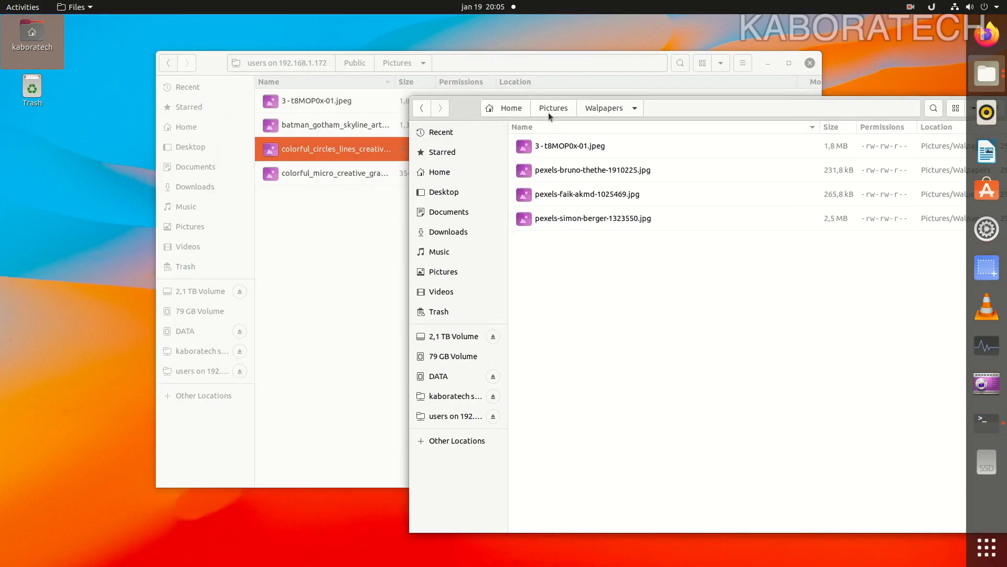
pyautogui.click(592, 218)
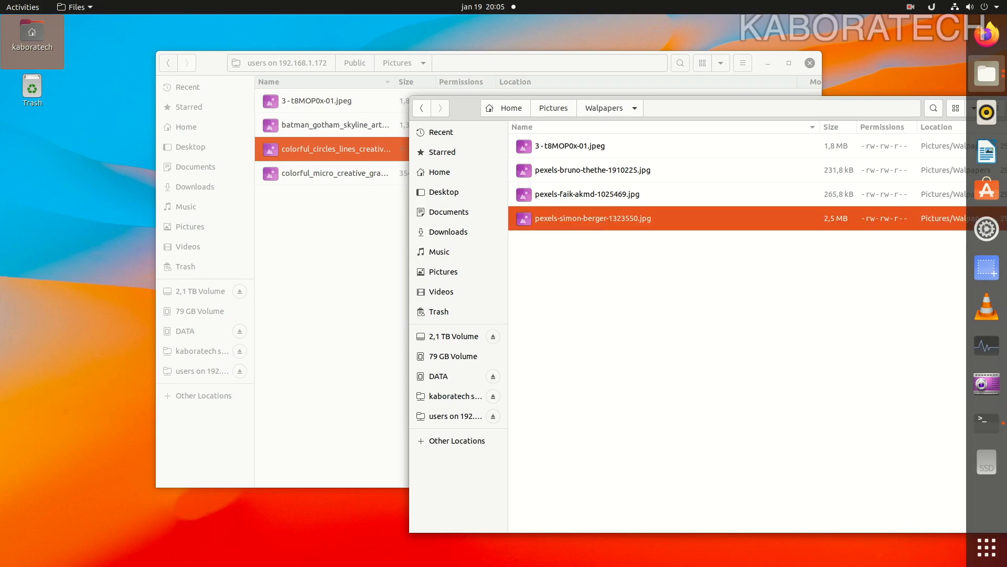
pyautogui.doubleClick(592, 218)
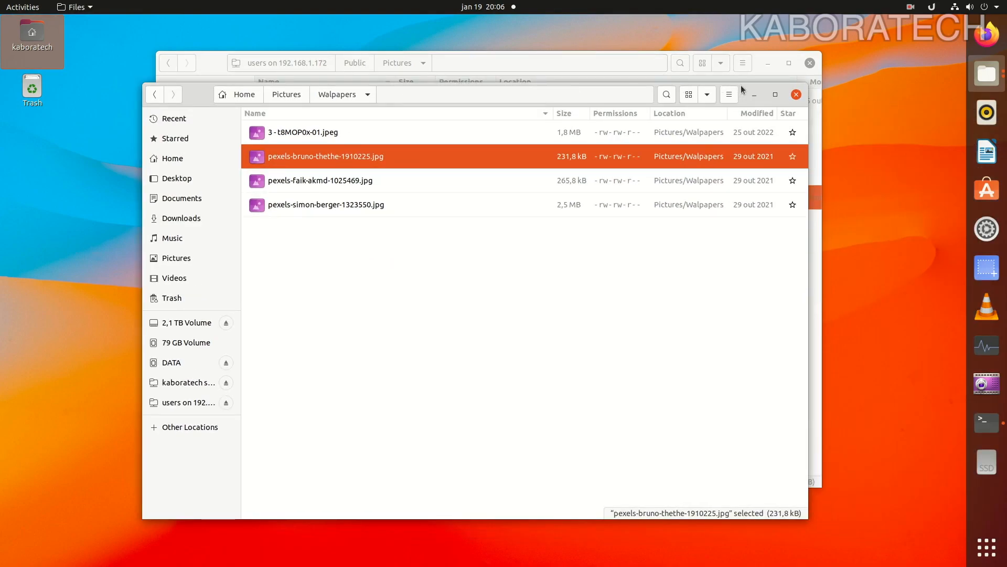
pyautogui.click(796, 94)
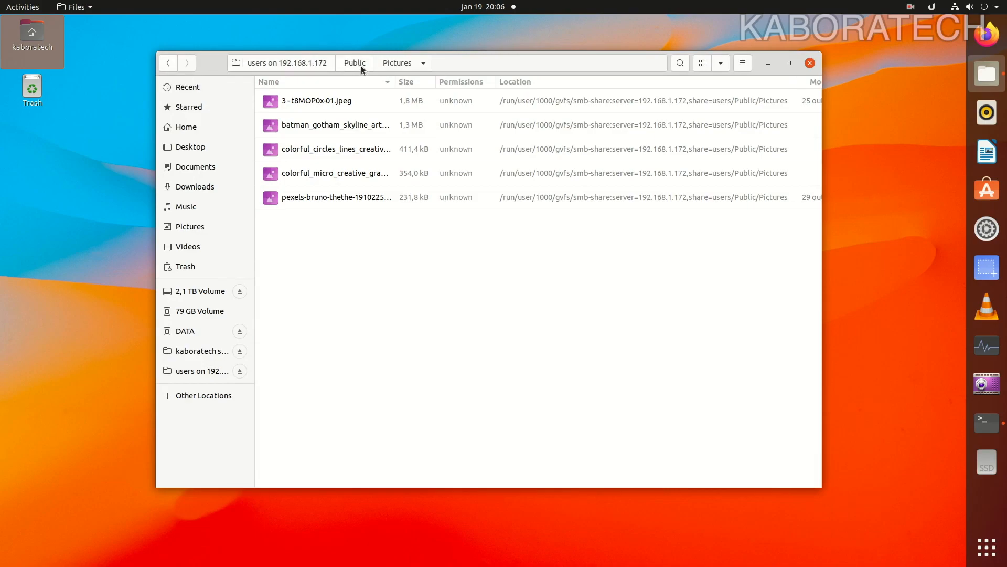
pyautogui.click(985, 422)
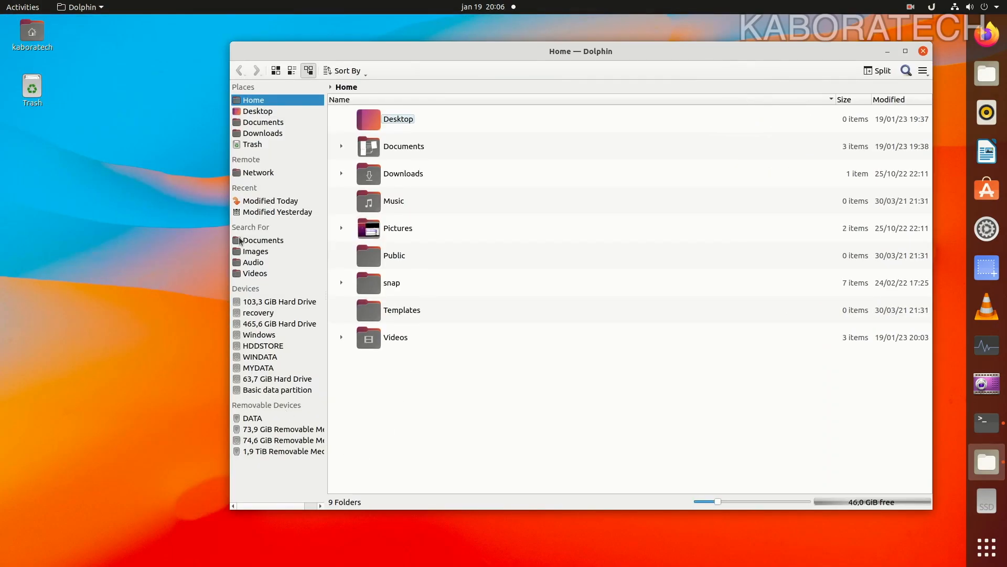
# - Browse Dolphin's Network and Shared Folders (SMB) locations, then return to Network
pyautogui.click(258, 172)
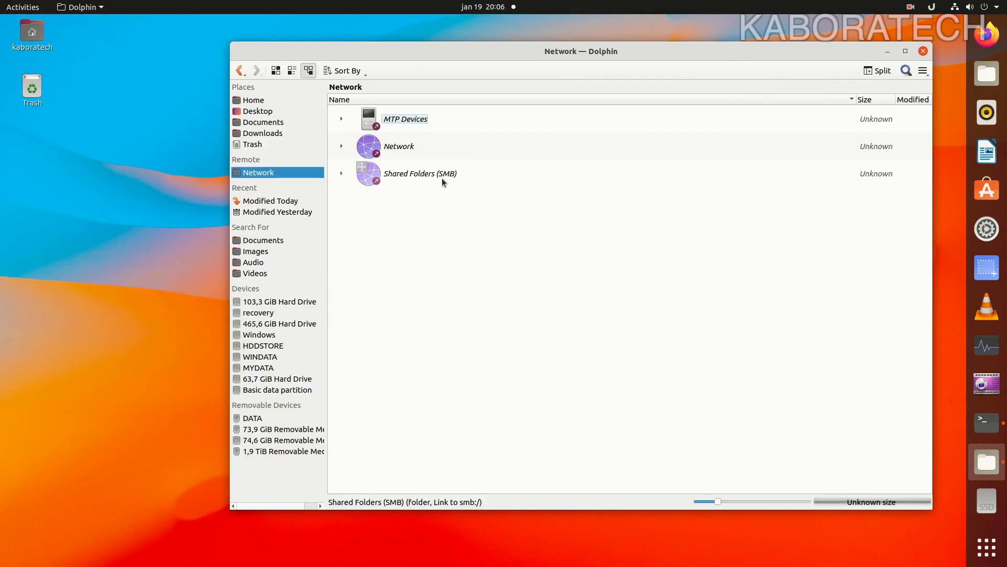
pyautogui.doubleClick(421, 174)
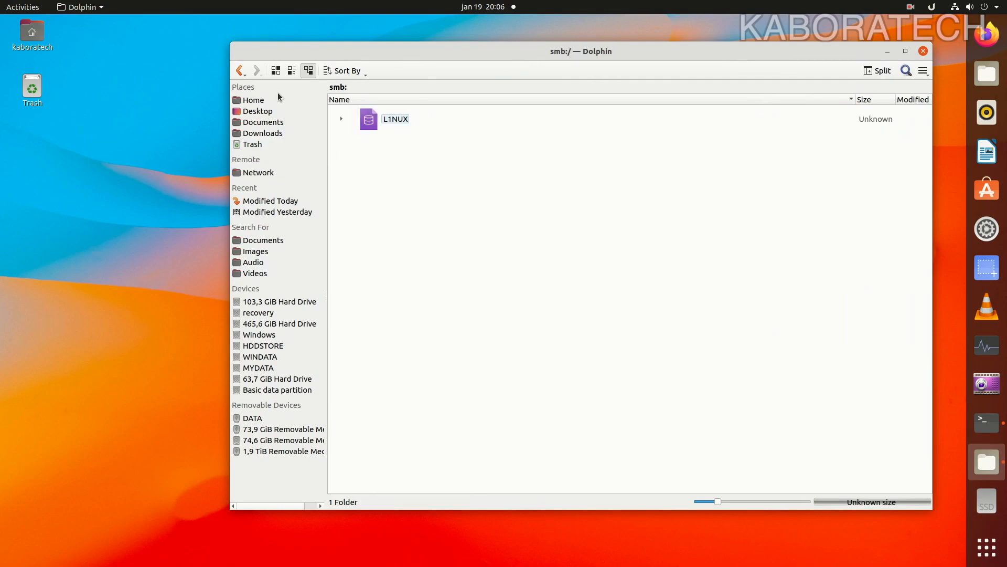
pyautogui.click(258, 172)
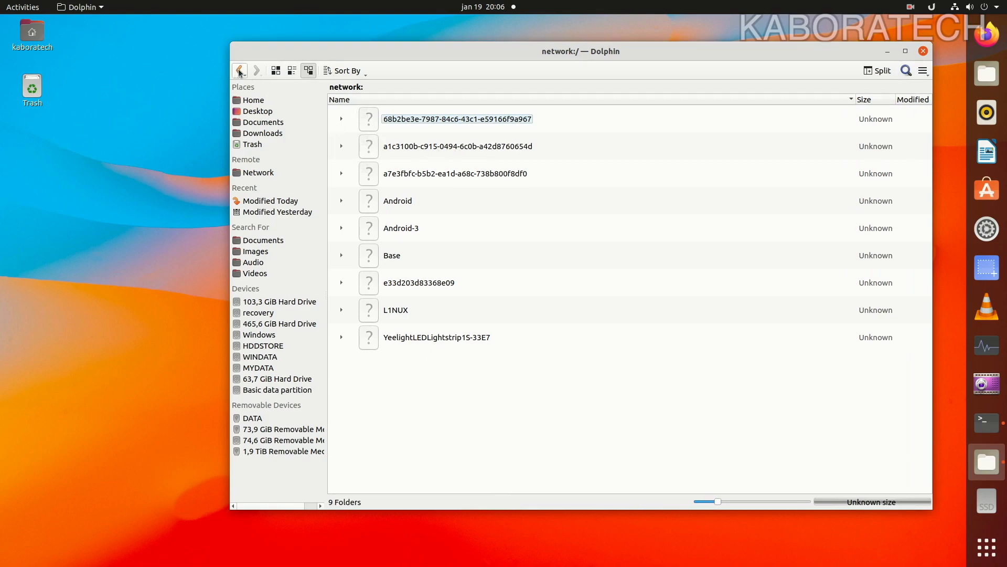
pyautogui.moveTo(239, 71)
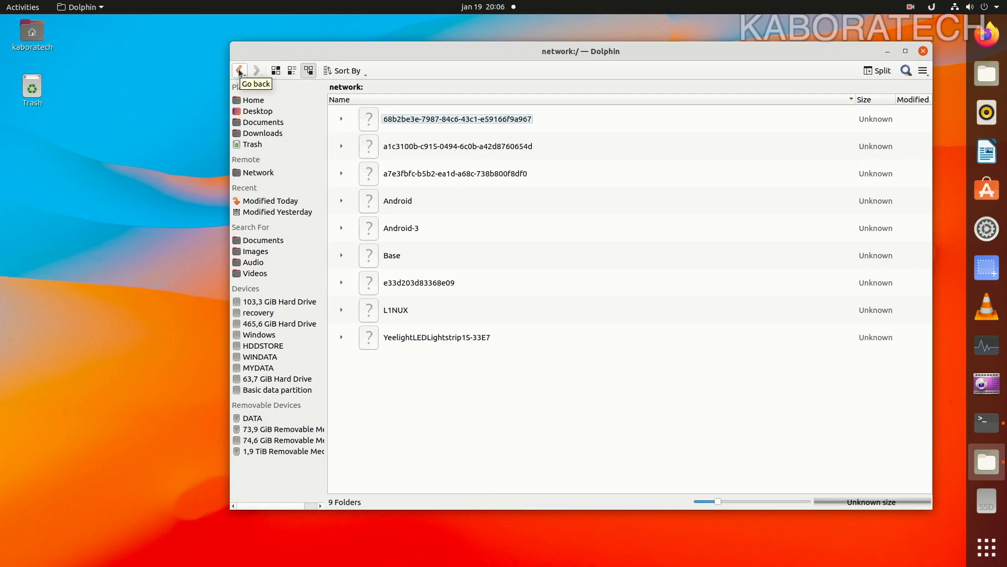
pyautogui.click(258, 172)
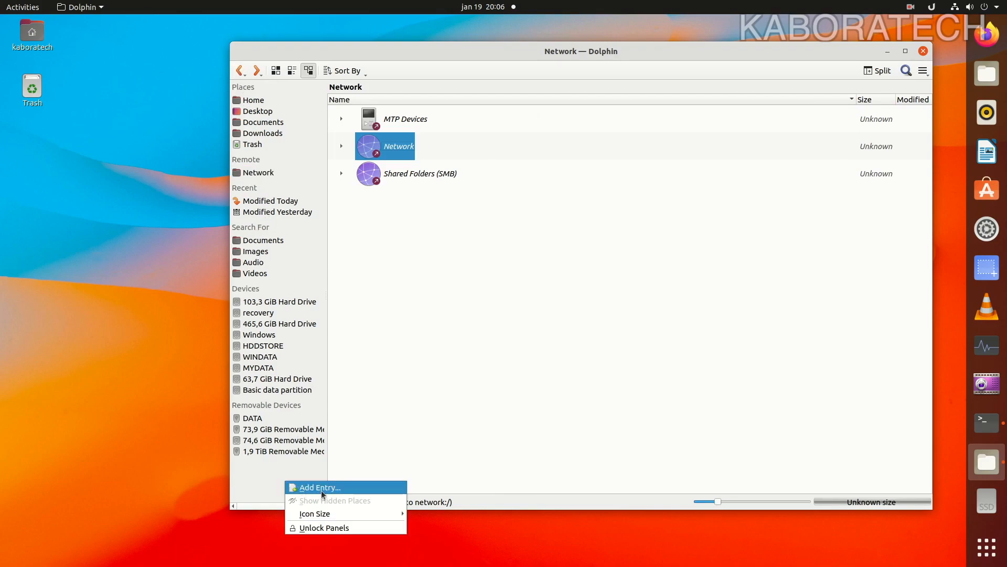
# - Fill in a new place: label 'Windows Share', location smb://192.168.1.172, network-share icon
pyautogui.click(319, 486)
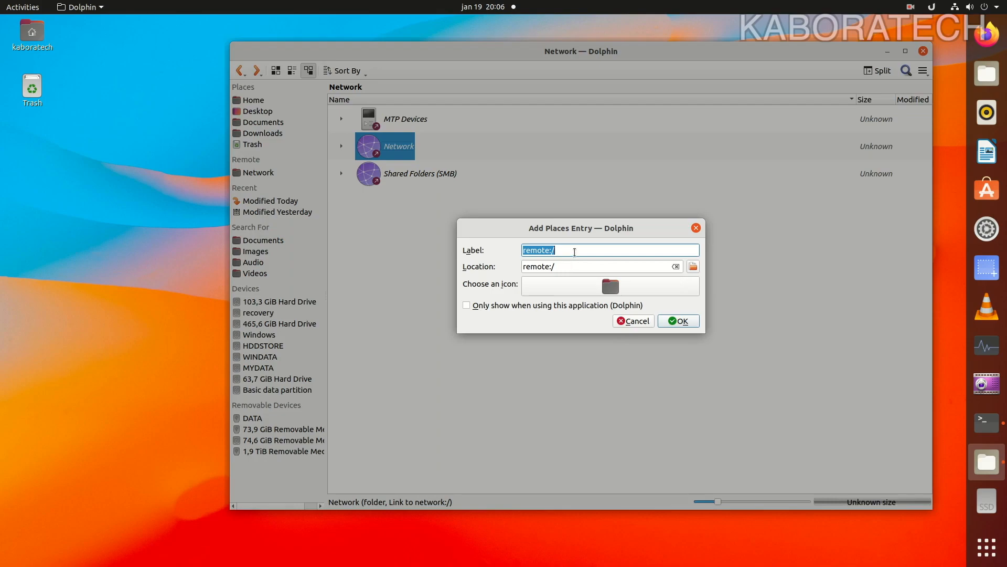
pyautogui.write('W')
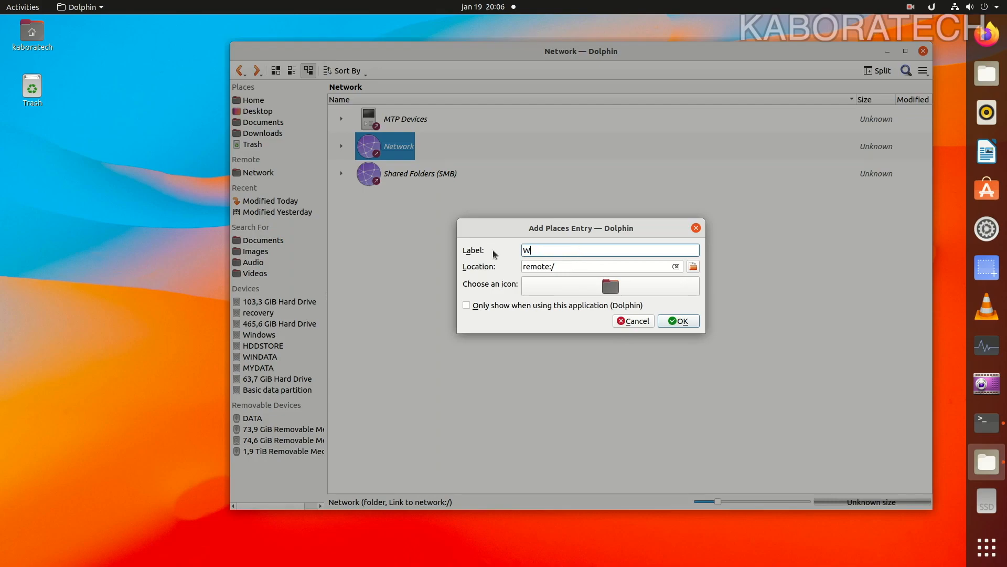
pyautogui.write('indows')
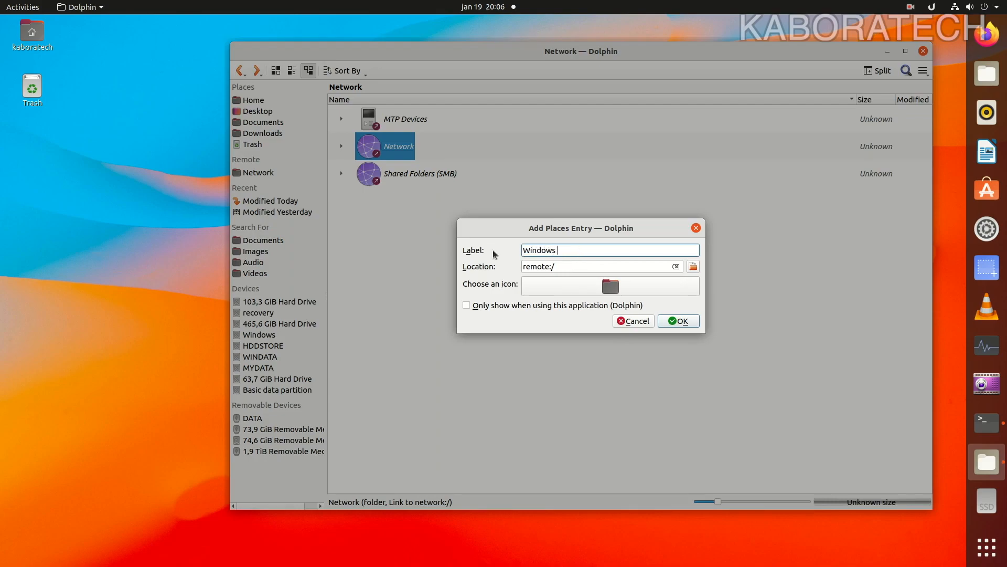
pyautogui.write('Share')
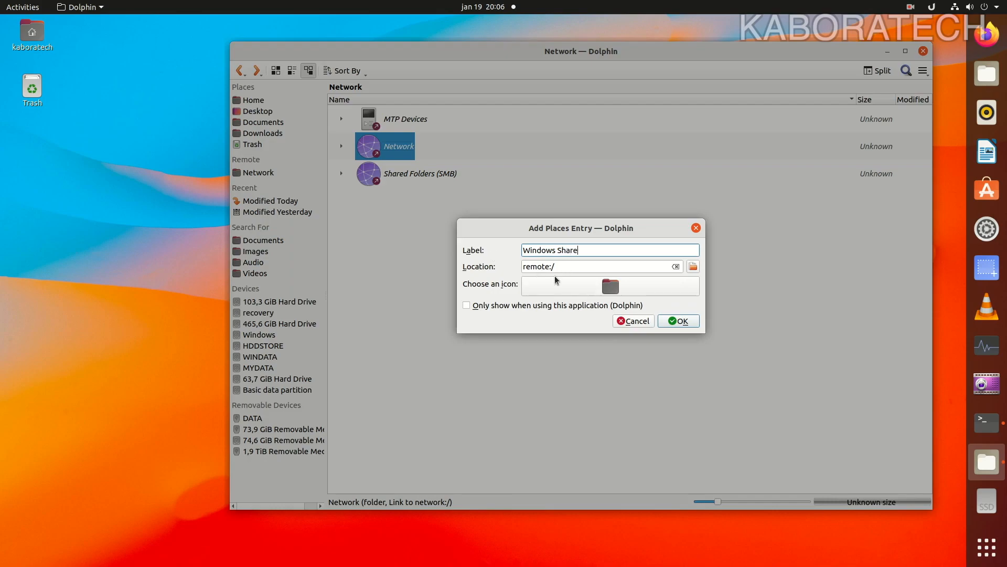
pyautogui.write('smb://1')
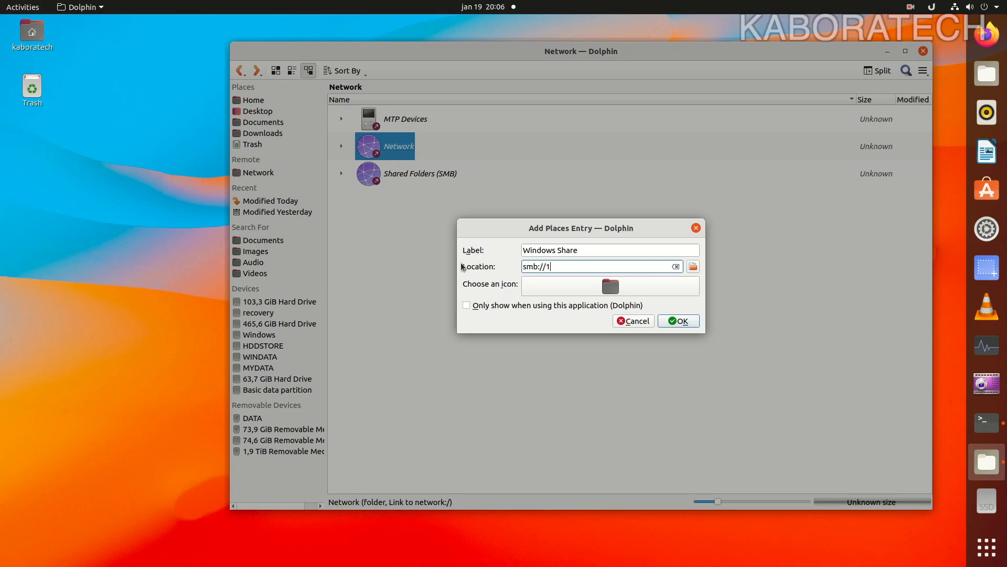
pyautogui.write('92')
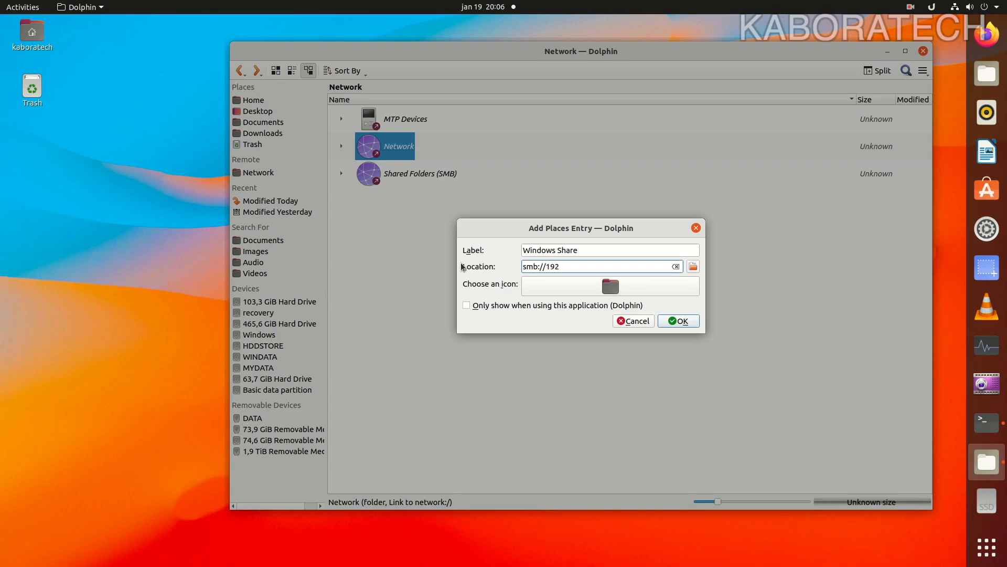
pyautogui.write('.168.1')
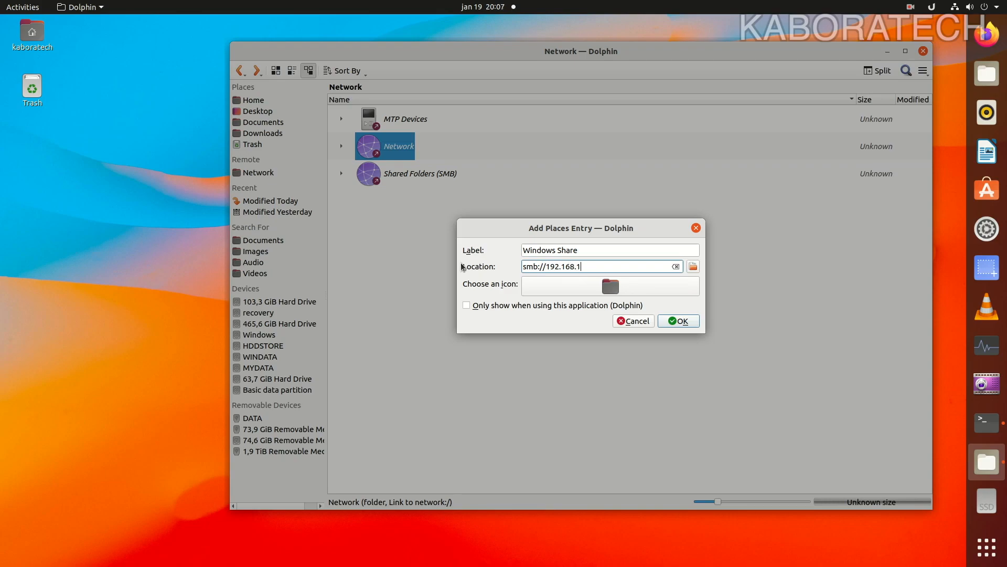
pyautogui.write('.')
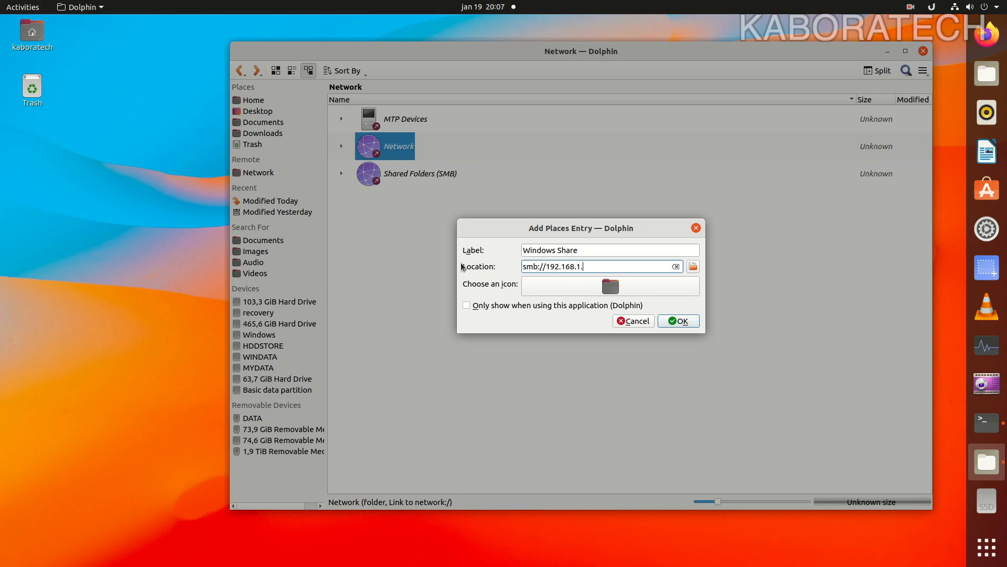
pyautogui.write('172')
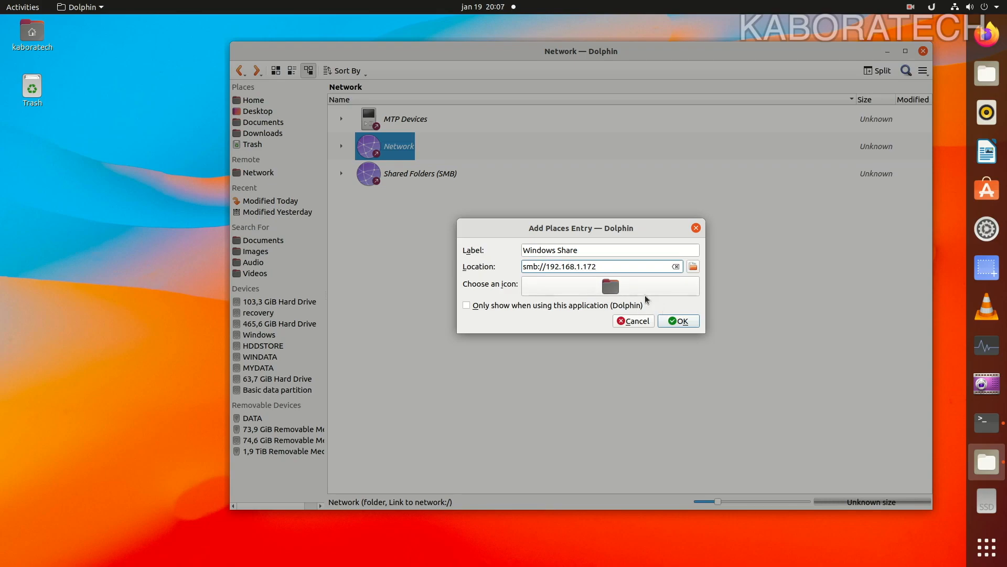
pyautogui.click(609, 285)
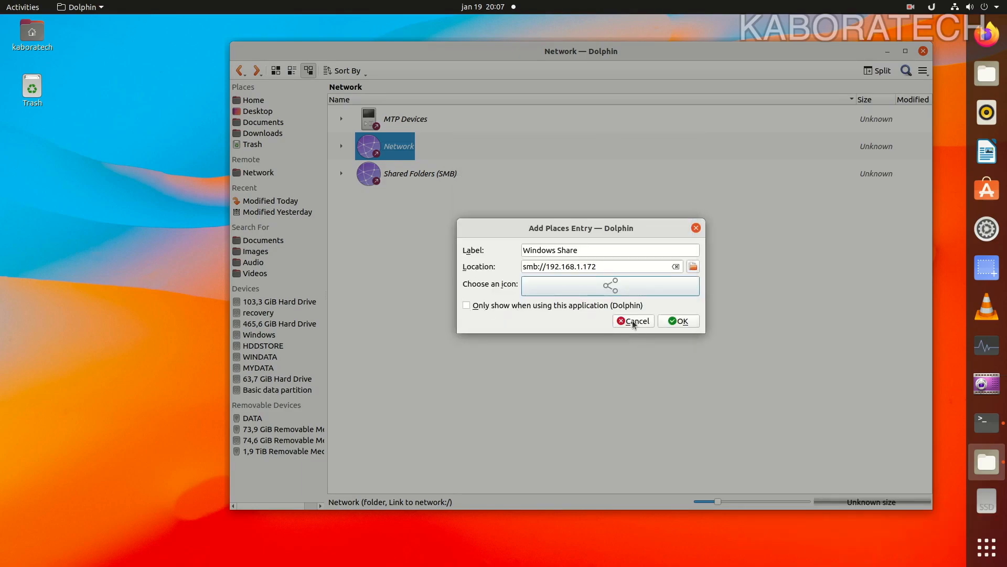
# - Save the Windows Share place and open it with anonymous guest login
pyautogui.click(679, 321)
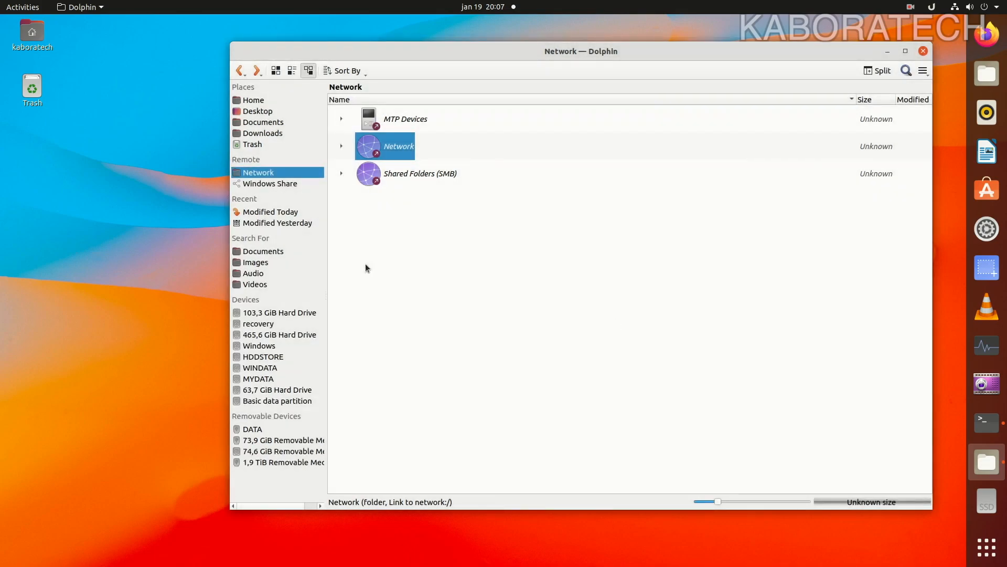
pyautogui.click(270, 183)
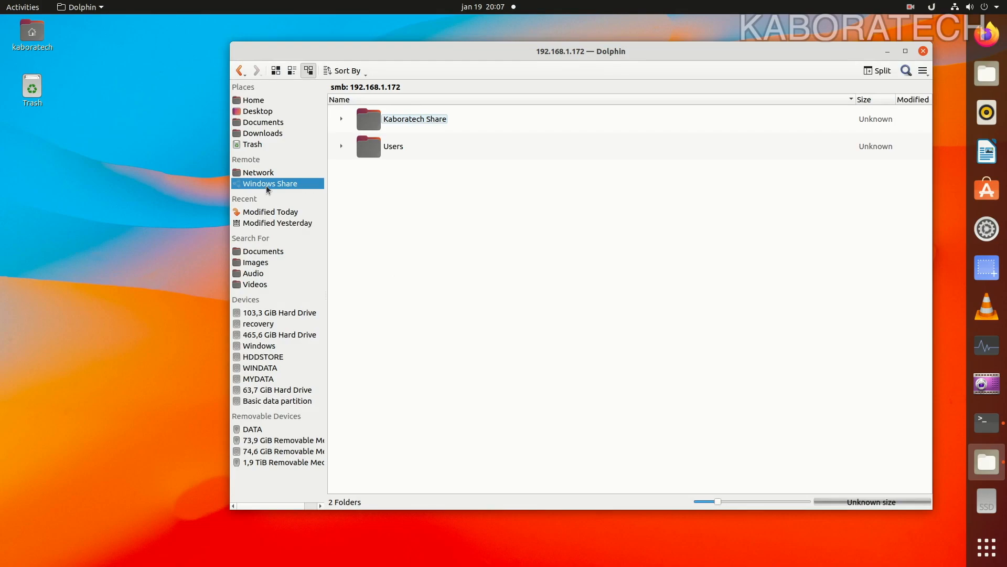
pyautogui.click(269, 183)
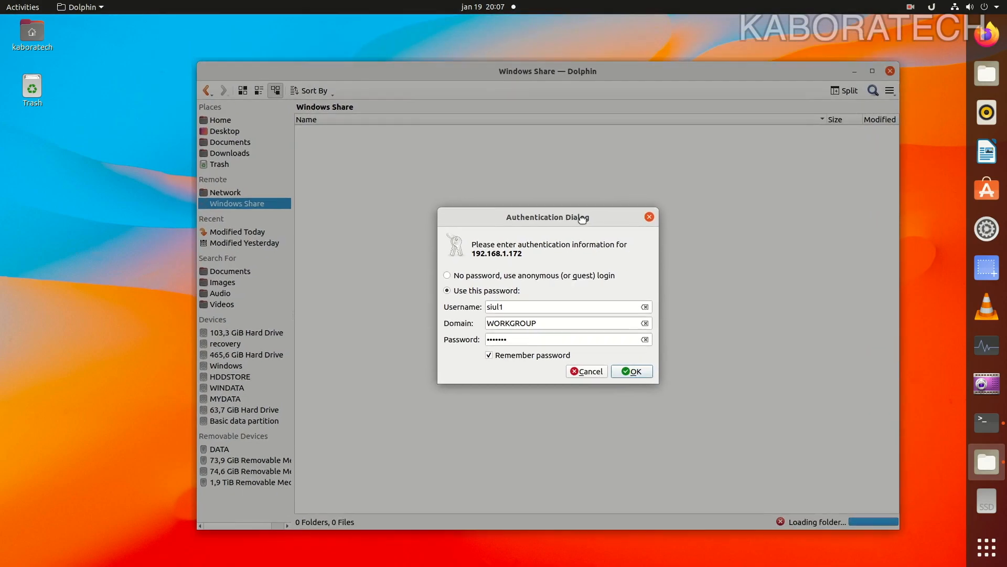
pyautogui.click(447, 275)
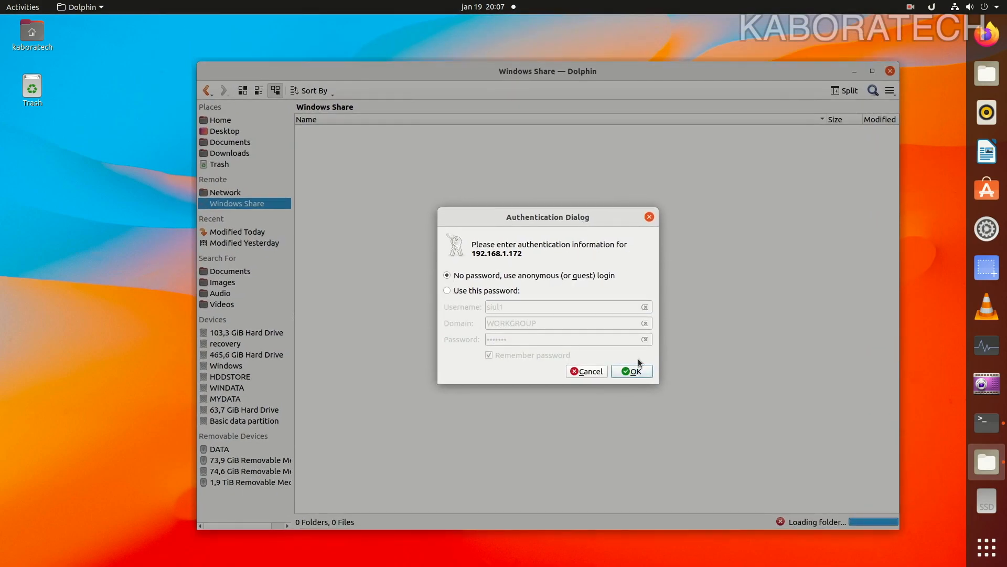
pyautogui.click(632, 370)
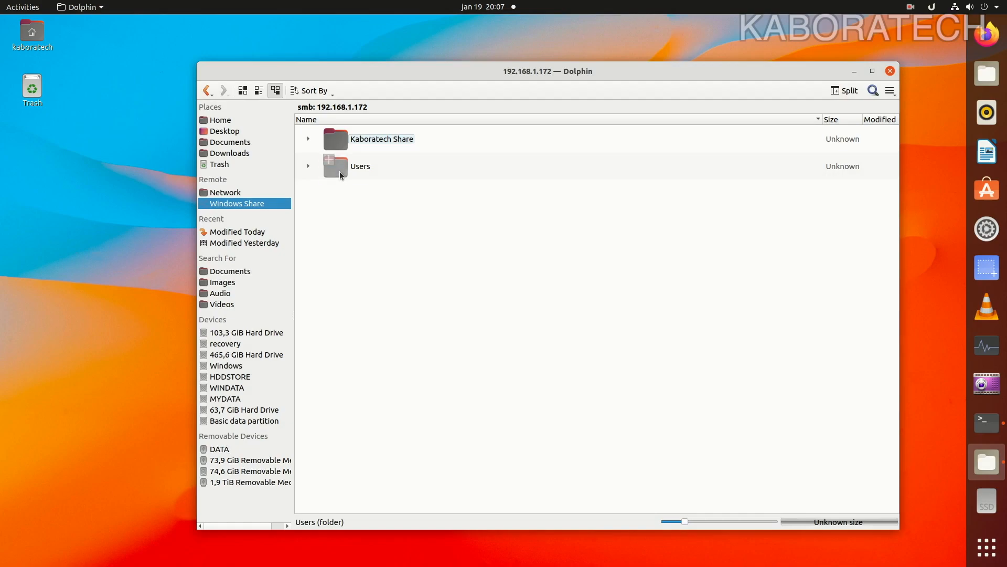
# - Browse the Windows share's user folders in Dolphin and open the Pictures folder
pyautogui.doubleClick(360, 165)
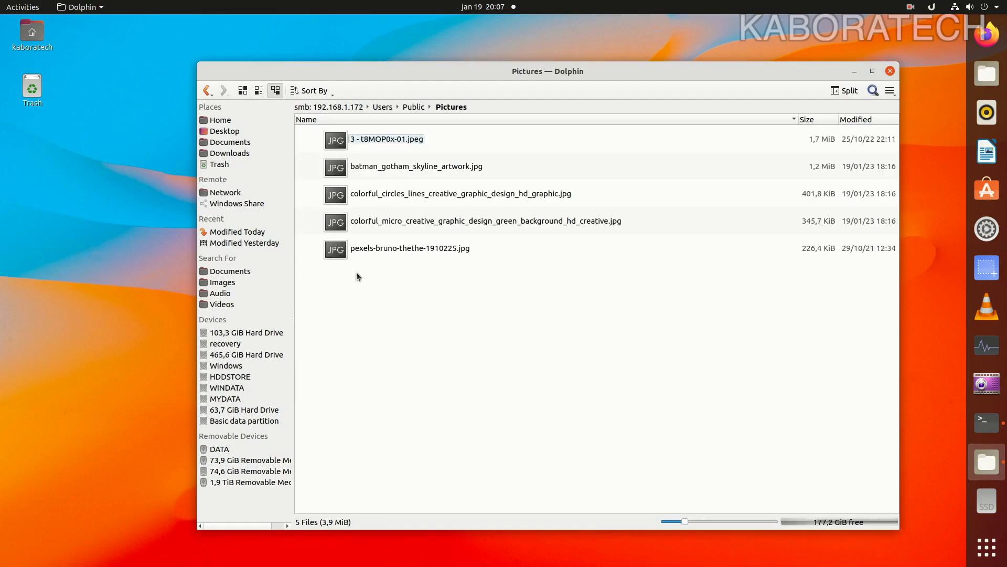
pyautogui.doubleClick(410, 248)
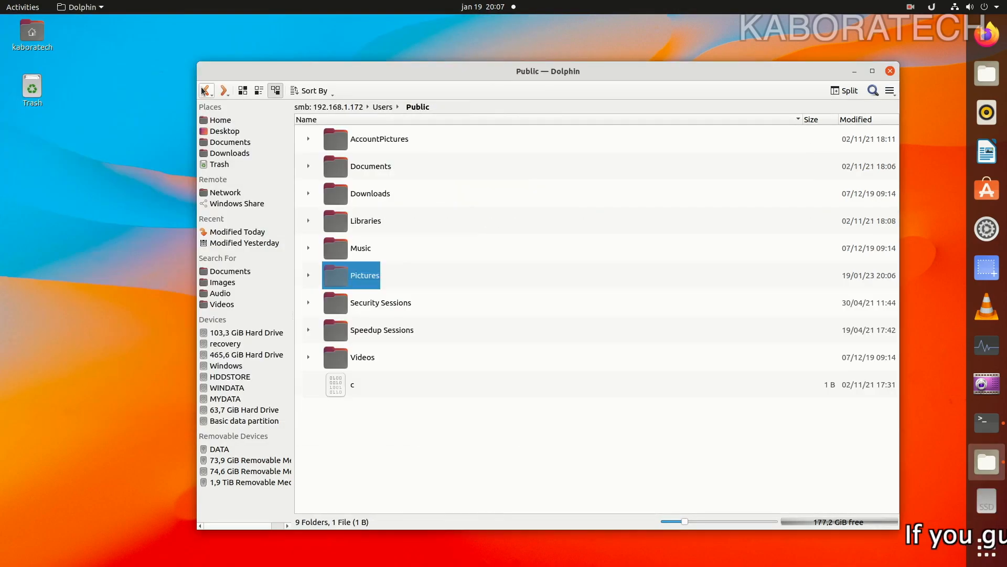
pyautogui.click(206, 89)
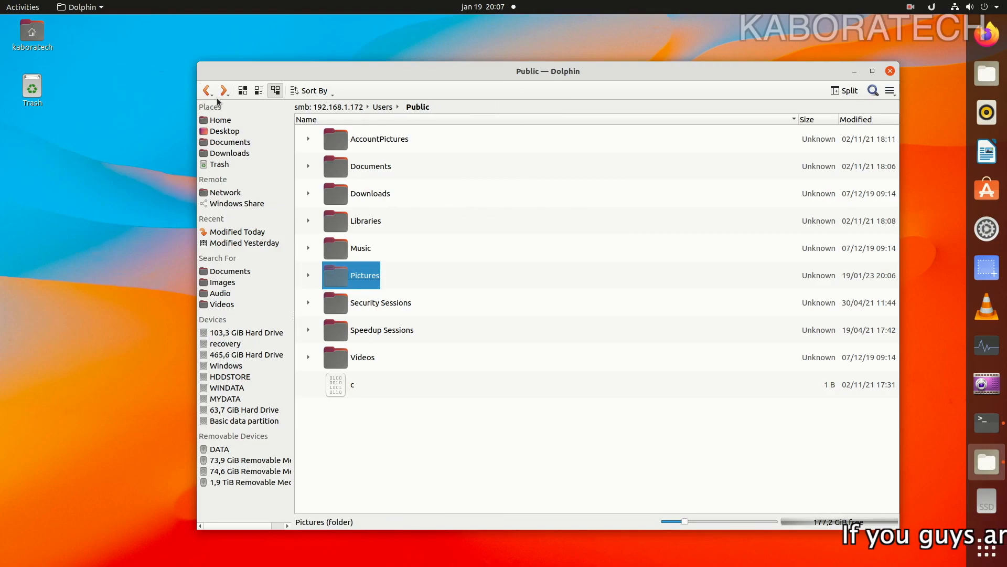
pyautogui.click(207, 90)
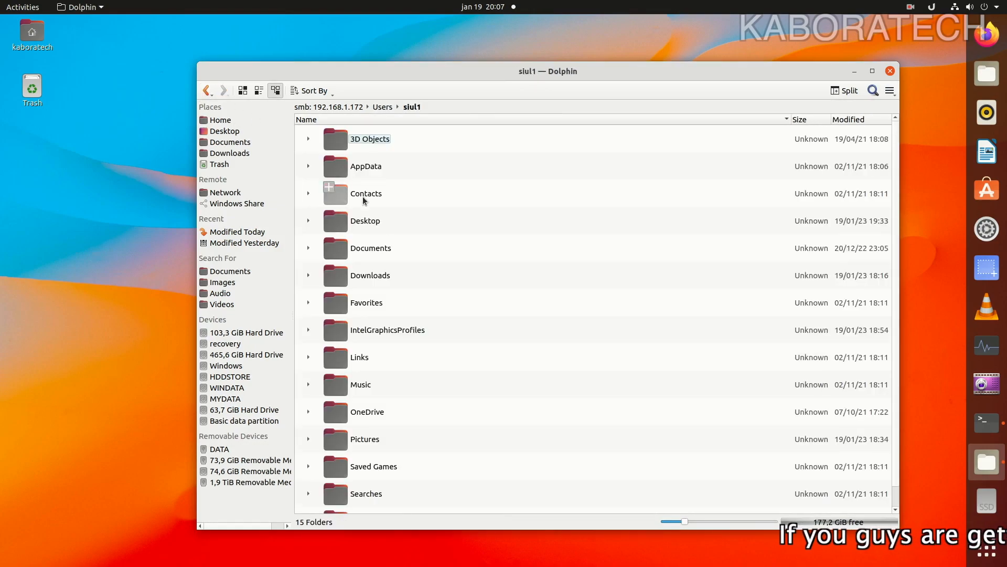
pyautogui.scroll(-3)
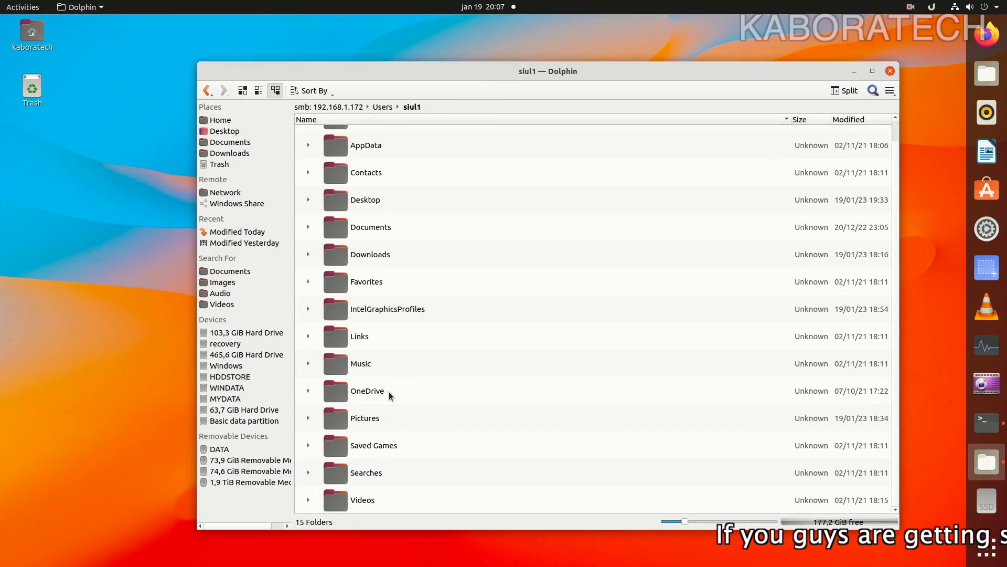
pyautogui.click(364, 418)
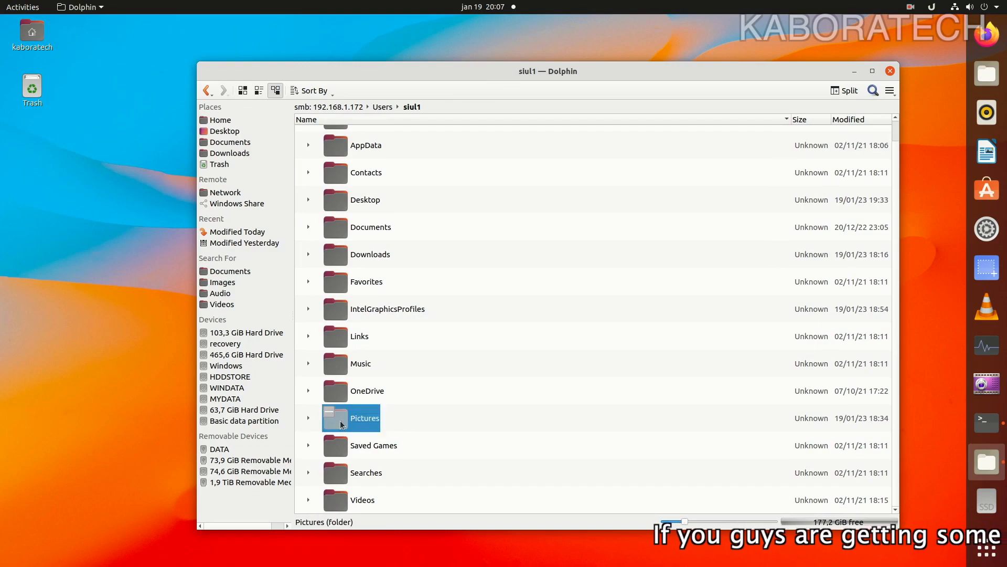
pyautogui.doubleClick(364, 418)
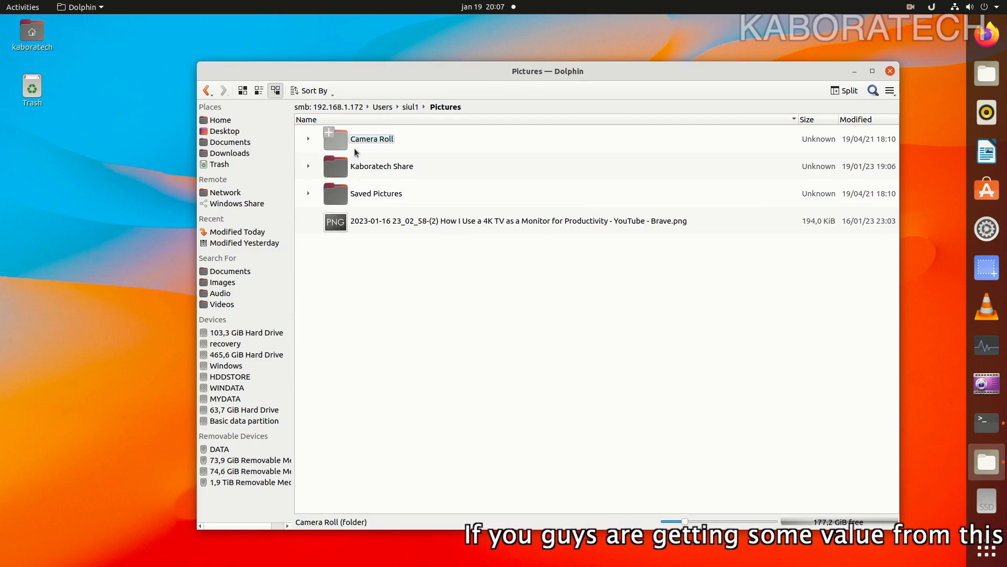
# - Open Kaboratech Share and preview its screenshot PNG in Shotwell, then close it
pyautogui.doubleClick(381, 166)
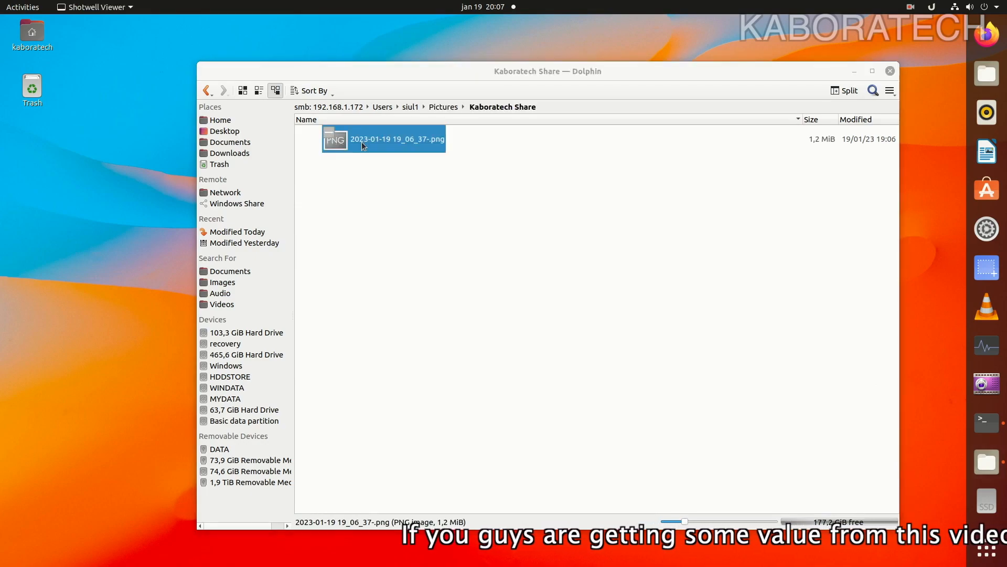
pyautogui.doubleClick(397, 138)
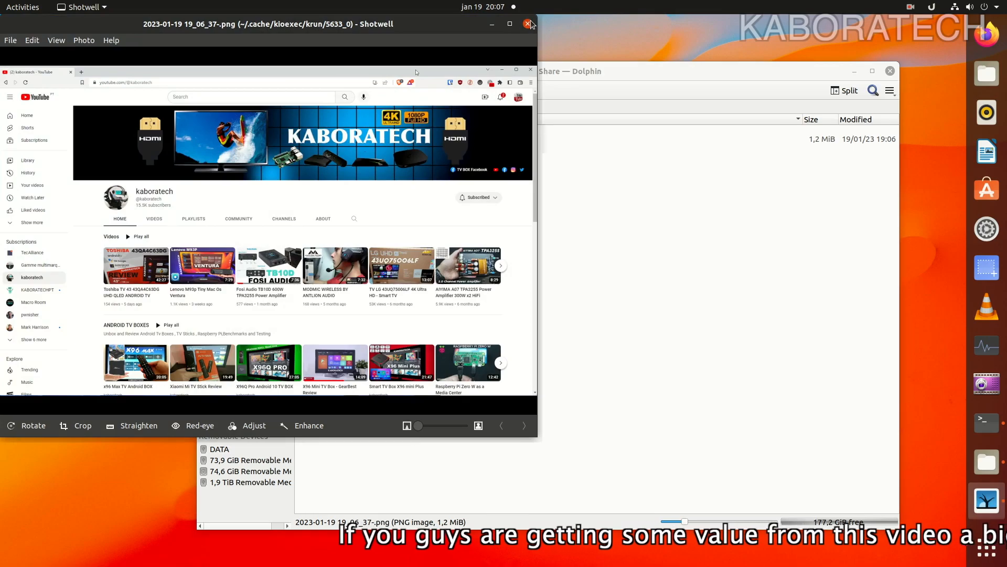
pyautogui.click(526, 23)
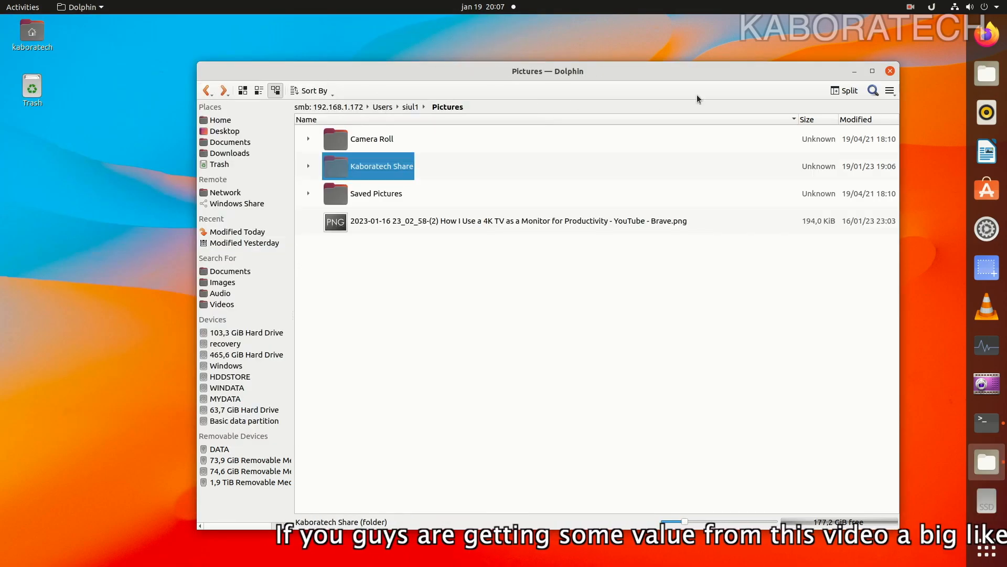
# - Run ip and neofetch in Terminal to reveal the address 192.168.1.137
pyautogui.click(987, 422)
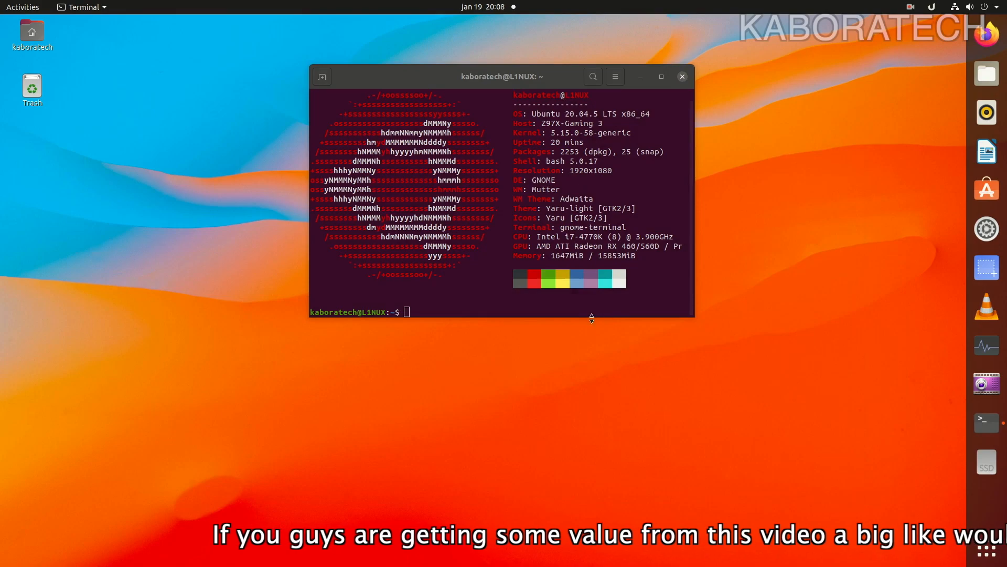
pyautogui.moveTo(697, 341)
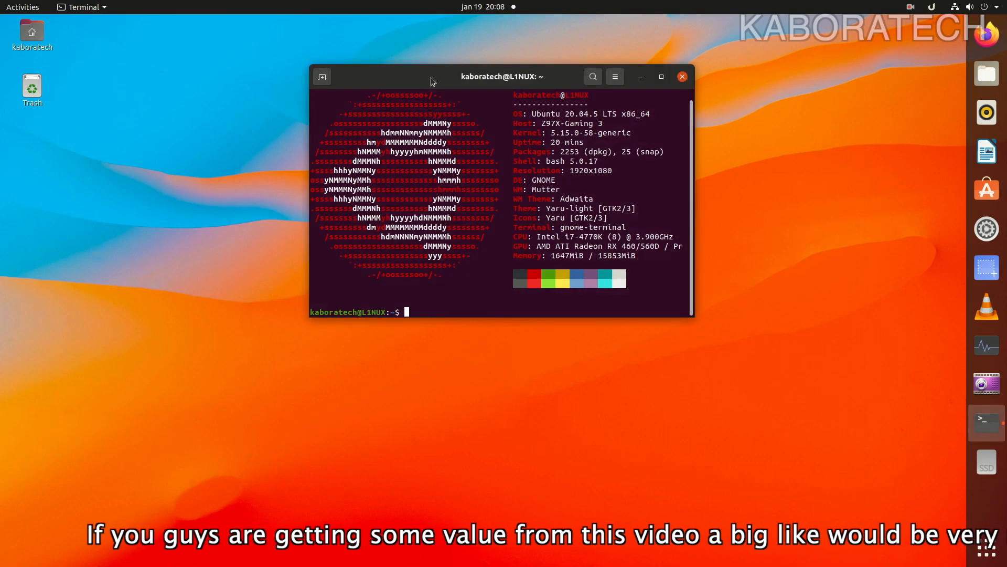
pyautogui.write('ip')
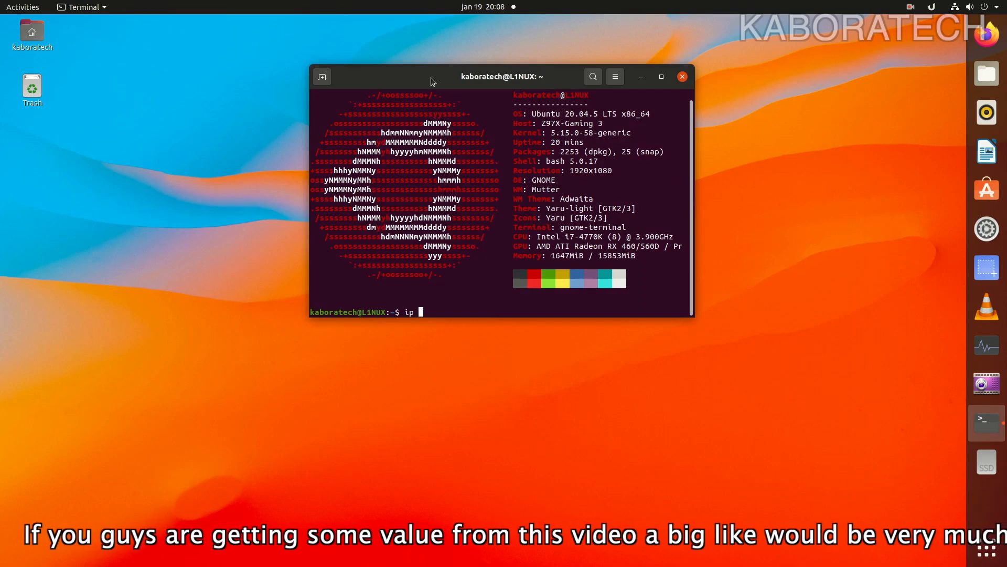
pyautogui.write('neofetch')
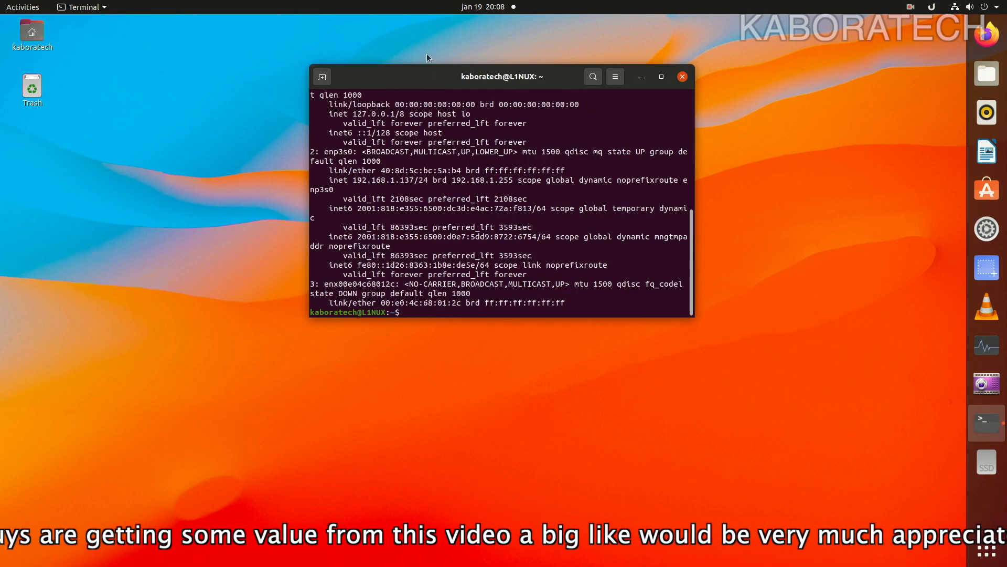
pyautogui.doubleClick(378, 180)
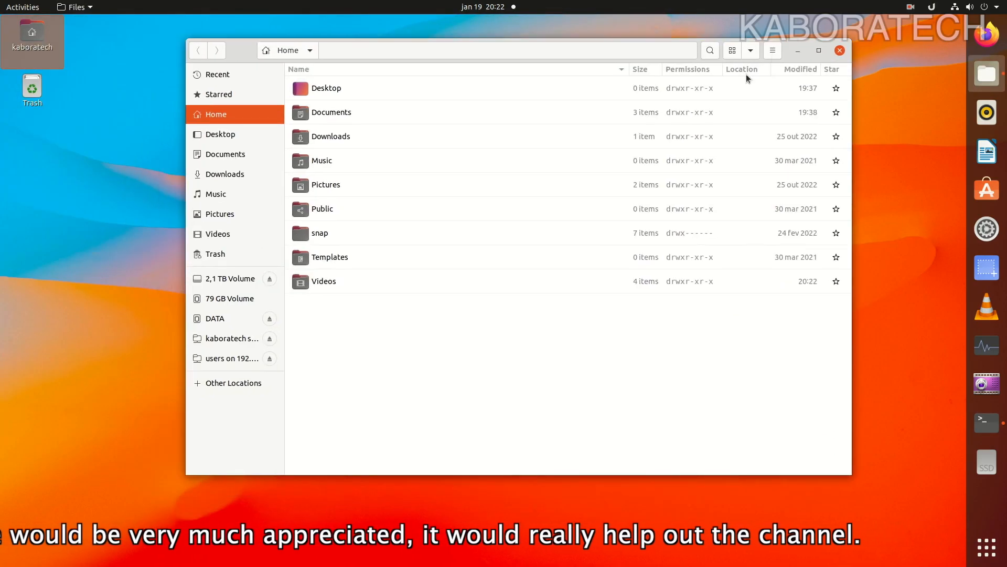
# - Share Downloads with comment 'UBUNTU SHARE', letting others write and guests connect
pyautogui.click(330, 135)
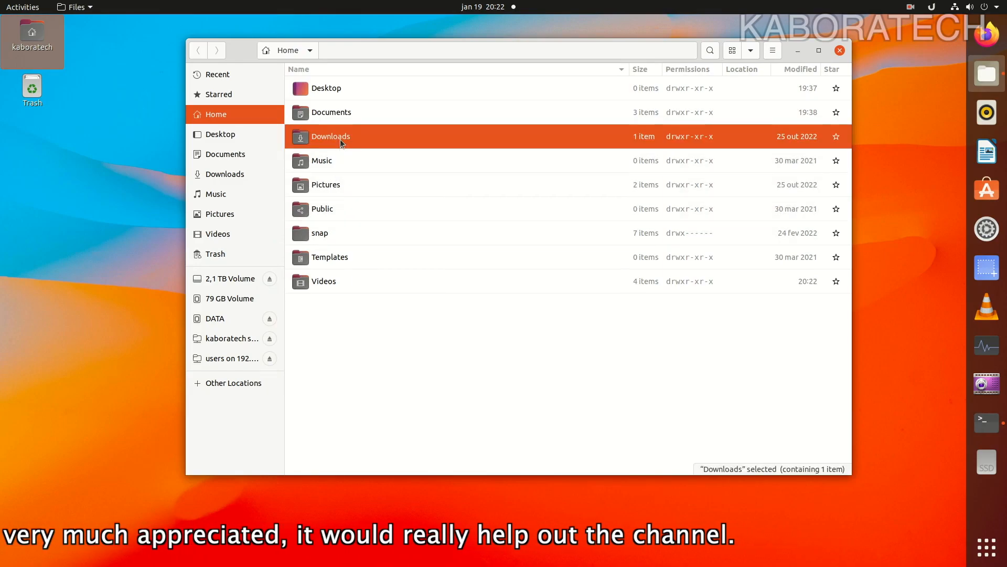
pyautogui.rightClick(341, 136)
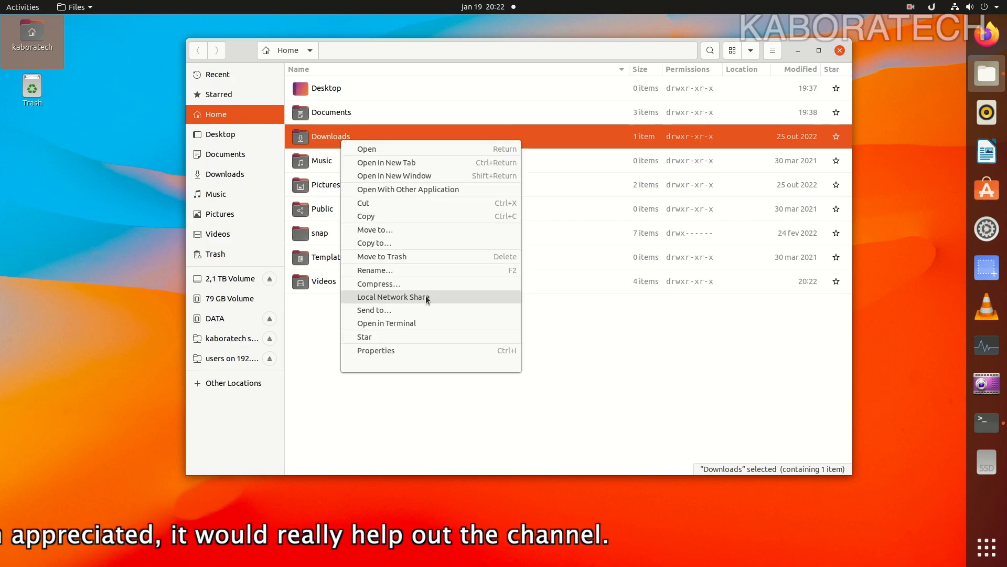
pyautogui.click(393, 297)
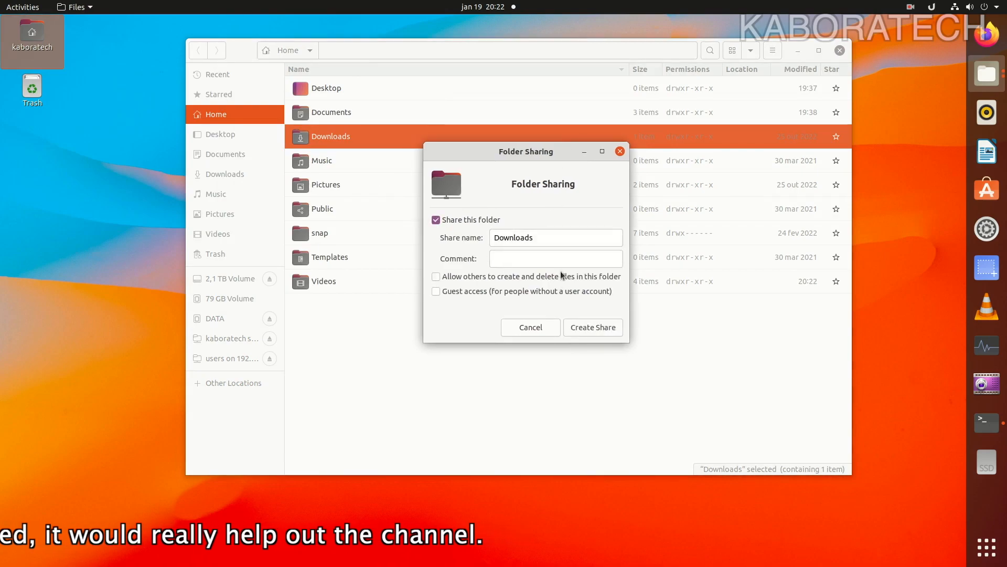
pyautogui.write('U')
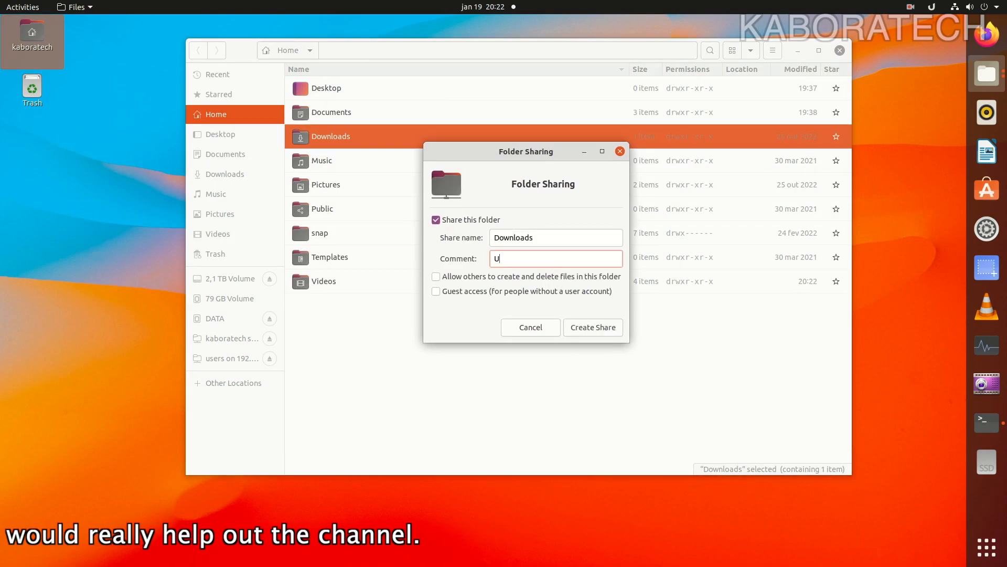
pyautogui.write('BUNTU')
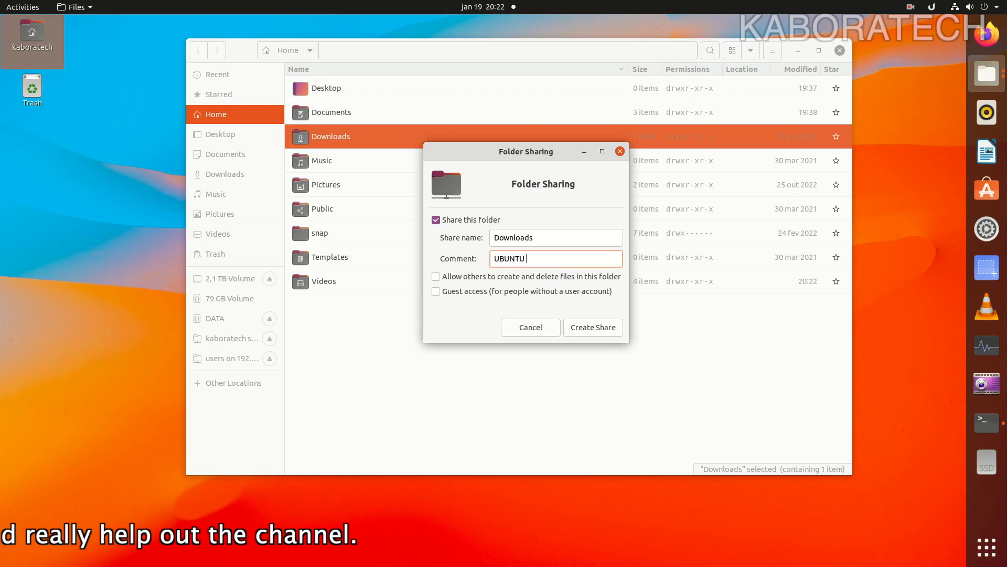
pyautogui.write('S')
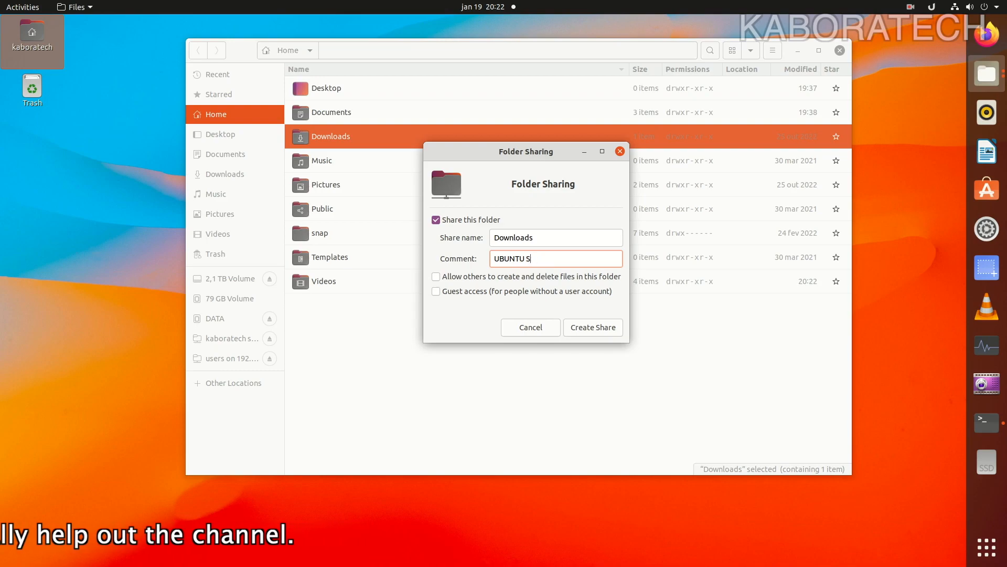
pyautogui.write('HARE')
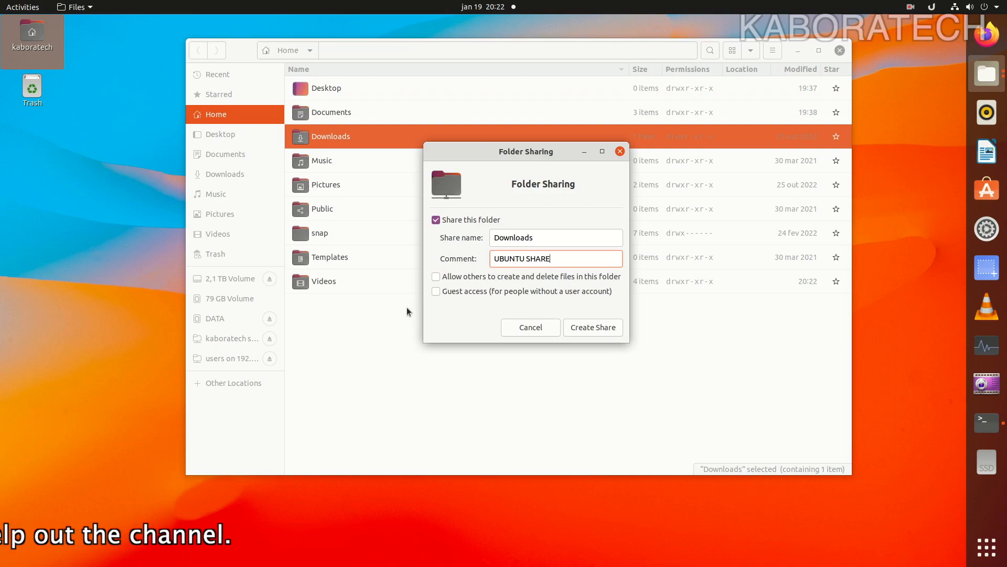
pyautogui.click(435, 276)
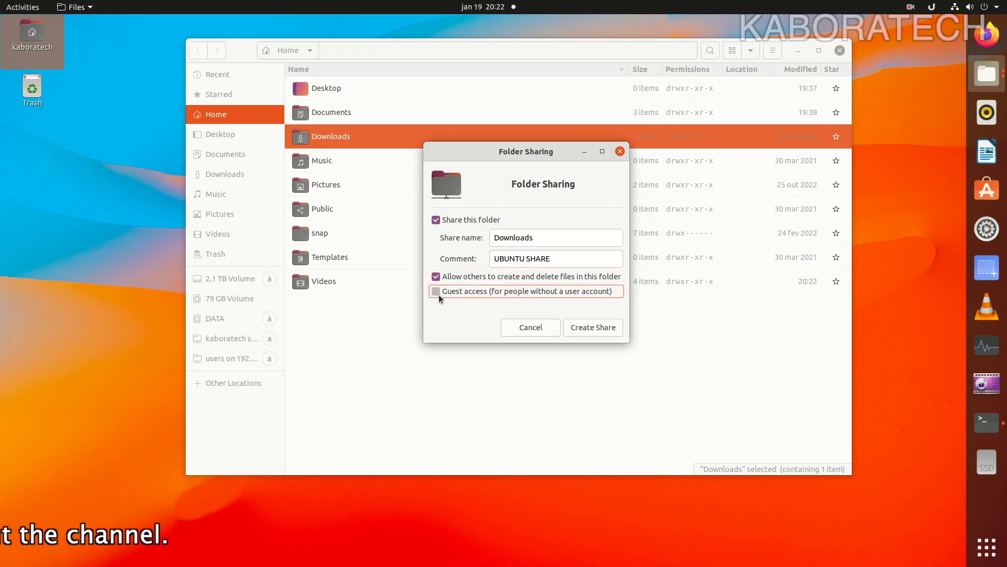
pyautogui.click(436, 291)
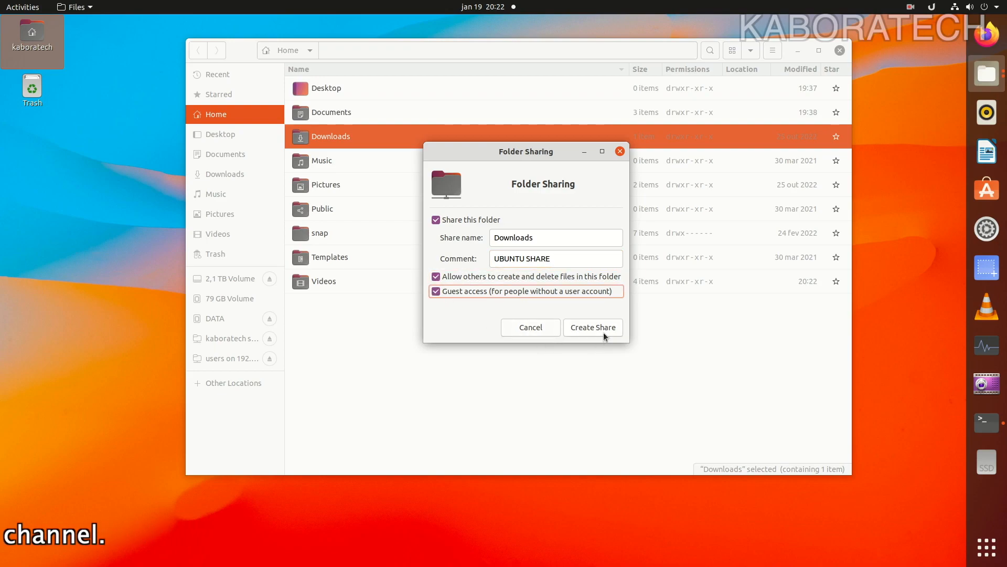
pyautogui.click(591, 327)
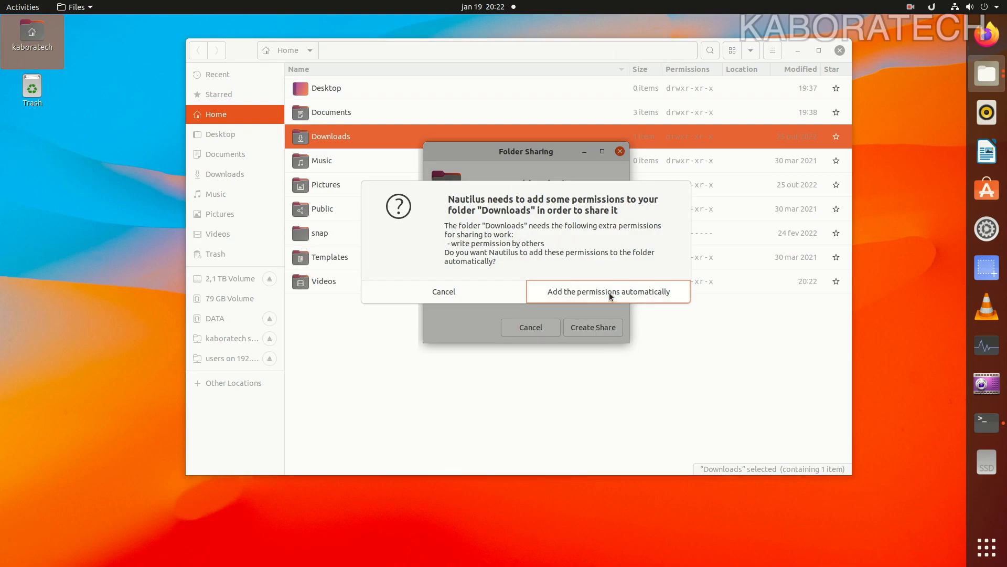
# - Add the share's write permissions automatically and open Downloads in icon view
pyautogui.click(607, 291)
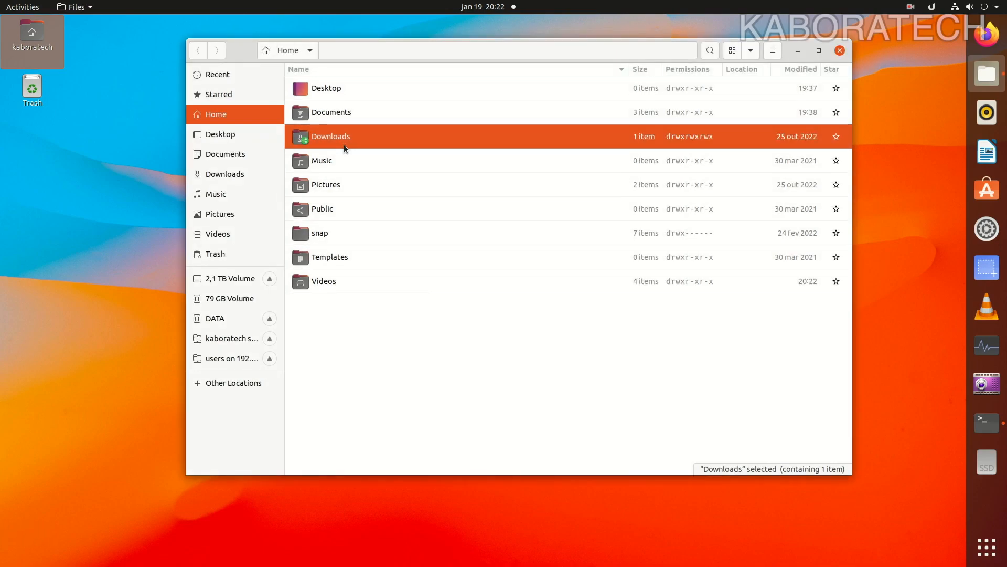
pyautogui.click(730, 50)
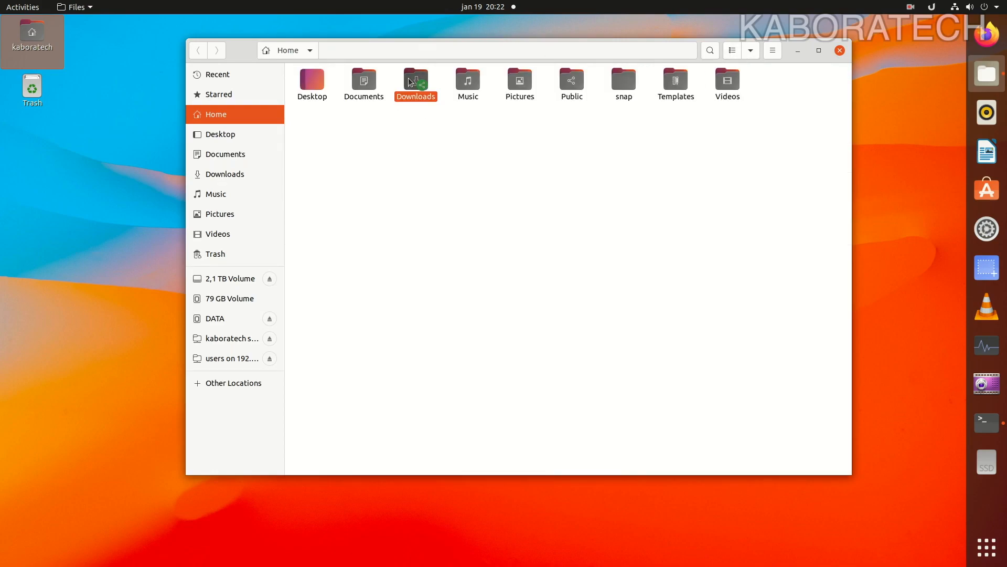
pyautogui.doubleClick(415, 83)
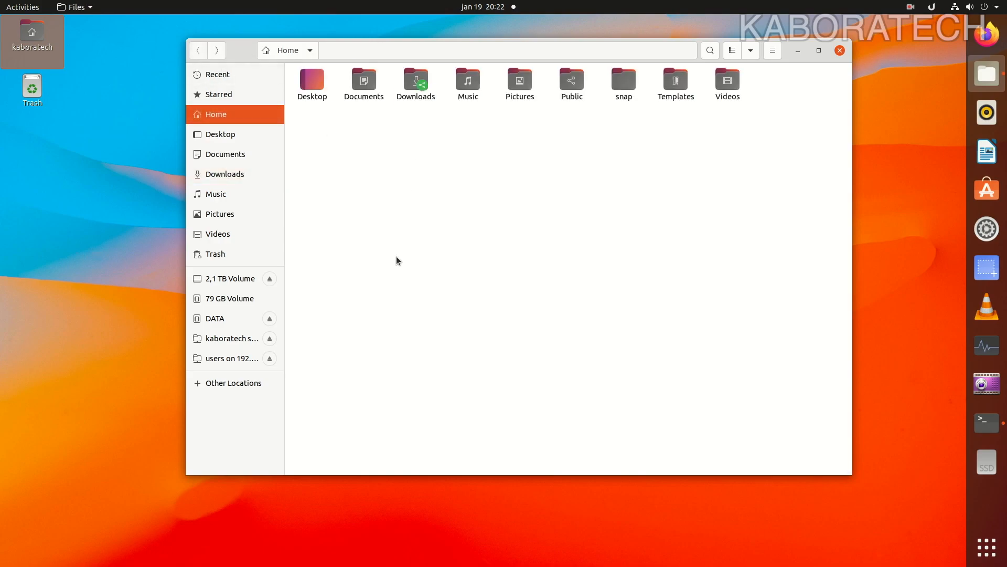
pyautogui.moveTo(388, 104)
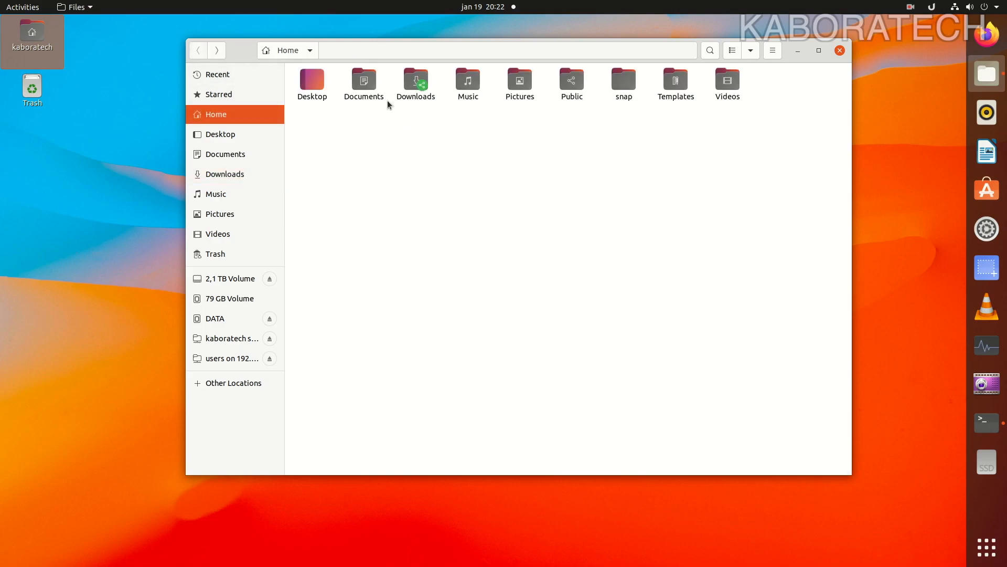
# - Create a new folder named 'Test' inside Downloads
pyautogui.rightClick(525, 253)
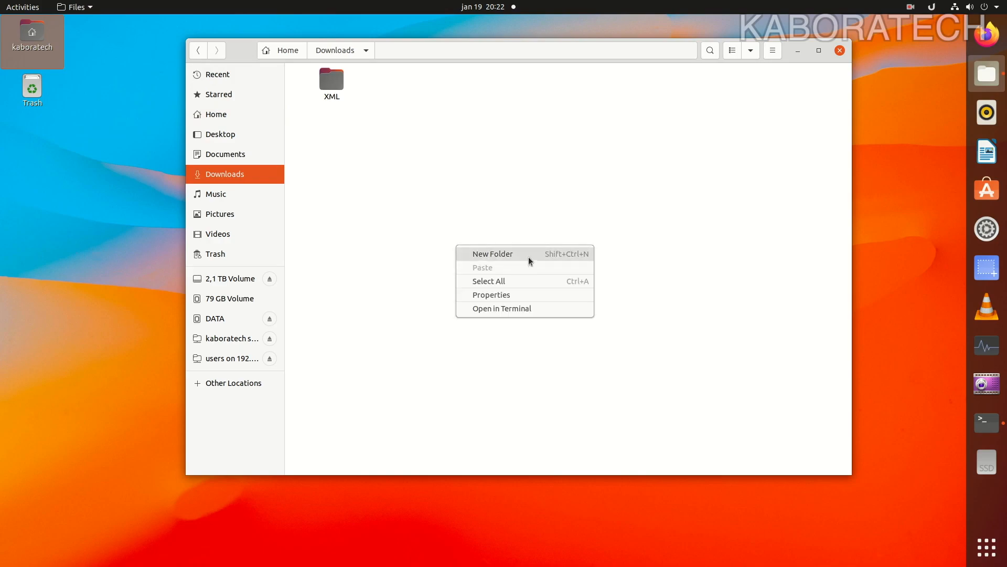
pyautogui.click(492, 253)
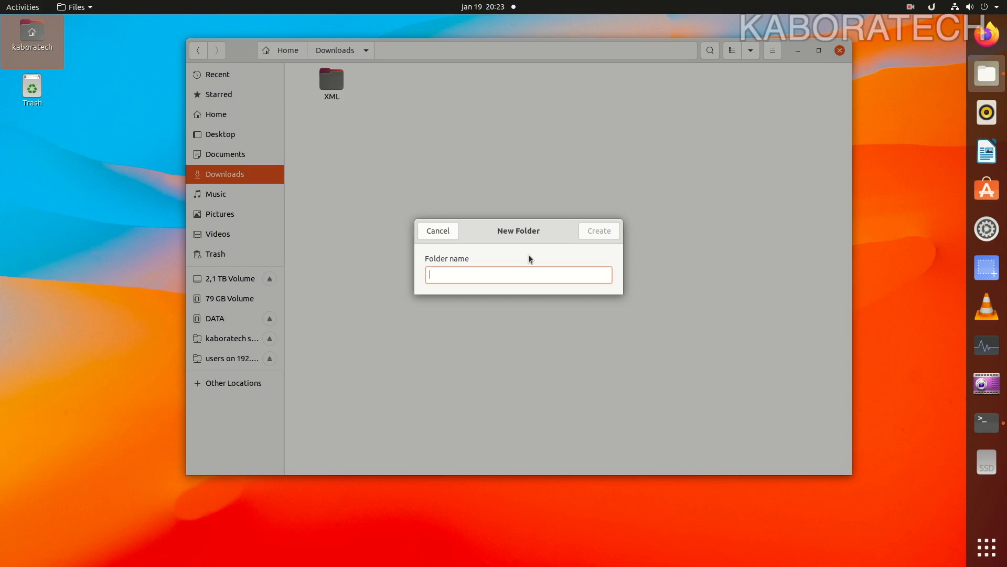
pyautogui.write('Test')
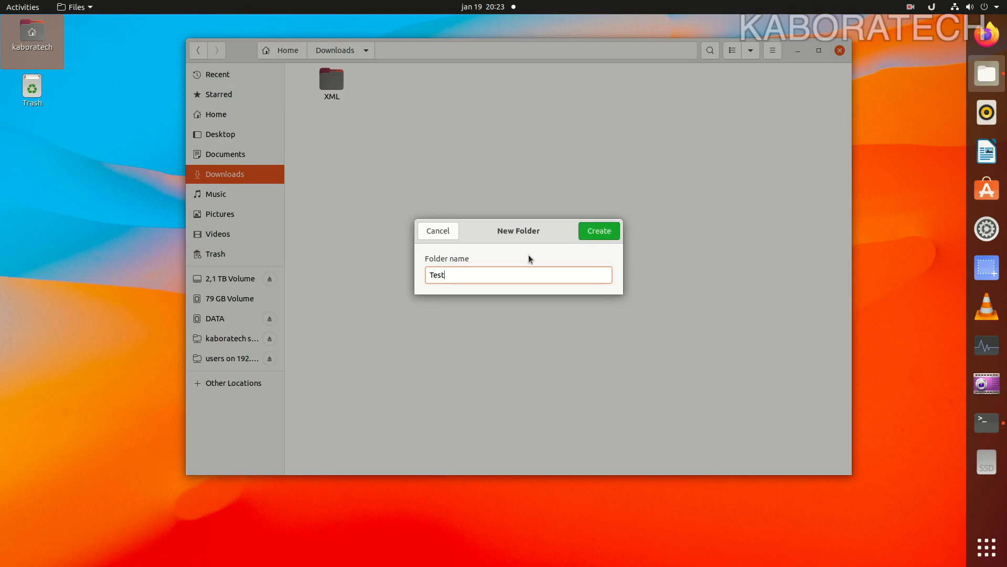
pyautogui.click(597, 231)
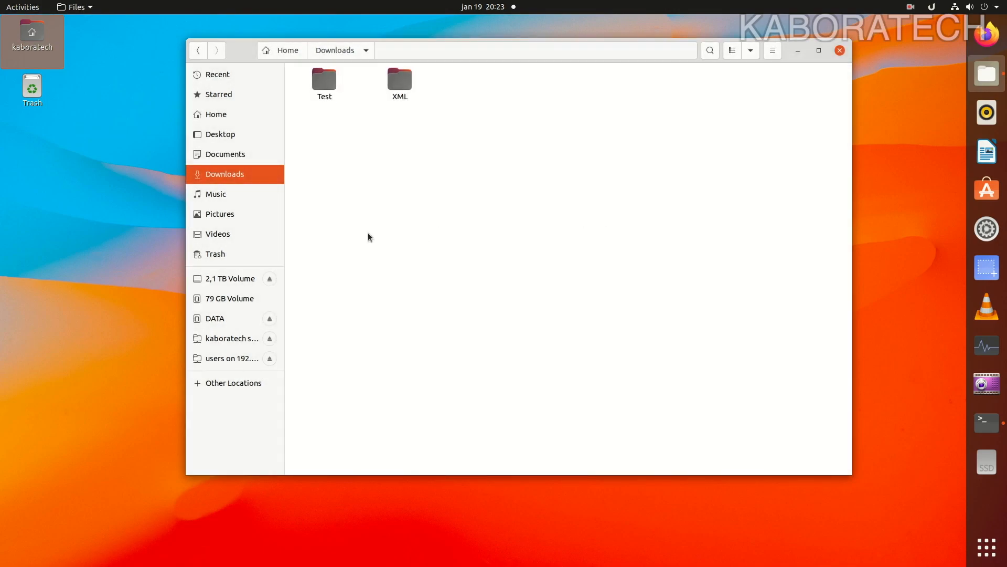
# - Copy pexels-faik-akmd-1025469.jpg and pexels-simon-berger-1323550.jpg from Pictures/Walpapers into Downloads
pyautogui.click(219, 214)
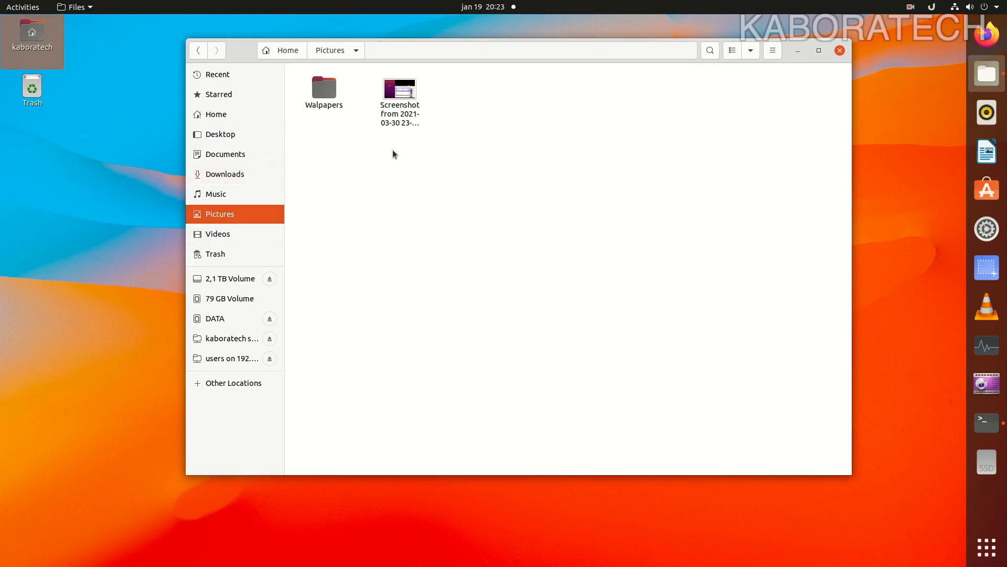
pyautogui.doubleClick(324, 88)
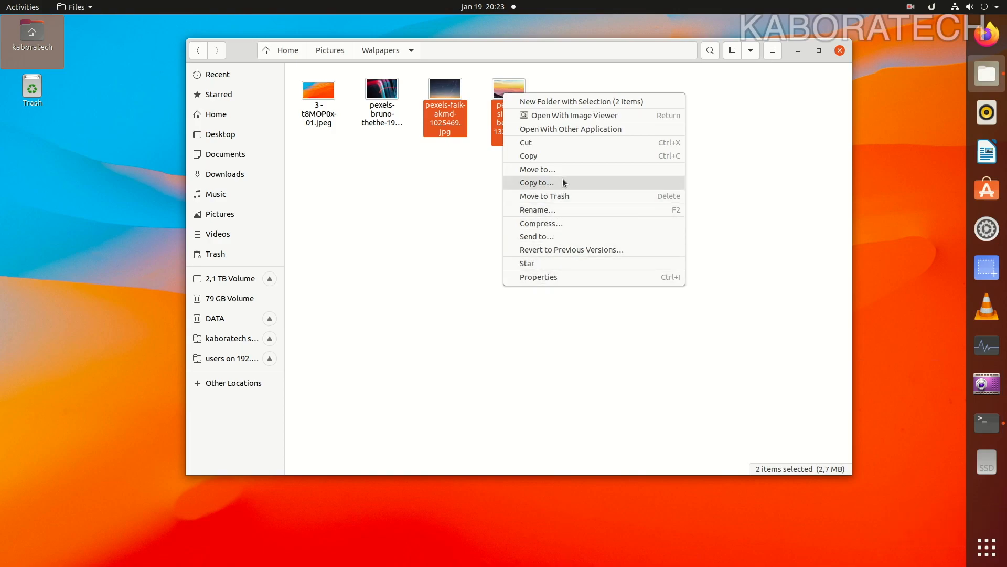
pyautogui.click(536, 182)
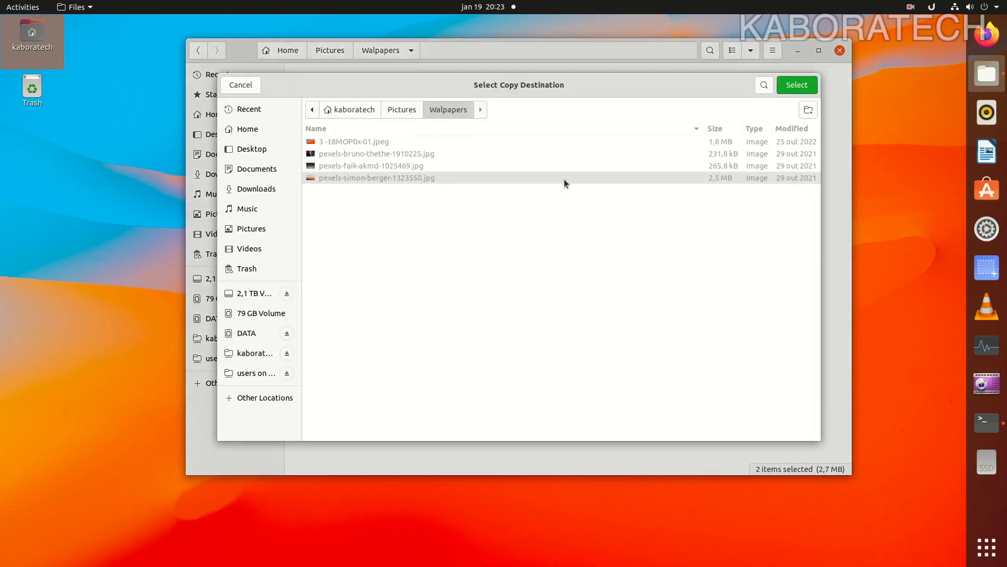
pyautogui.click(255, 188)
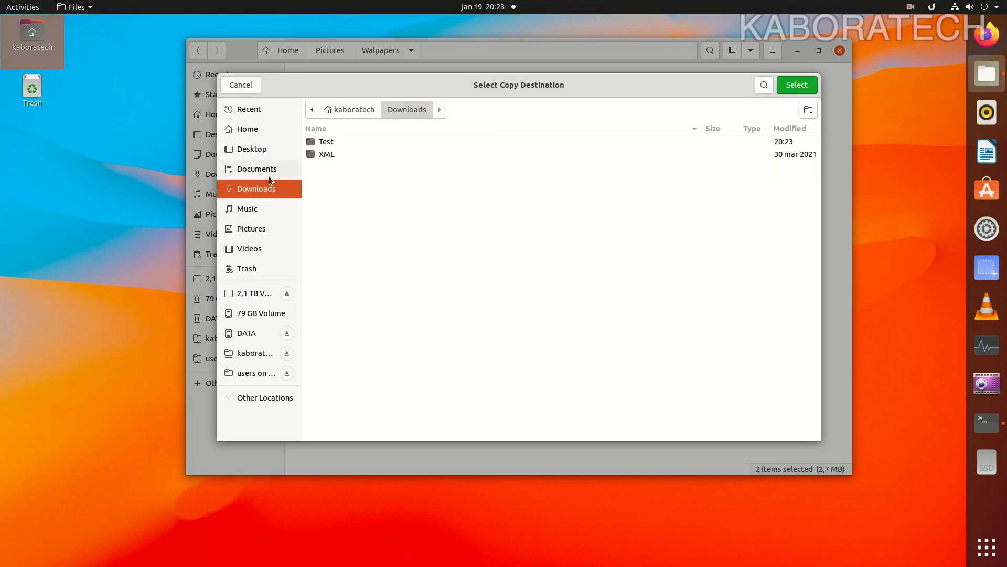
pyautogui.click(796, 85)
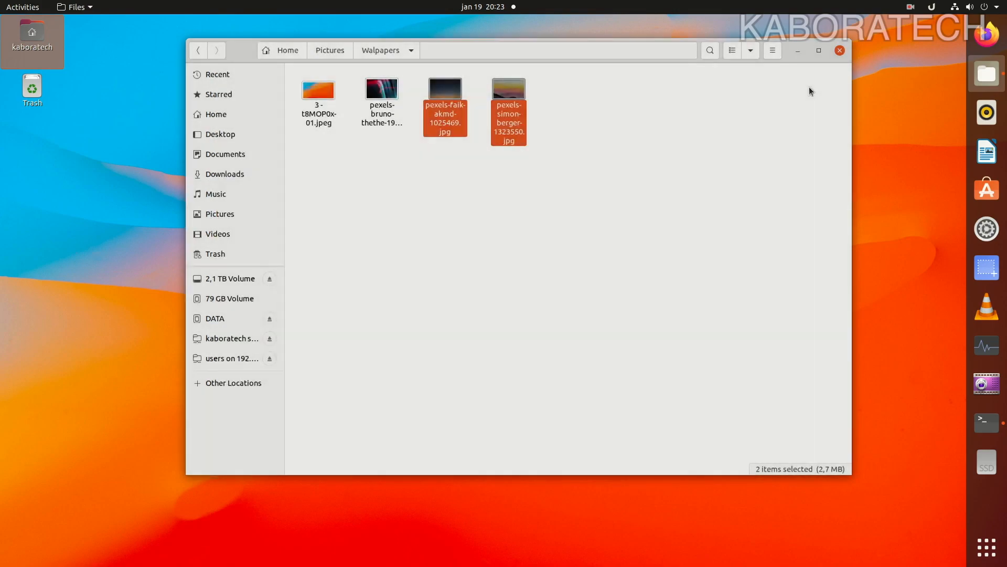
pyautogui.click(497, 249)
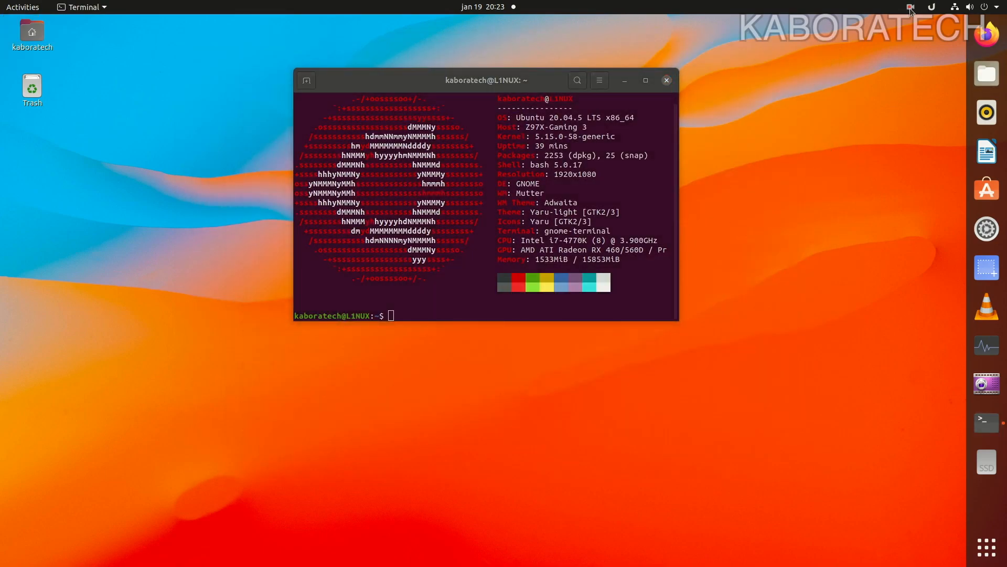
# - Run ipconfig in a Windows Command Prompt, showing IPv4 address 192.168.1.172
pyautogui.click(910, 7)
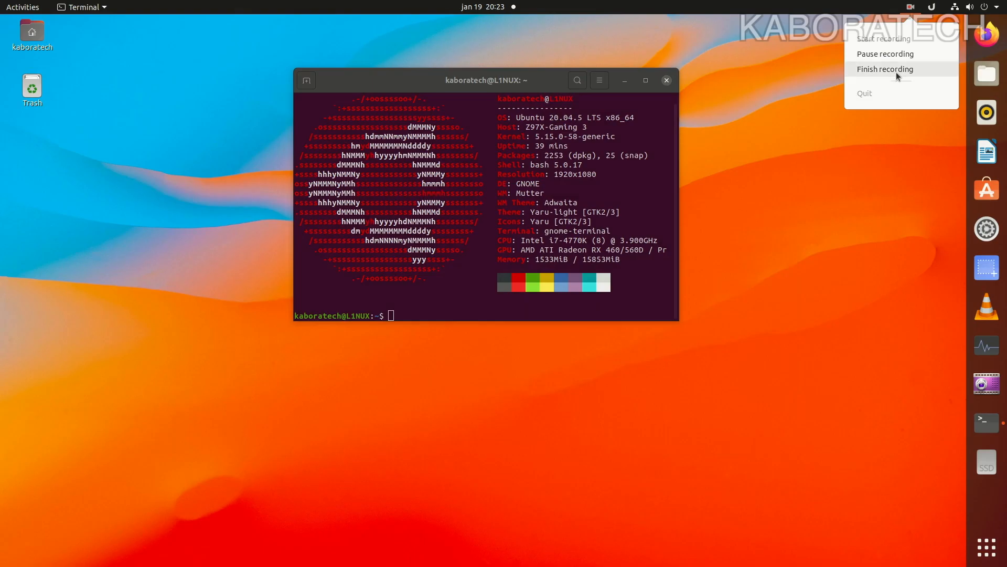
pyautogui.click(885, 69)
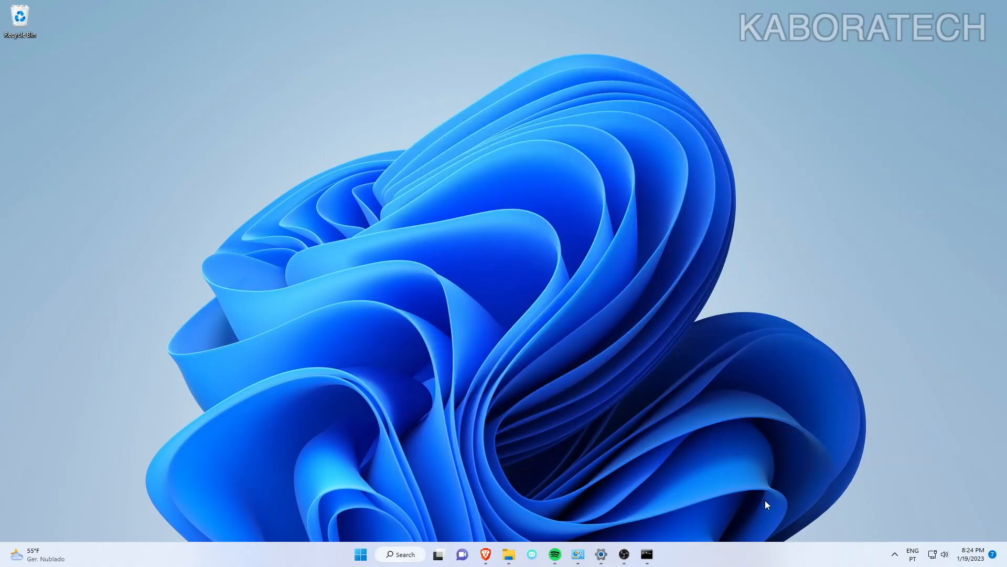
pyautogui.moveTo(647, 554)
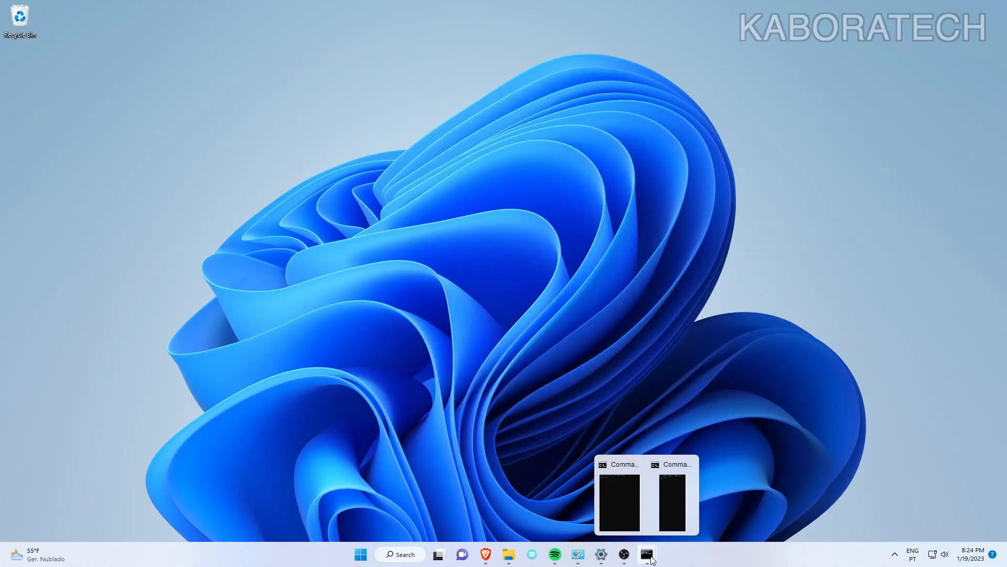
pyautogui.click(618, 495)
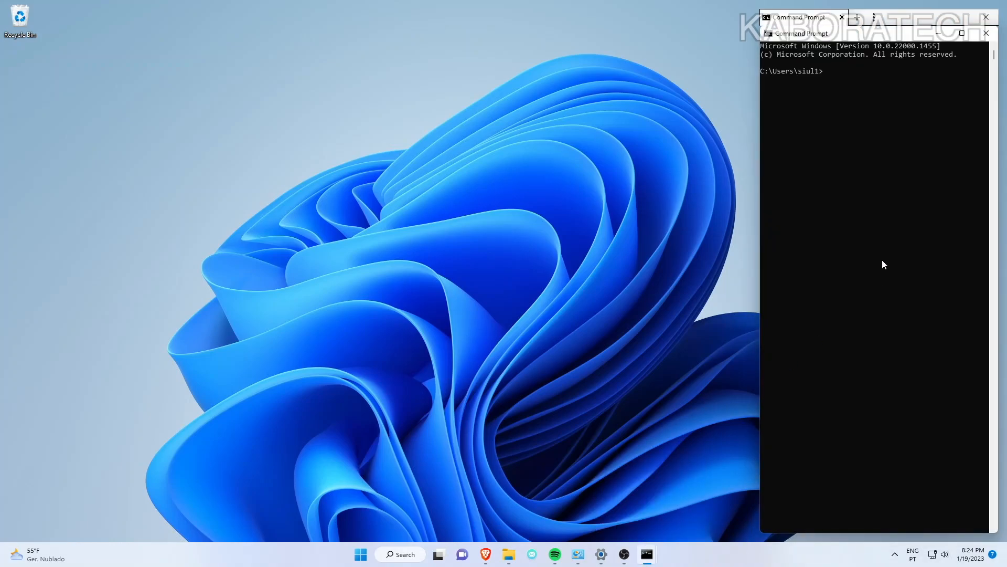
pyautogui.write('ip')
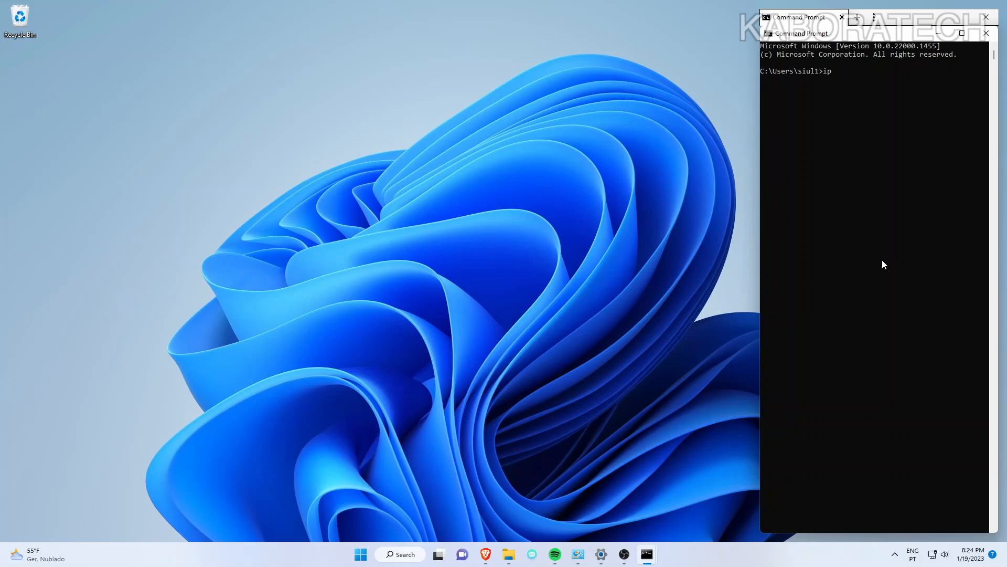
pyautogui.write('conf')
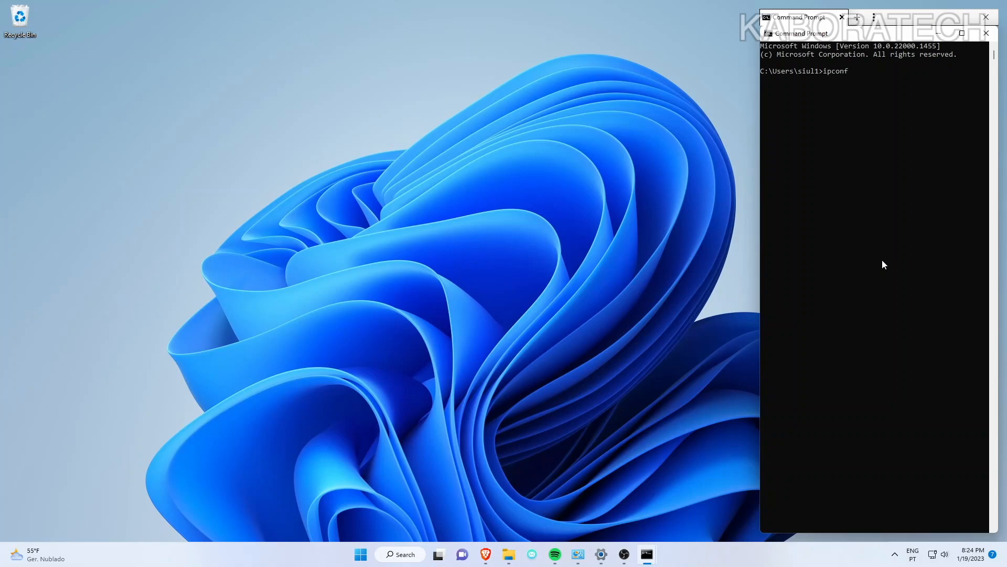
pyautogui.write('ig')
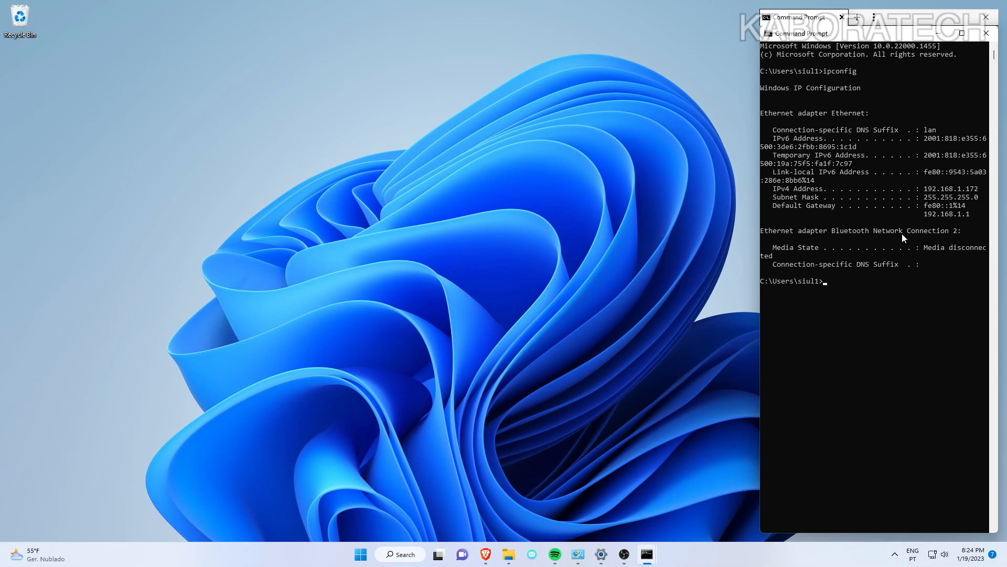
pyautogui.moveTo(896, 166)
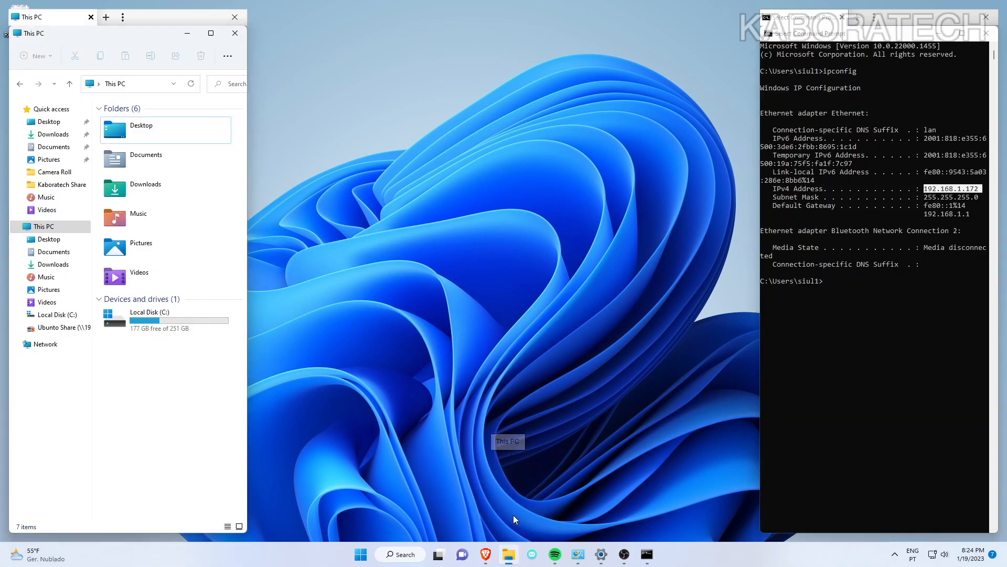
# - Browse This PC > Local Disk (C:) > Users > Public > Public Pictures
pyautogui.click(43, 226)
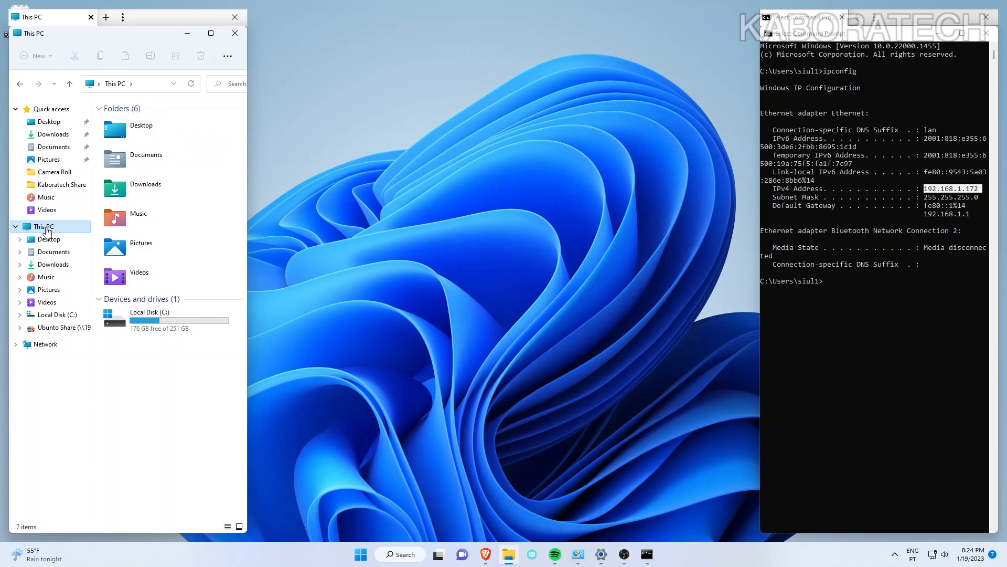
pyautogui.moveTo(138, 218)
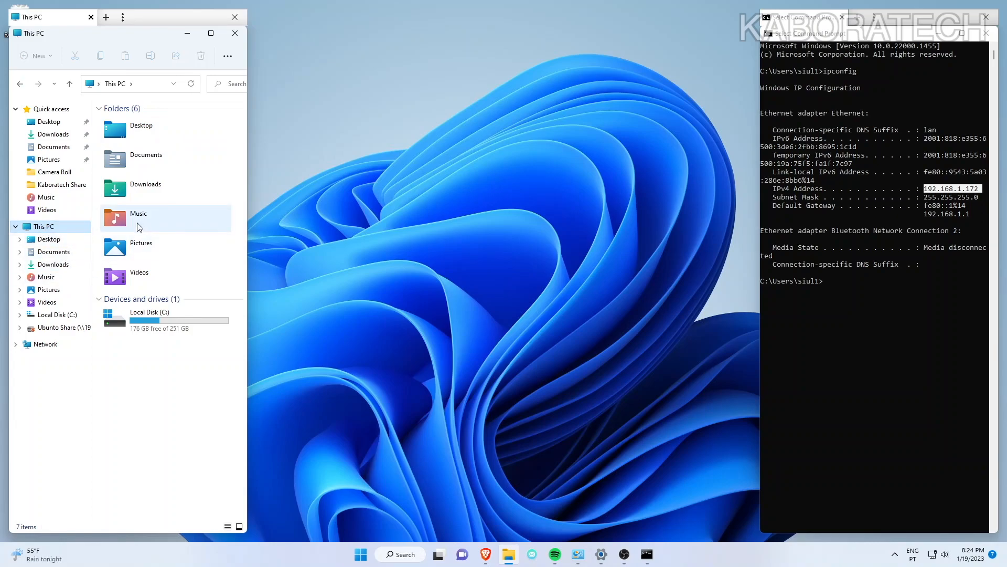
pyautogui.click(43, 226)
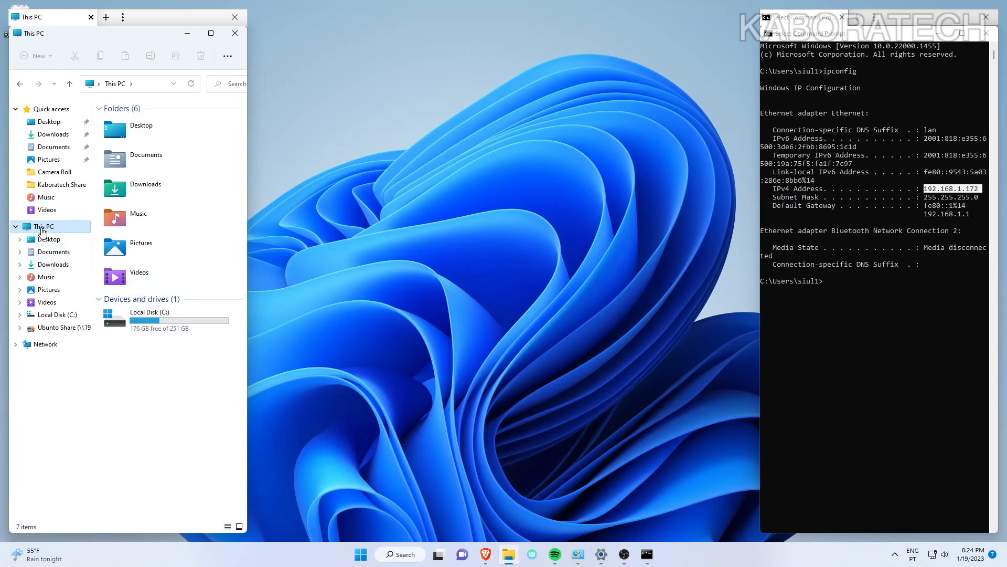
pyautogui.doubleClick(56, 314)
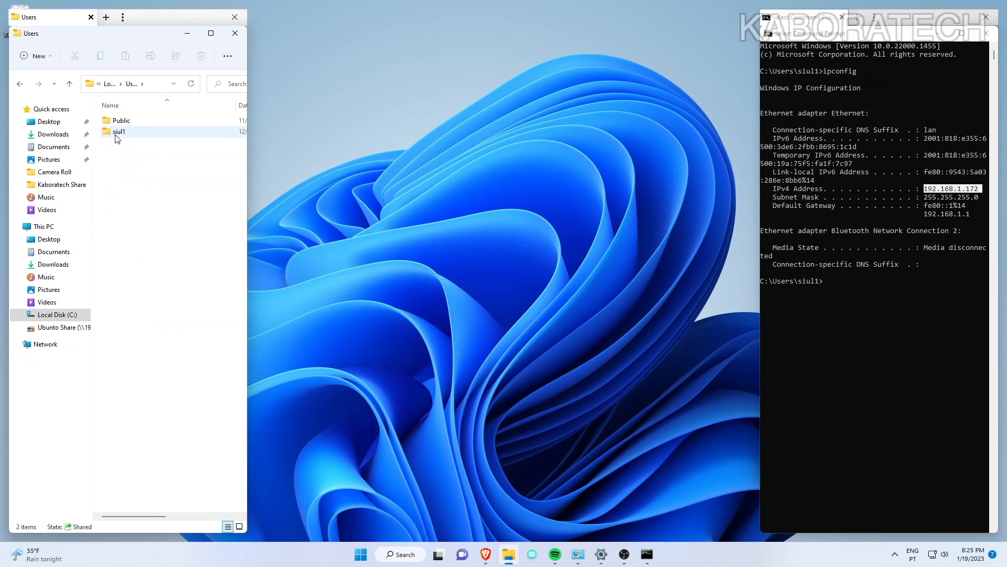
pyautogui.moveTo(120, 132)
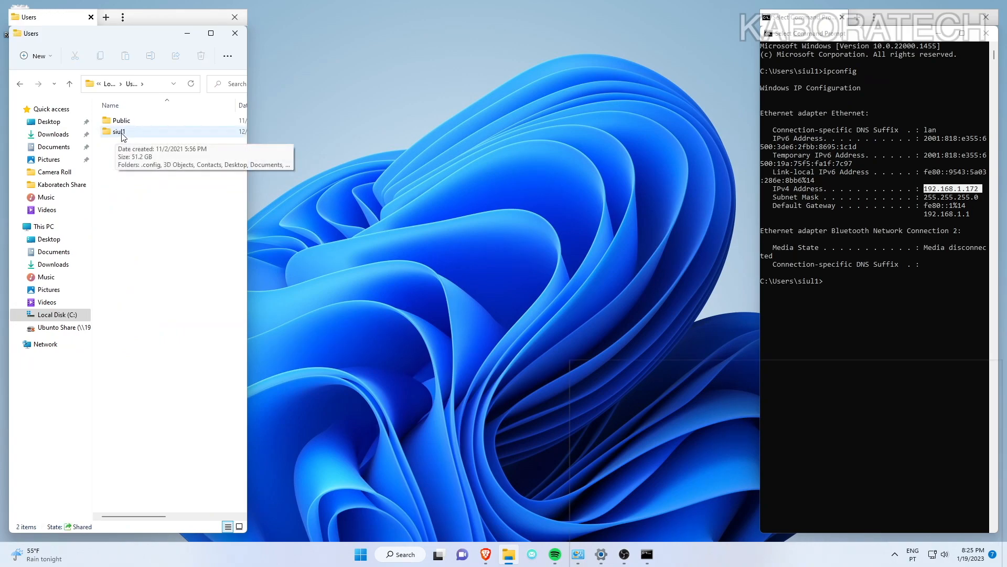
pyautogui.doubleClick(121, 120)
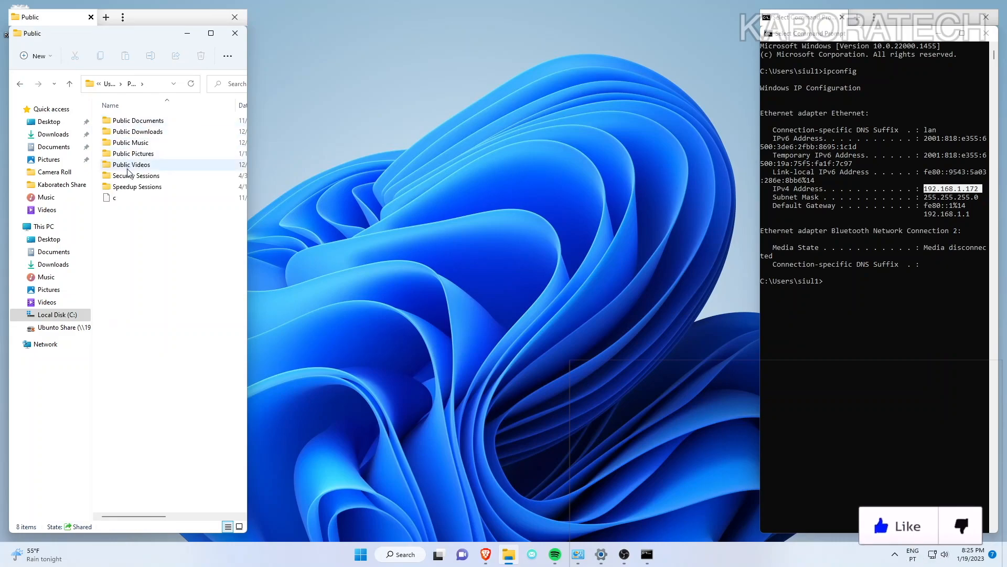
pyautogui.doubleClick(132, 153)
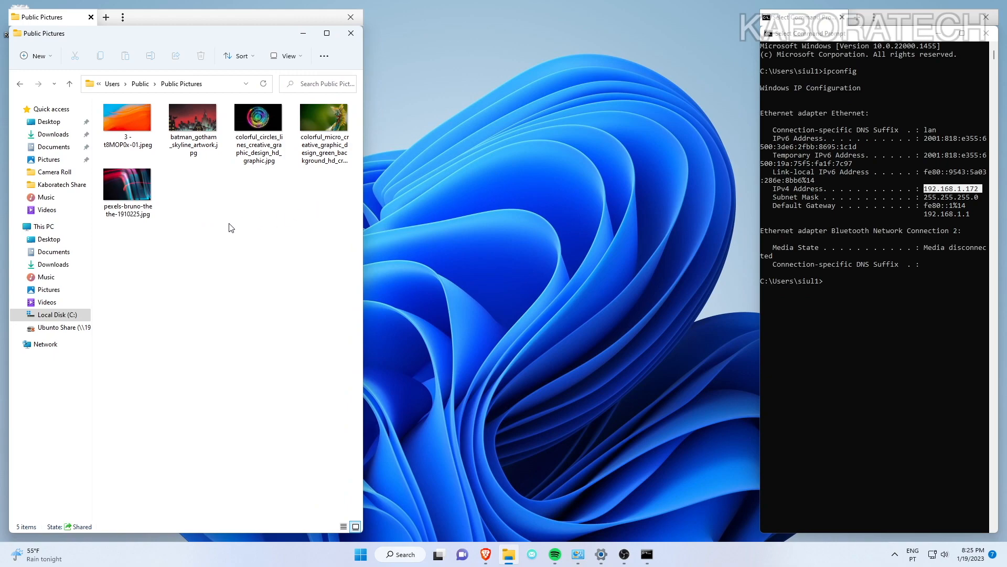
# - View pexels-bruno-thethe-1910225.jpg in Photos, then close it
pyautogui.click(127, 186)
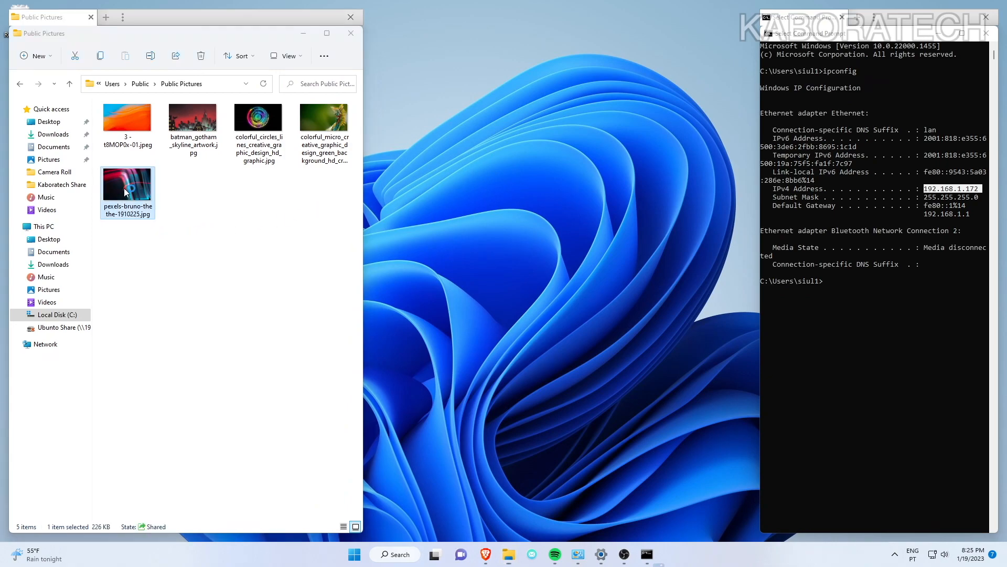
pyautogui.doubleClick(127, 185)
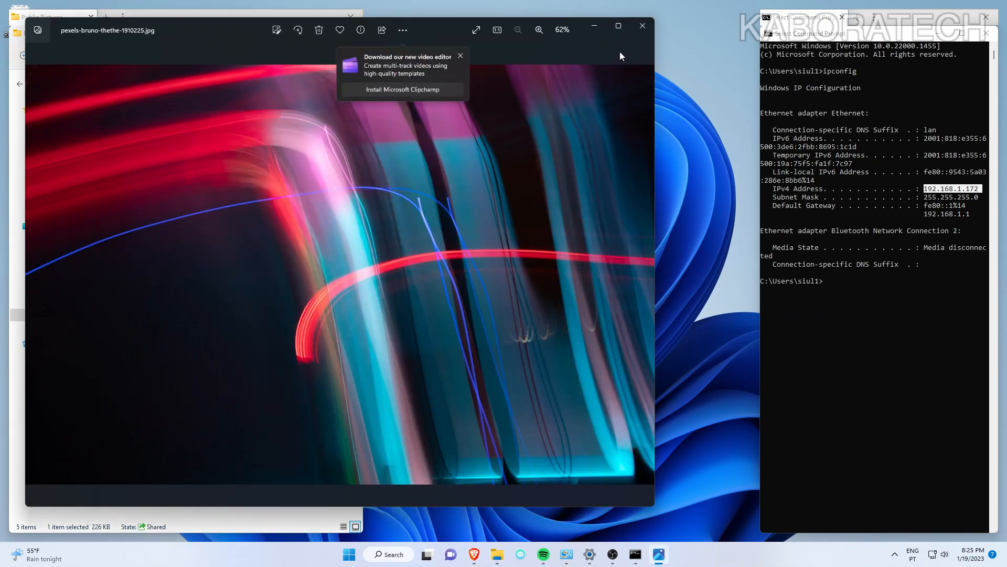
pyautogui.click(641, 26)
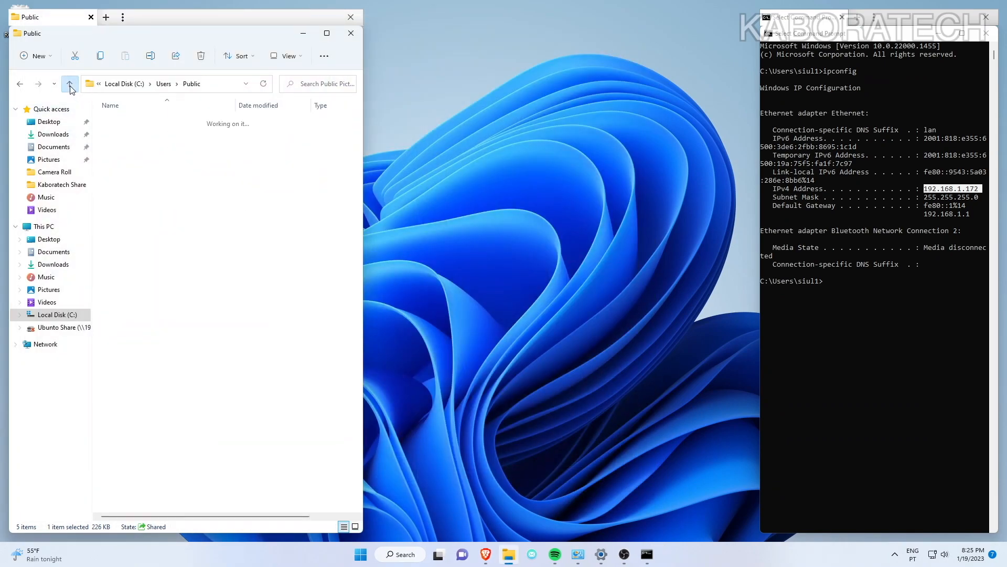
# - Open siul1's Kaboratech Share screenshot in Photos, then go up to Pictures
pyautogui.click(70, 83)
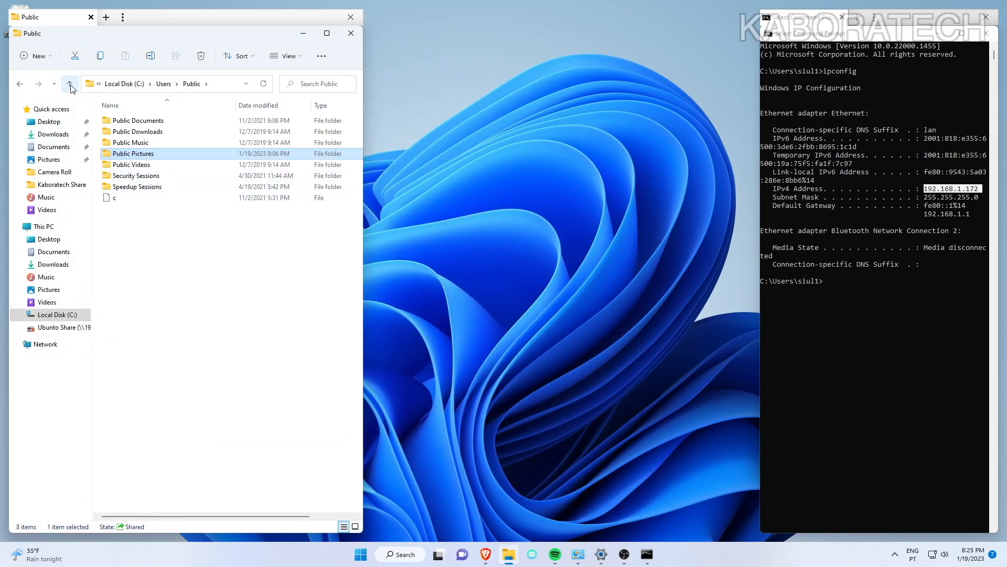
pyautogui.click(69, 83)
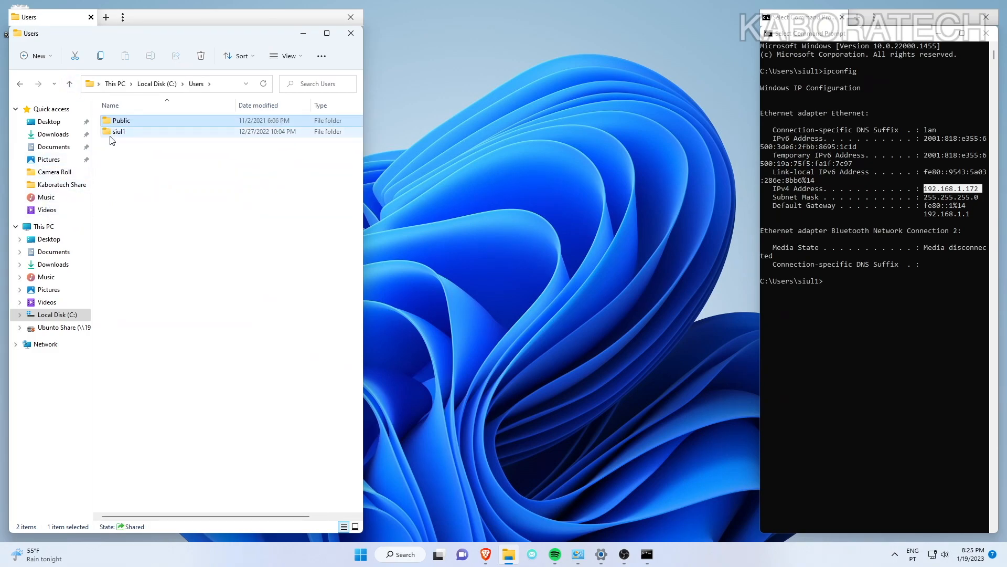
pyautogui.doubleClick(119, 131)
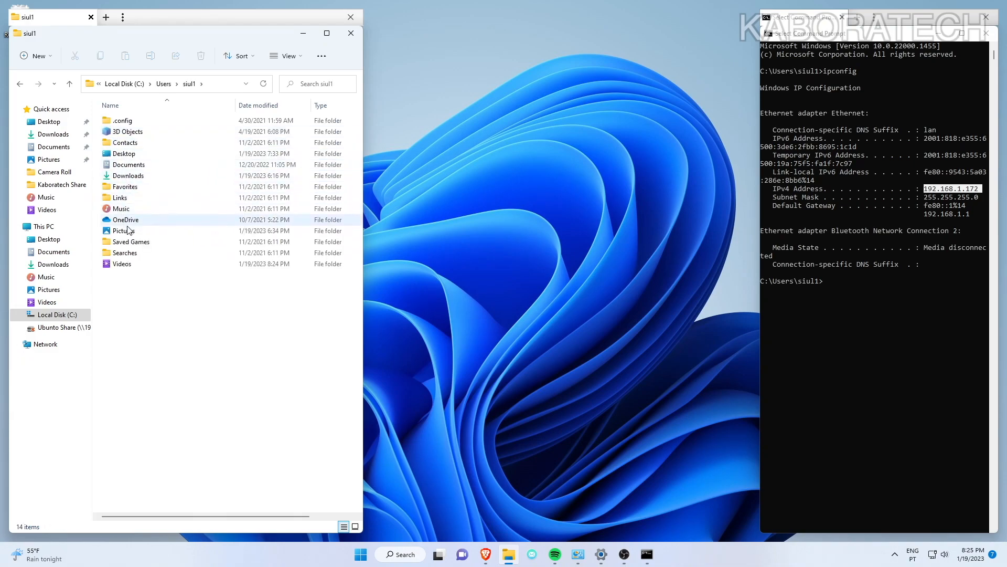
pyautogui.moveTo(141, 179)
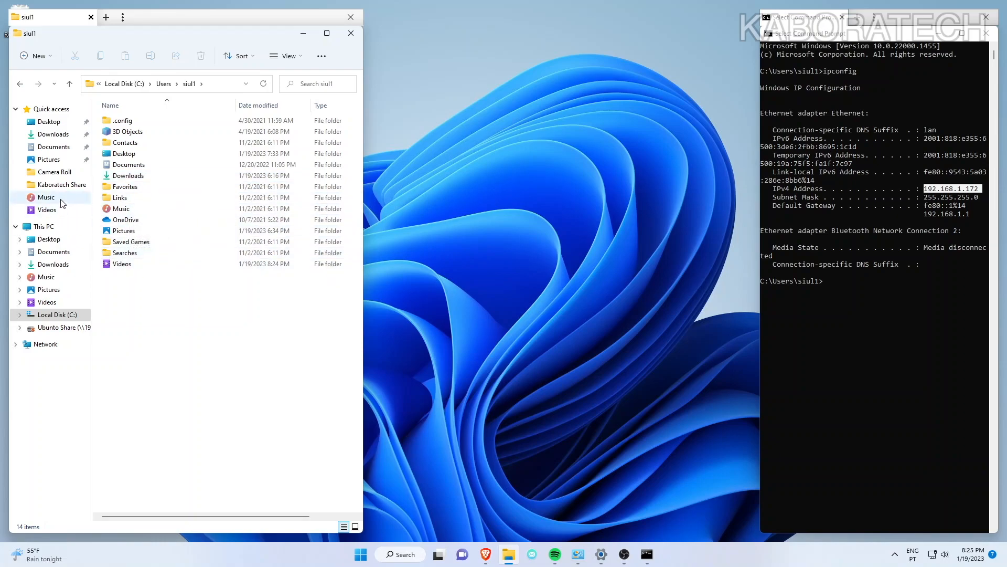
pyautogui.click(62, 185)
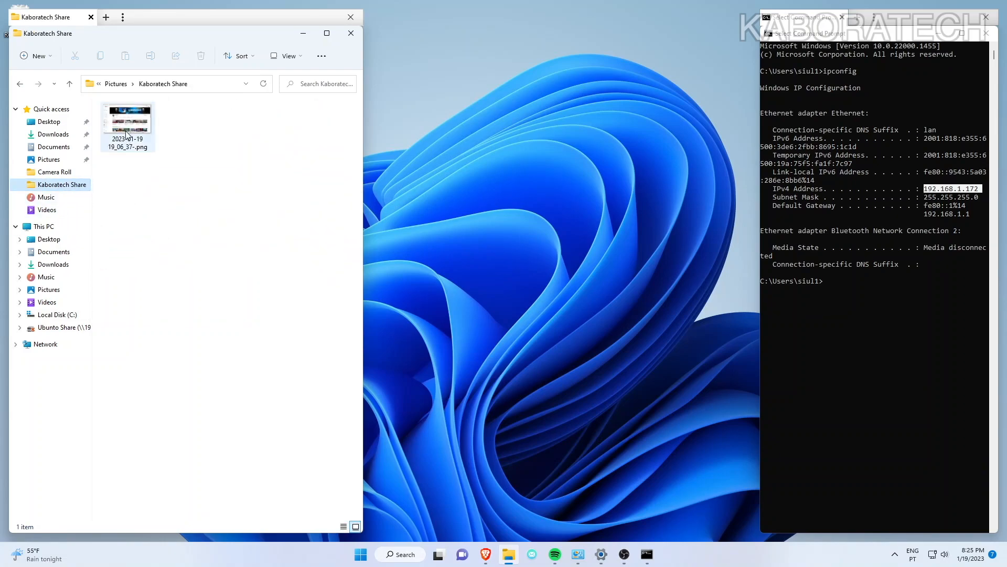
pyautogui.doubleClick(126, 122)
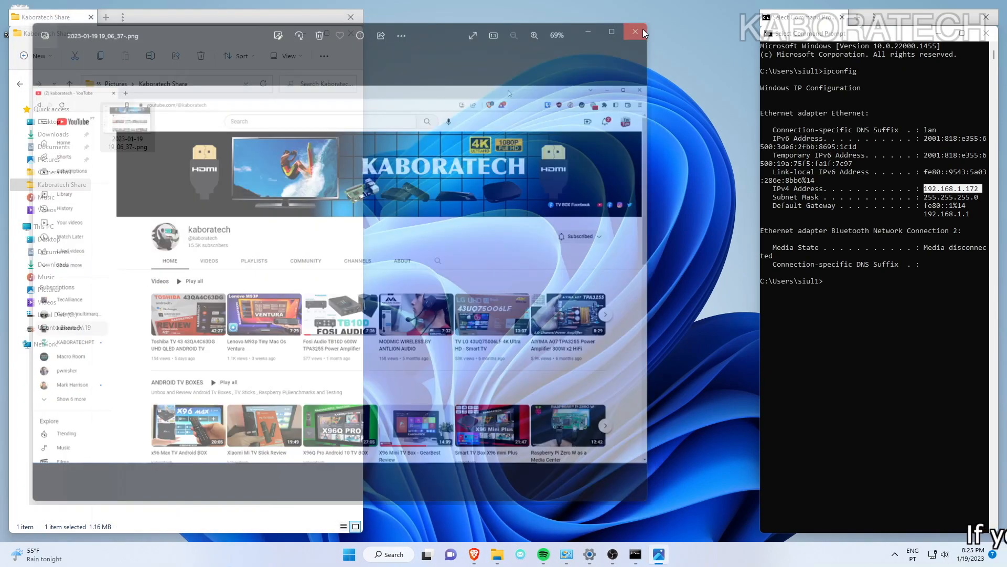
pyautogui.click(635, 32)
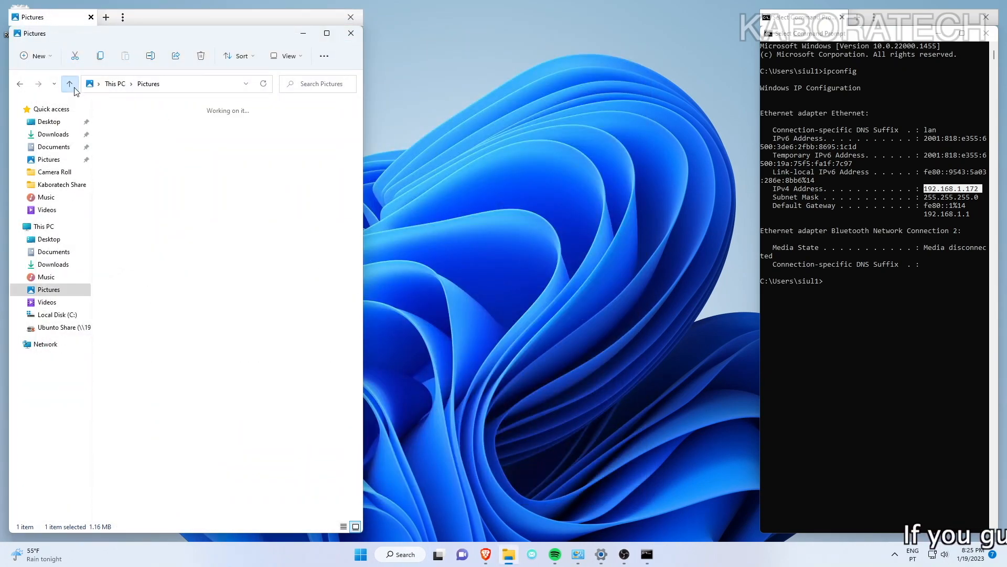
# - From This PC, try adding \\192.168.1.137 as a custom network location
pyautogui.click(70, 83)
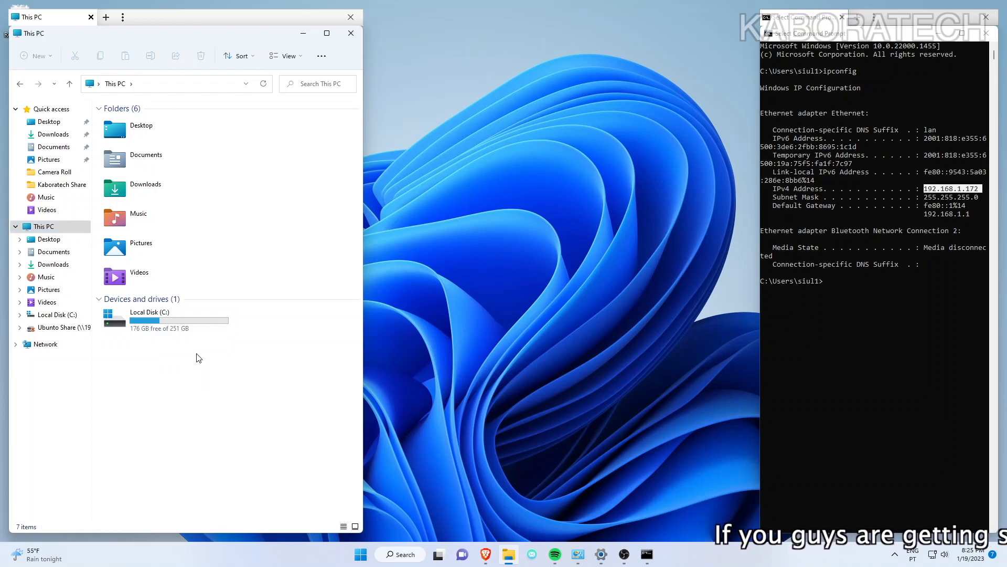
pyautogui.rightClick(198, 358)
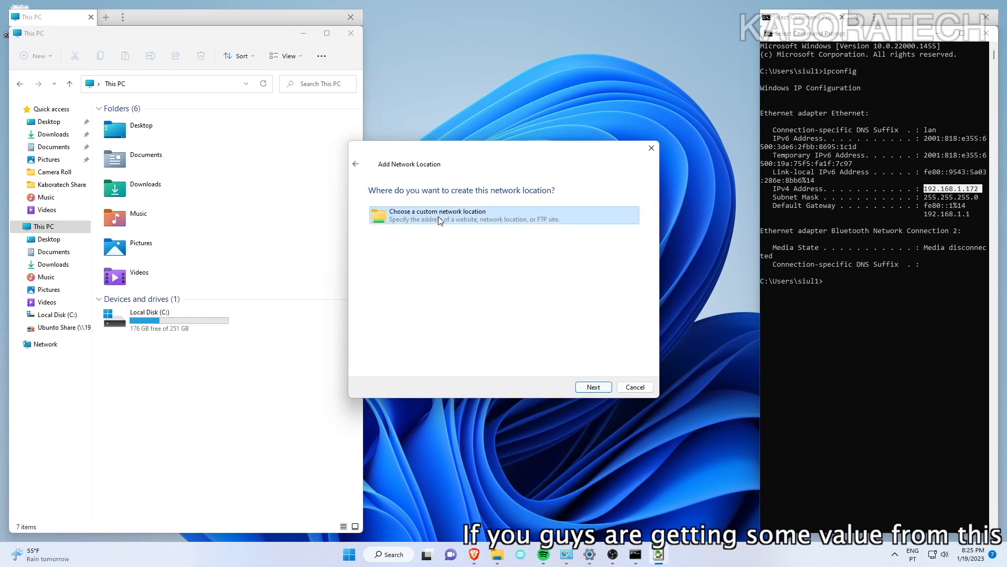
pyautogui.click(591, 387)
pyautogui.write('\\\\192')
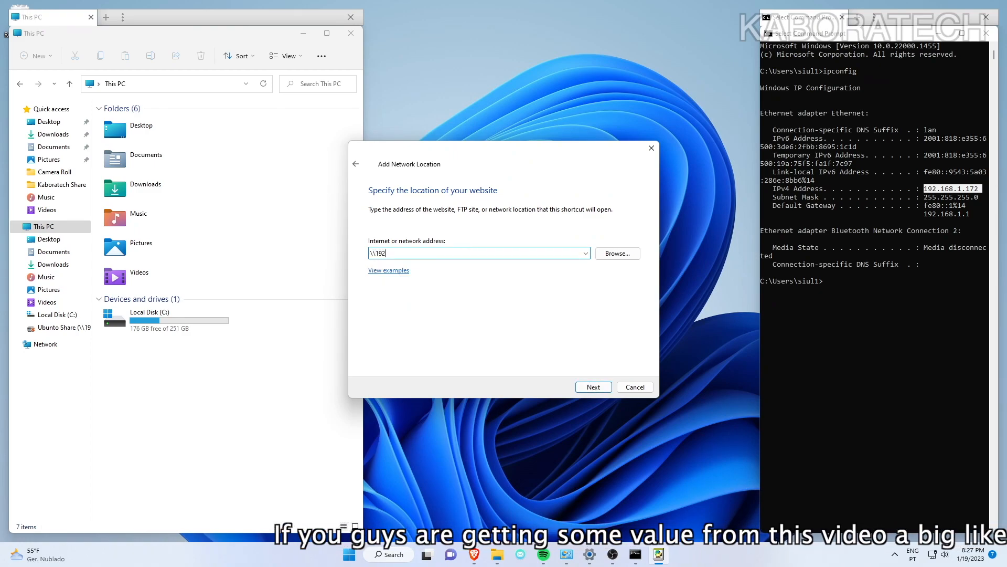
pyautogui.write('.168.1')
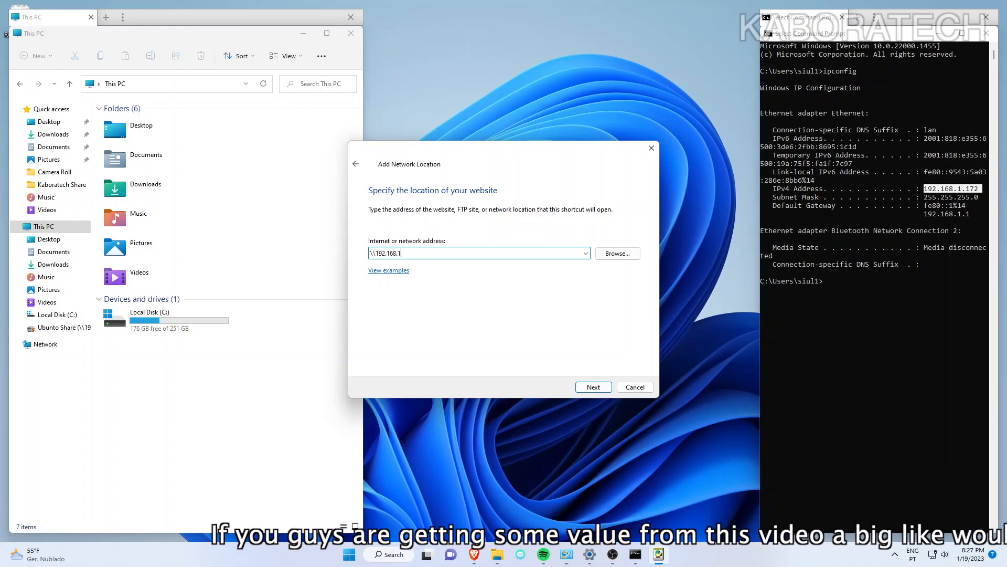
pyautogui.write('1')
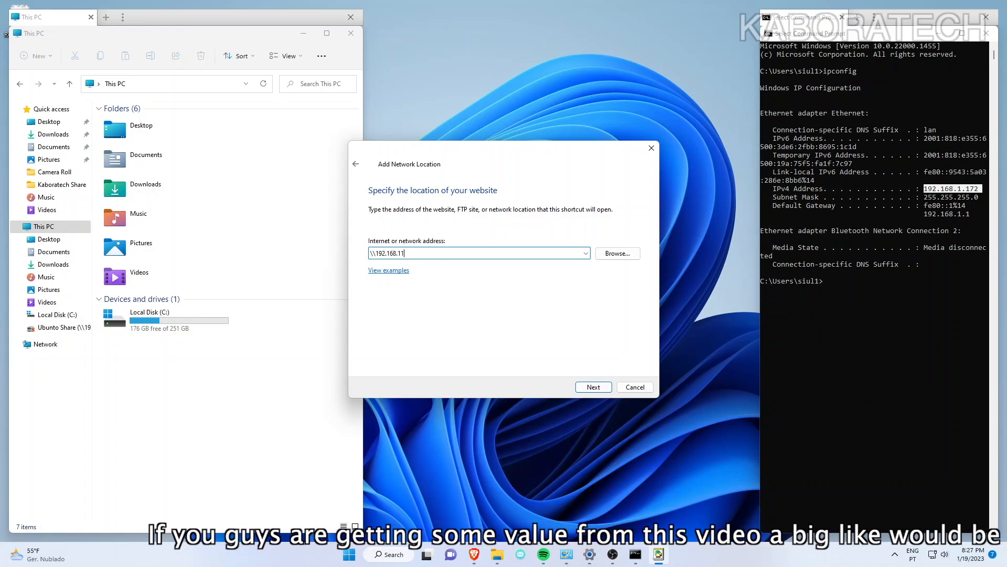
pyautogui.write('137')
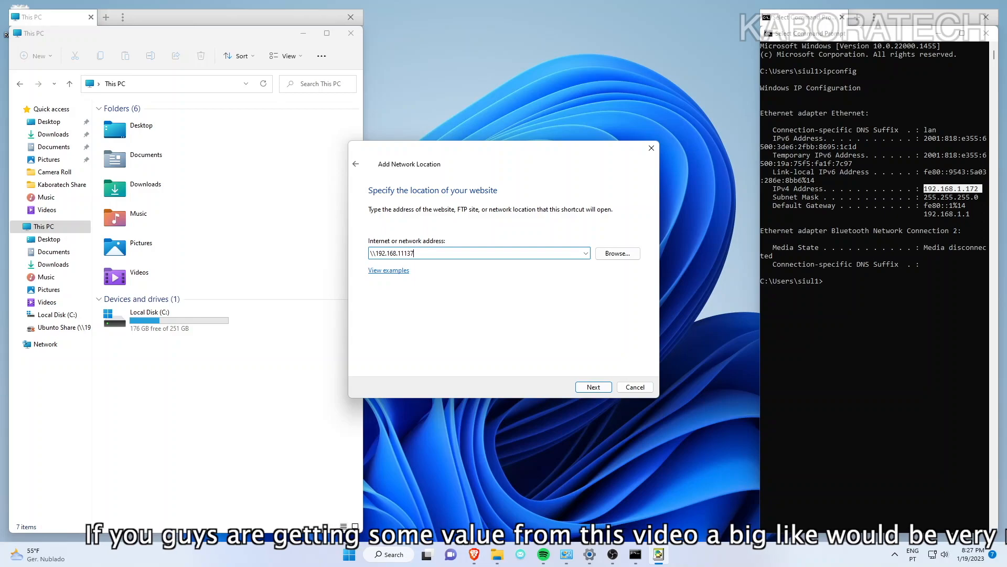
pyautogui.press('Backspace')
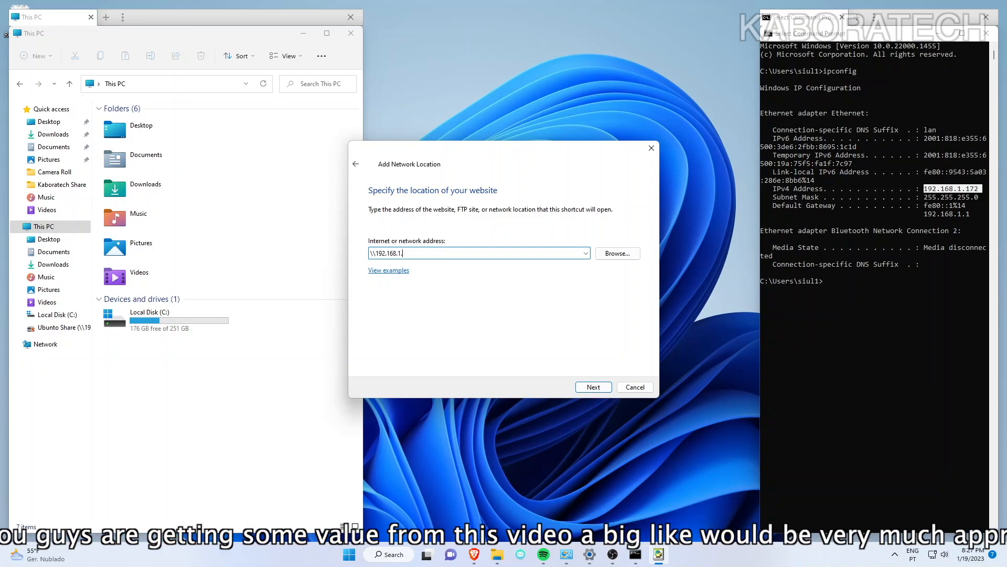
pyautogui.click(593, 386)
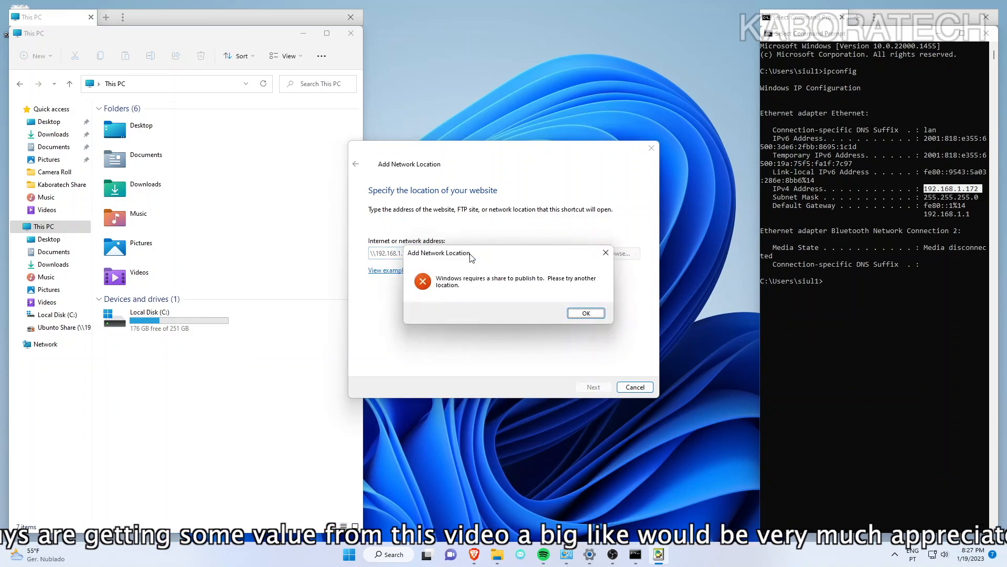
# - Add \\192.168.1.137\Downloads as a network location and open its Test folder
pyautogui.click(585, 313)
pyautogui.write('137\\')
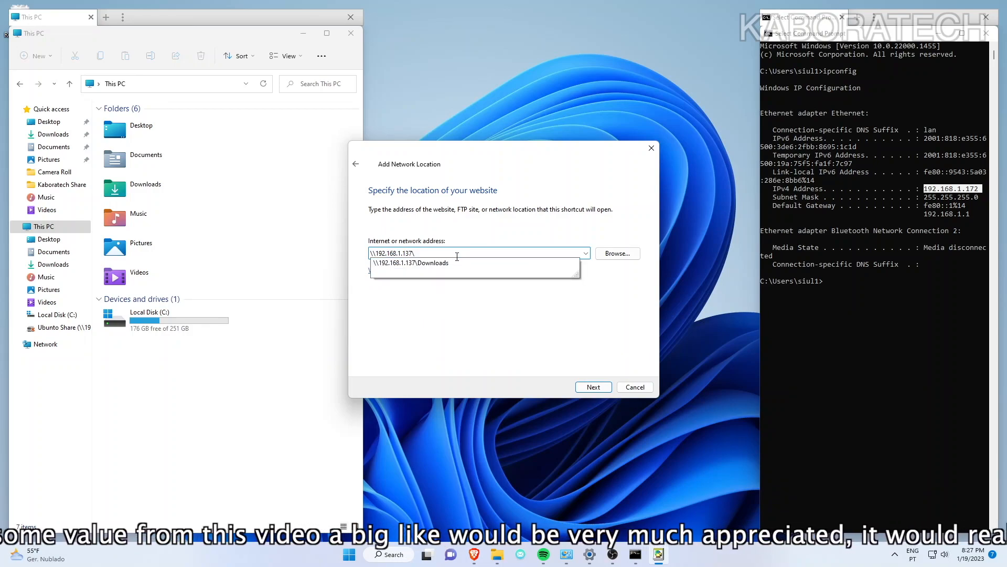
pyautogui.click(410, 263)
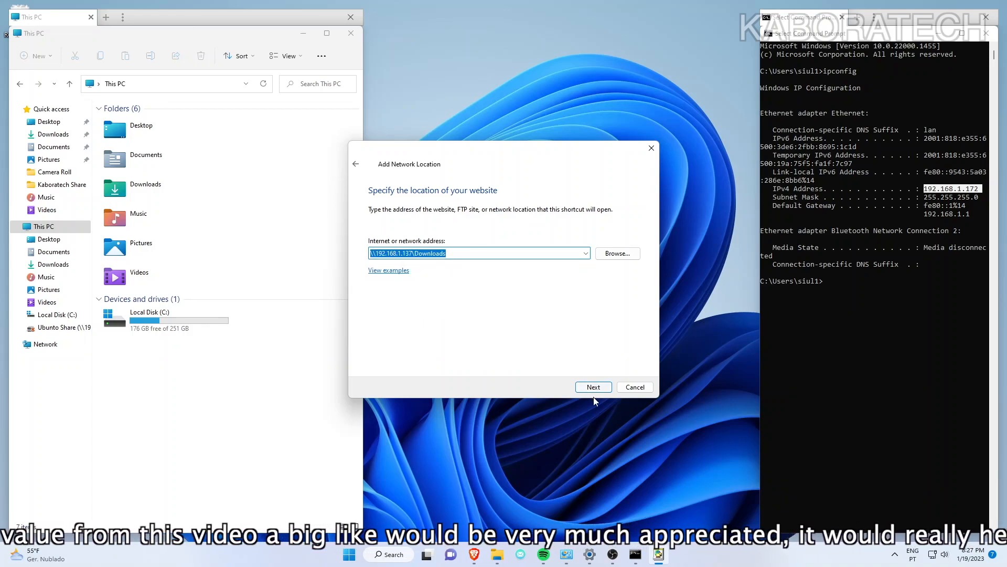
pyautogui.click(592, 387)
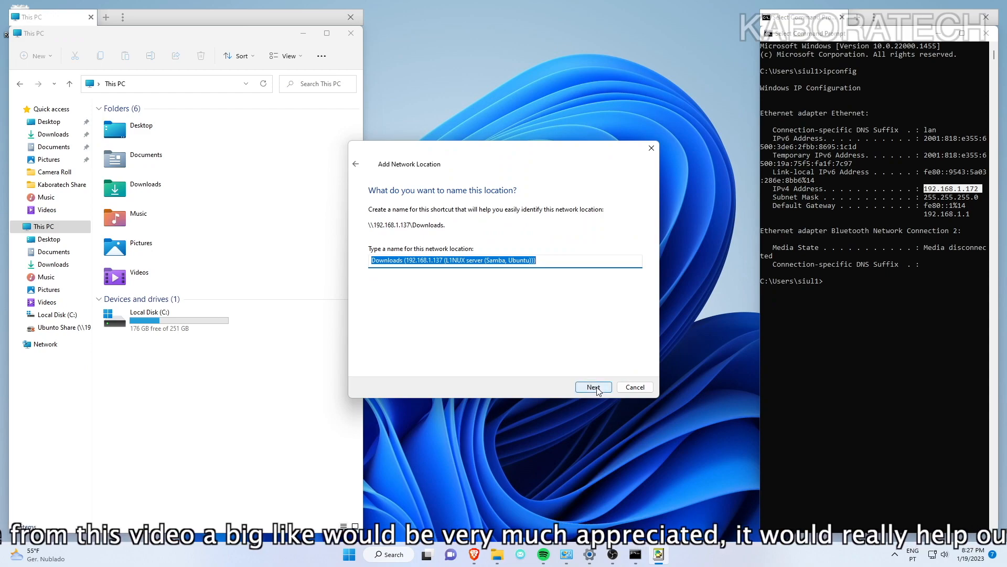
pyautogui.click(591, 387)
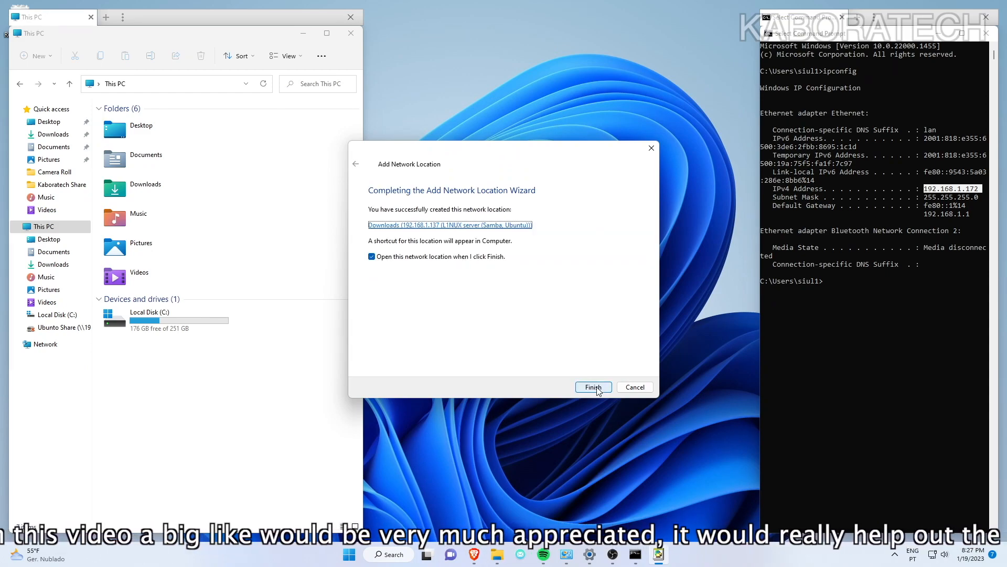
pyautogui.click(592, 386)
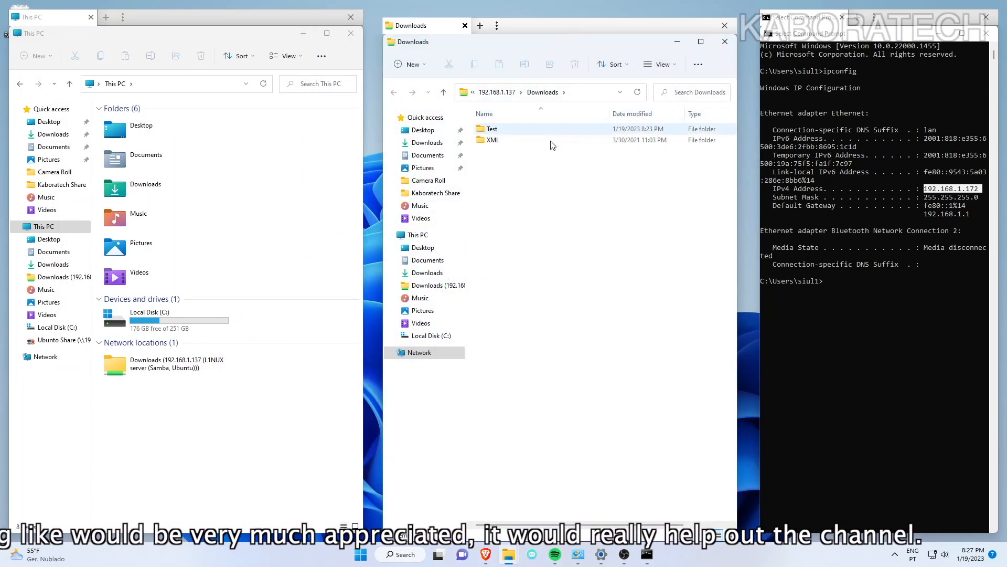
pyautogui.doubleClick(492, 128)
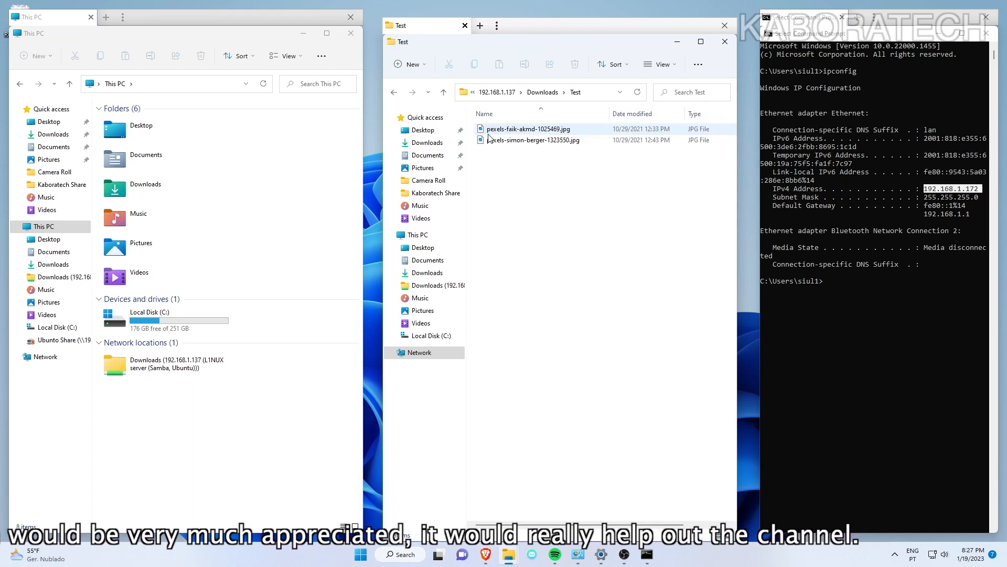
# - Try opening pexels-simon-berger-1323550.jpg and pexels-faik-akmd-1025469.jpg in Explorer
pyautogui.click(533, 140)
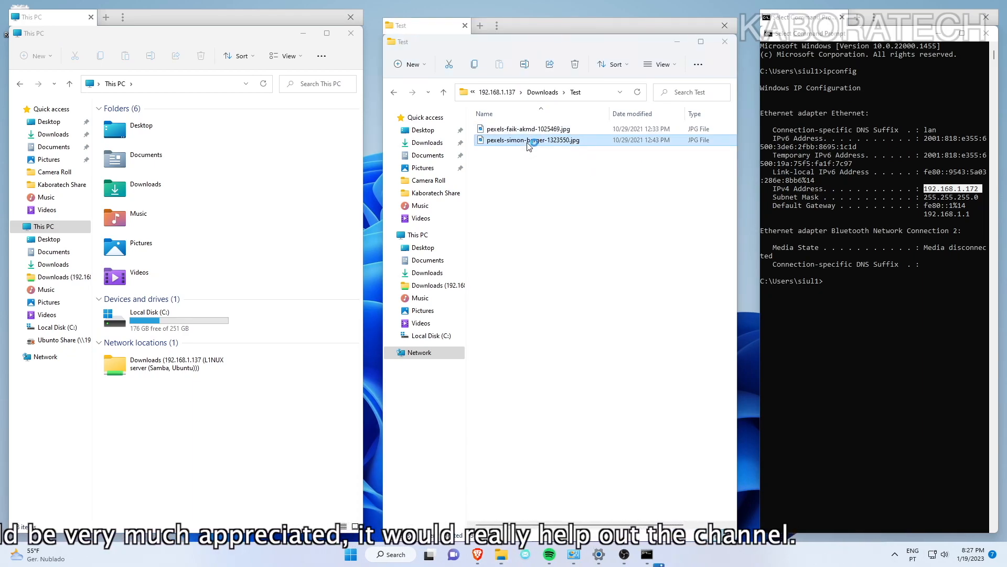
pyautogui.doubleClick(534, 140)
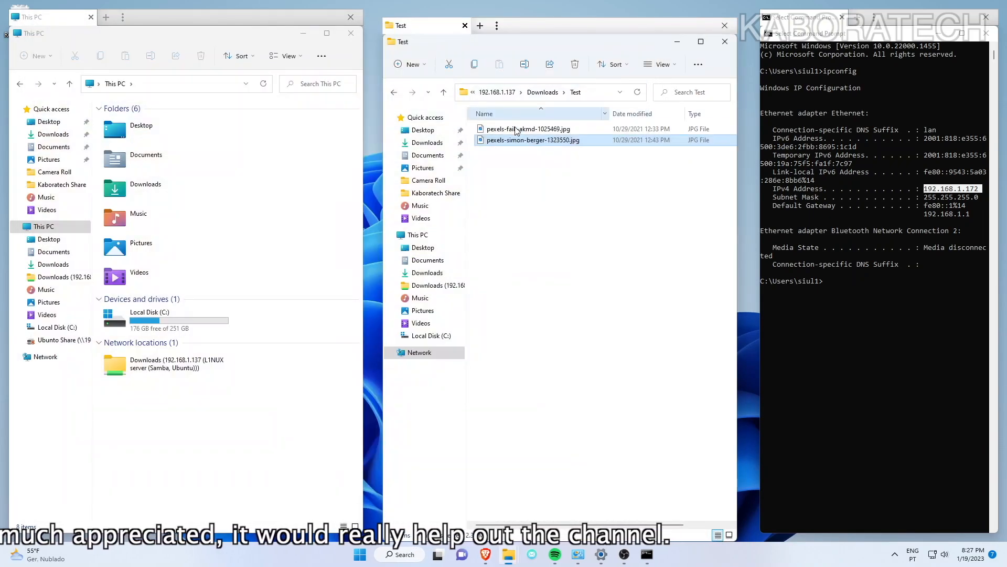
pyautogui.doubleClick(527, 128)
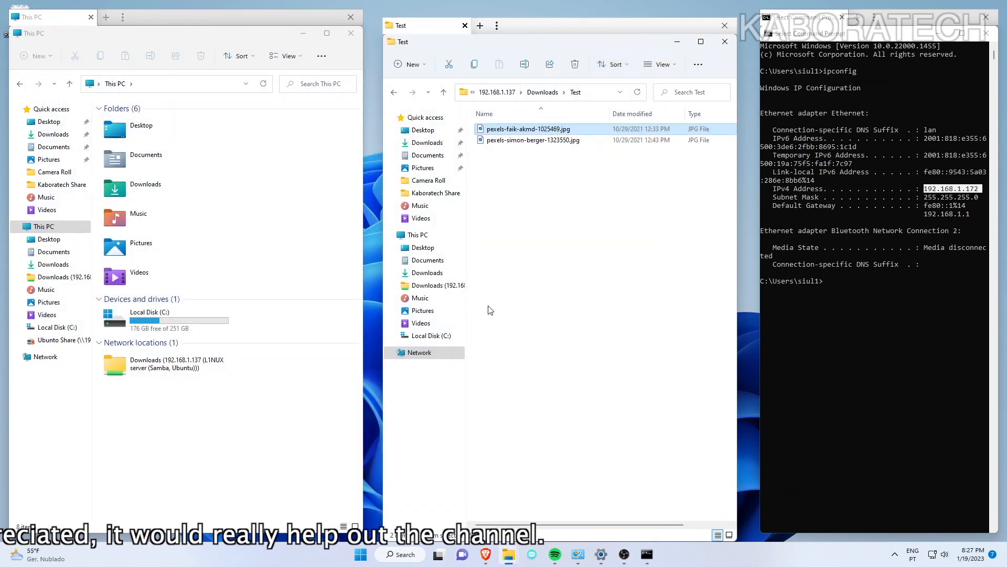
# - Check Network's devices and This PC's Downloads location, then close the second Explorer window
pyautogui.click(419, 352)
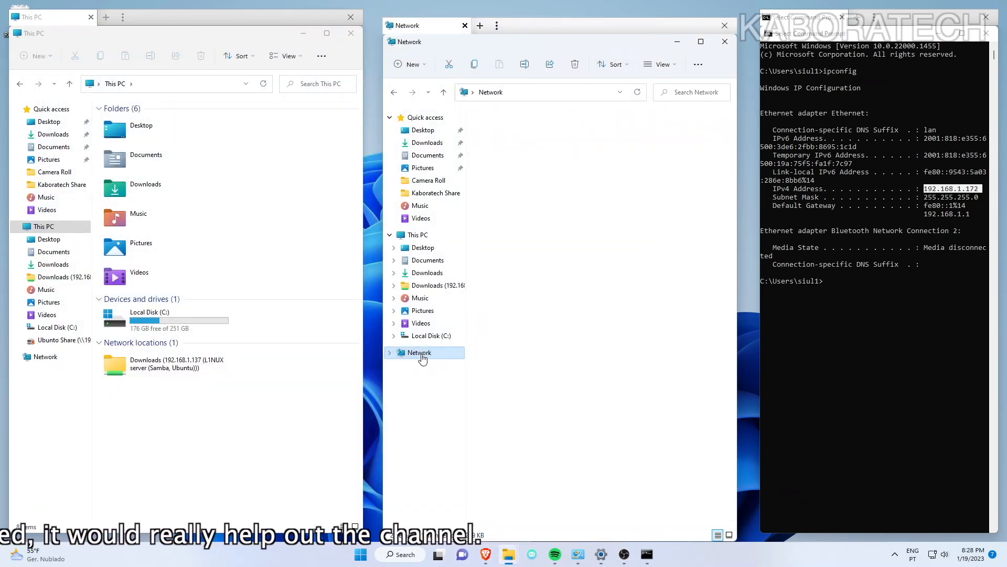
pyautogui.click(418, 352)
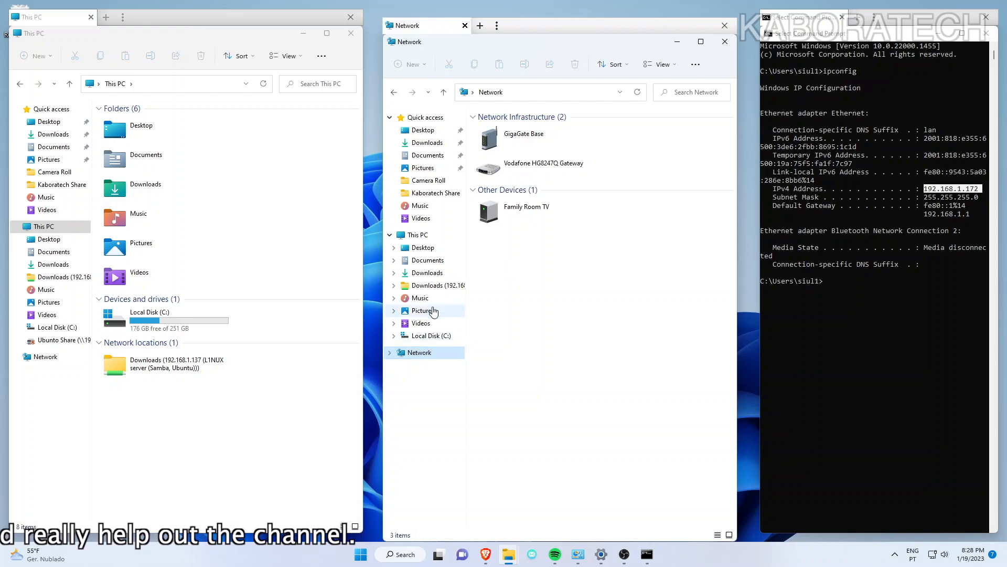
pyautogui.click(417, 235)
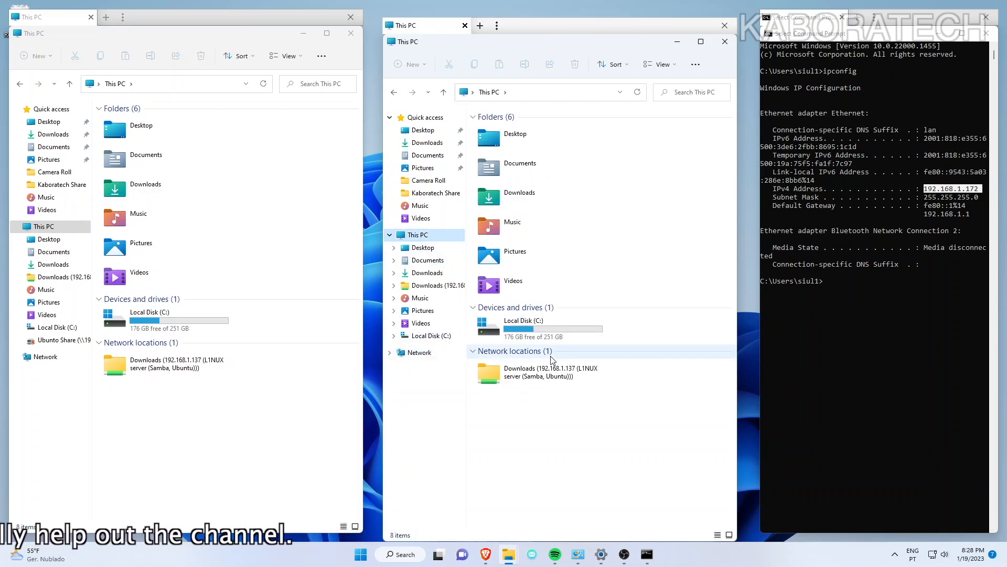
pyautogui.click(540, 372)
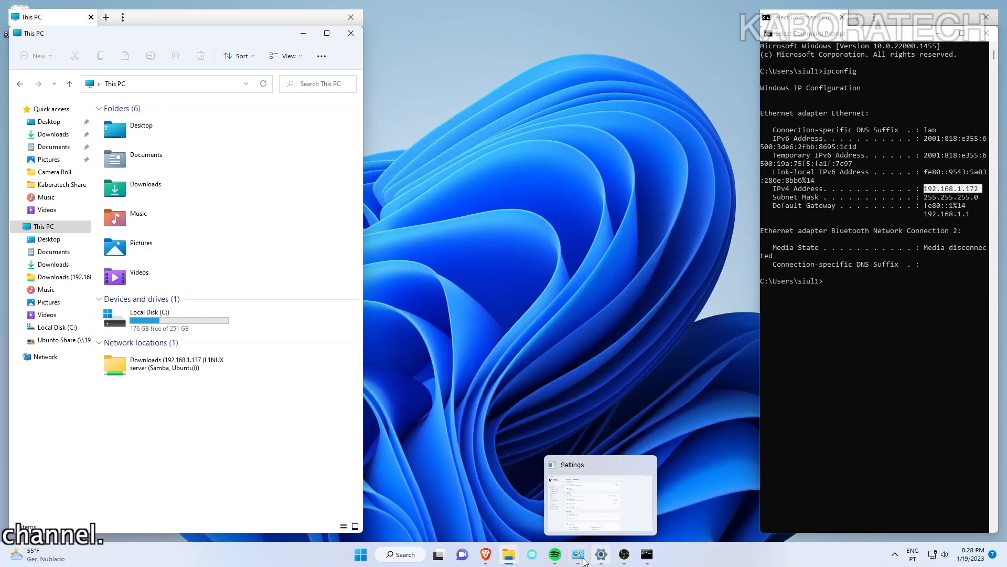
pyautogui.click(577, 554)
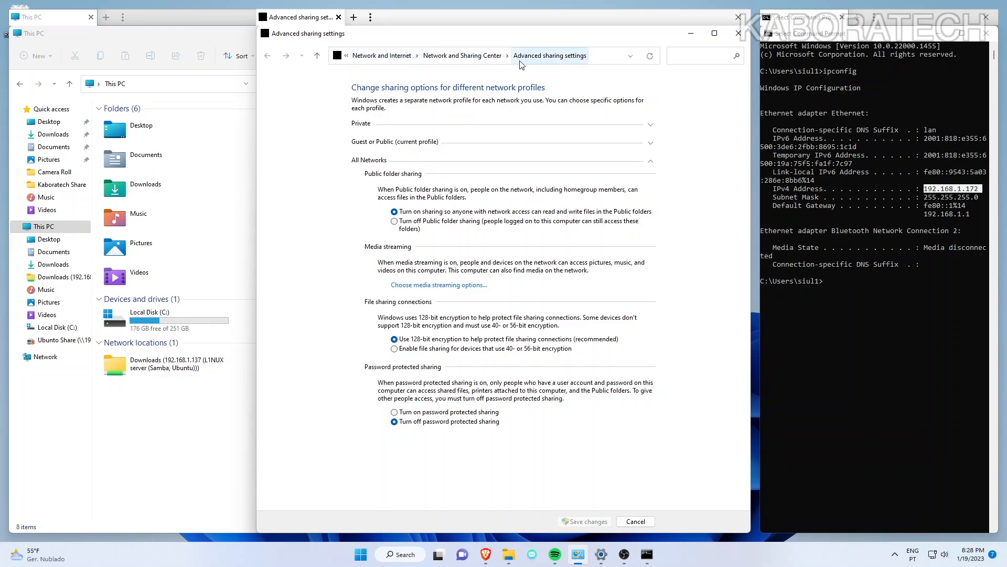
pyautogui.click(399, 554)
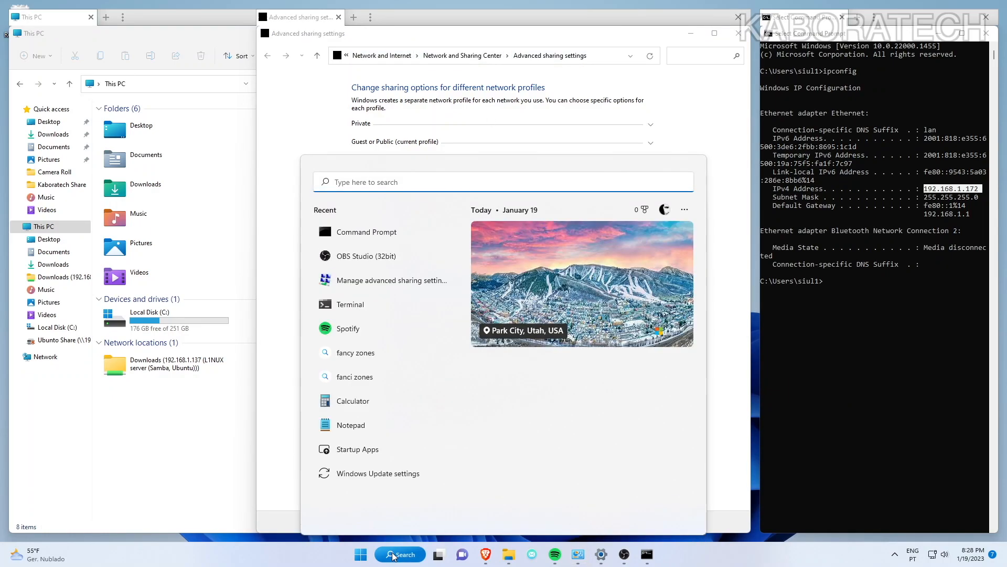
pyautogui.write('sha')
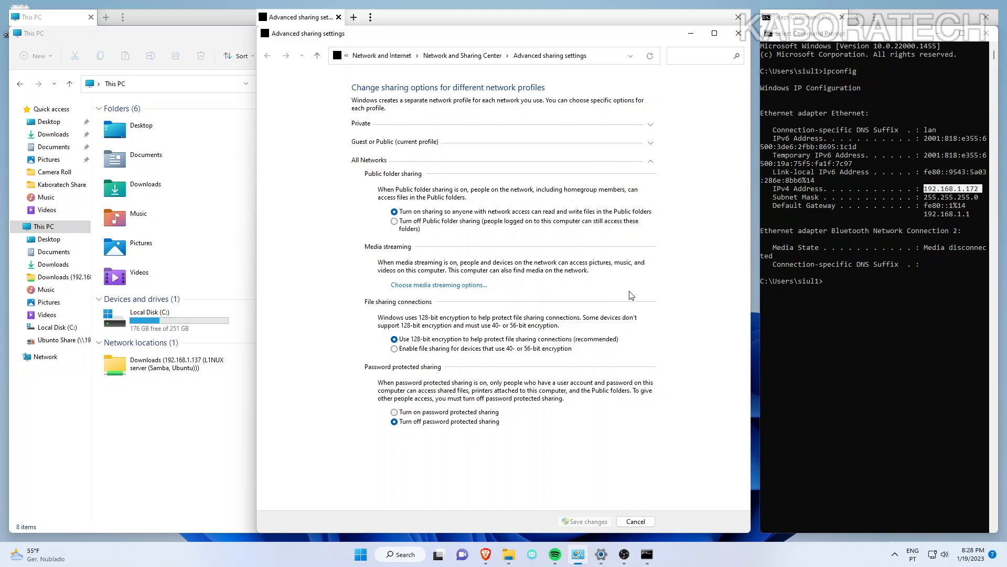
pyautogui.moveTo(706, 36)
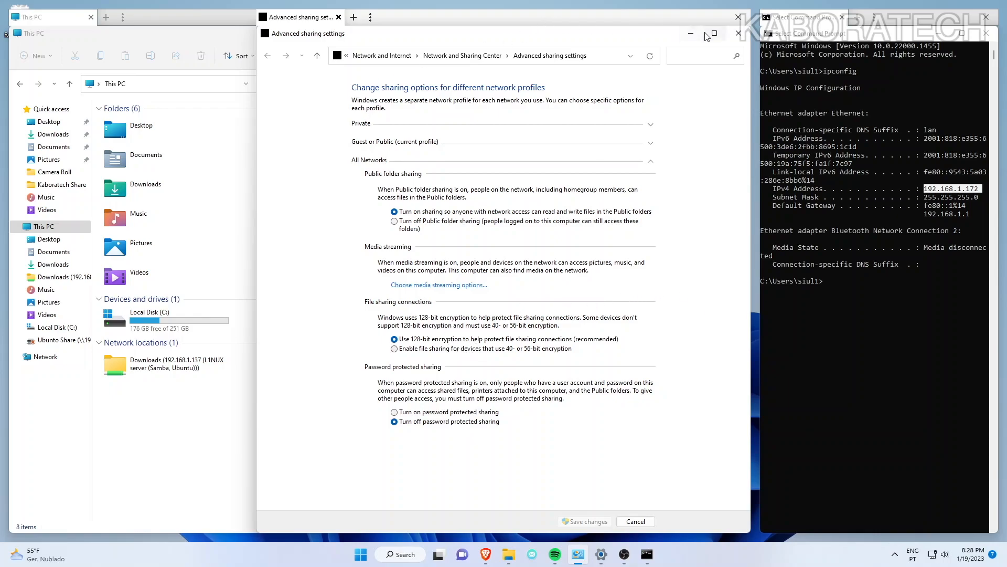
pyautogui.moveTo(690, 33)
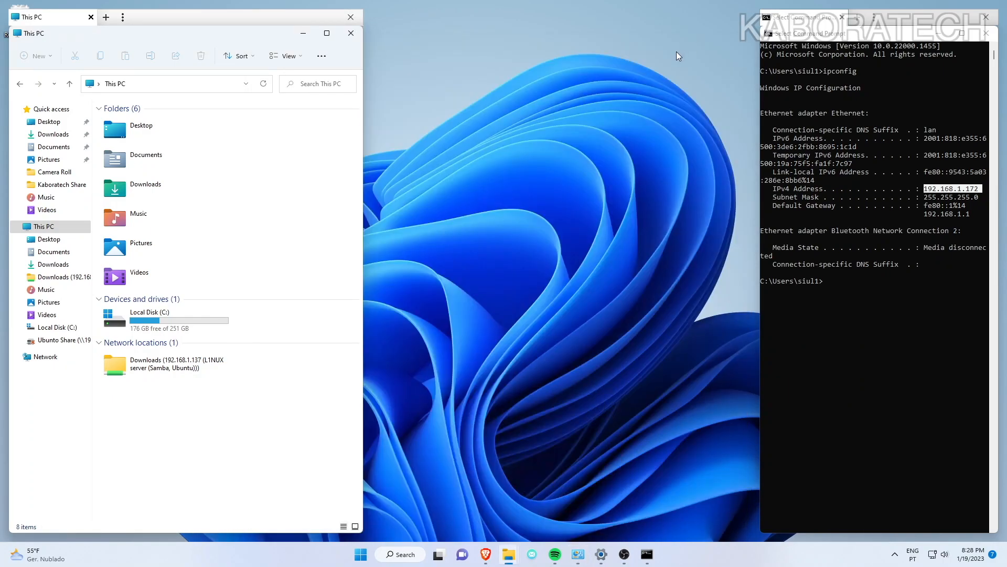
# - Open the Properties of the Kaboratech Share folder
pyautogui.click(59, 185)
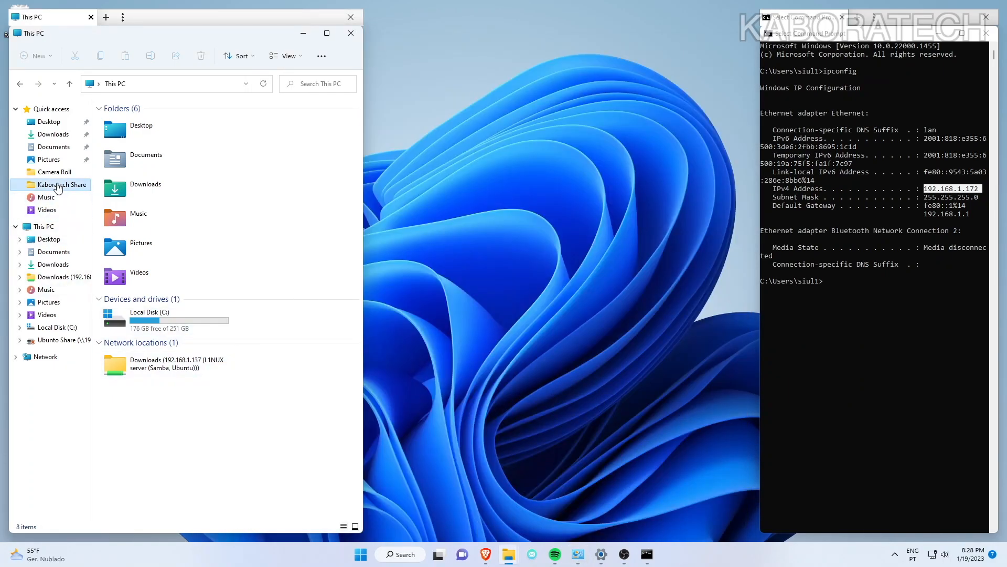
pyautogui.click(62, 185)
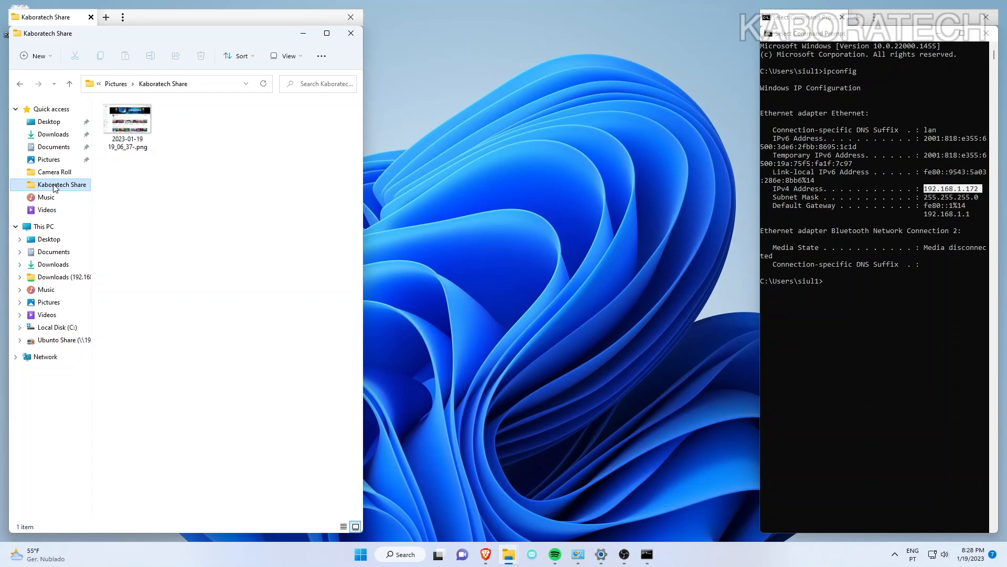
pyautogui.rightClick(62, 184)
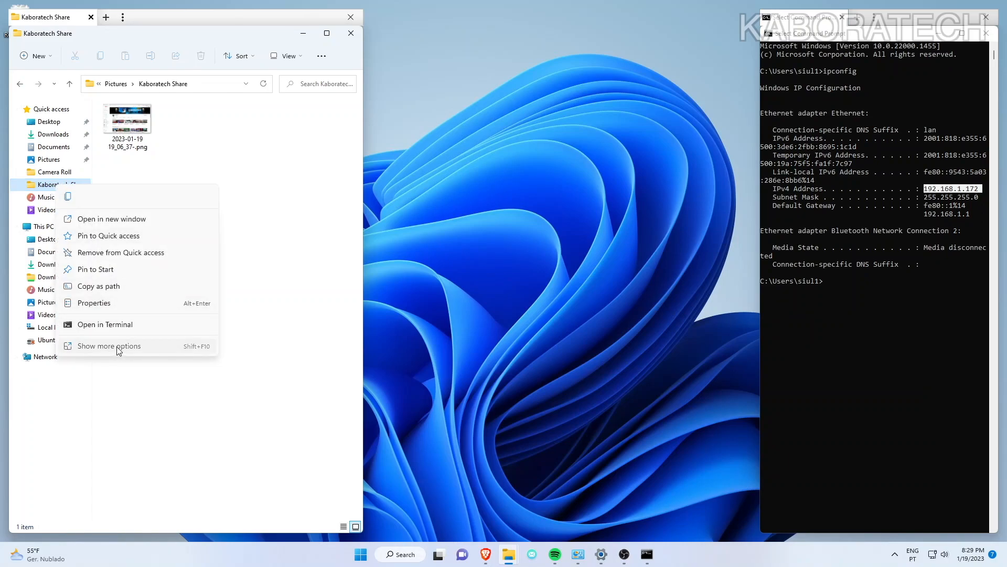
pyautogui.click(108, 346)
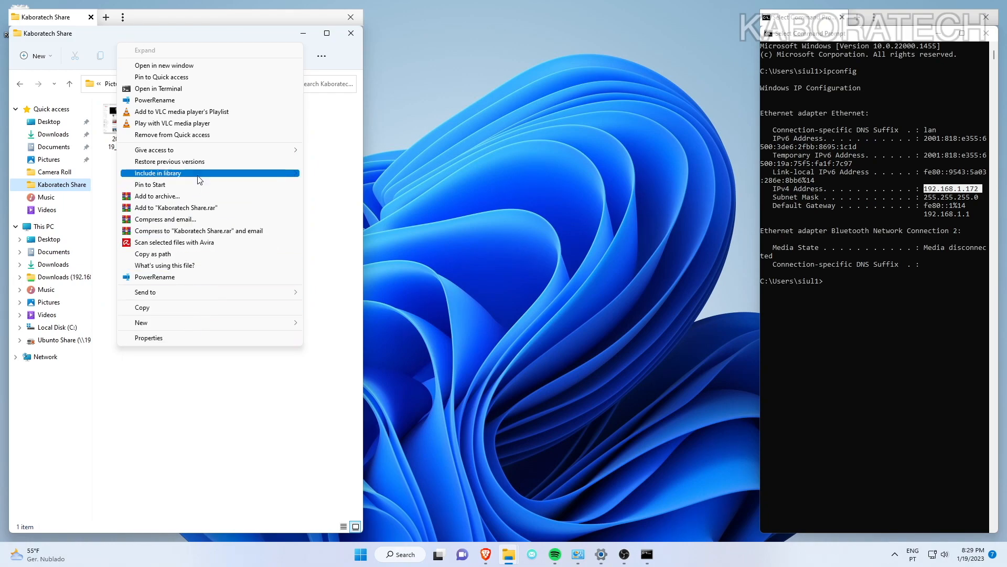
pyautogui.click(148, 337)
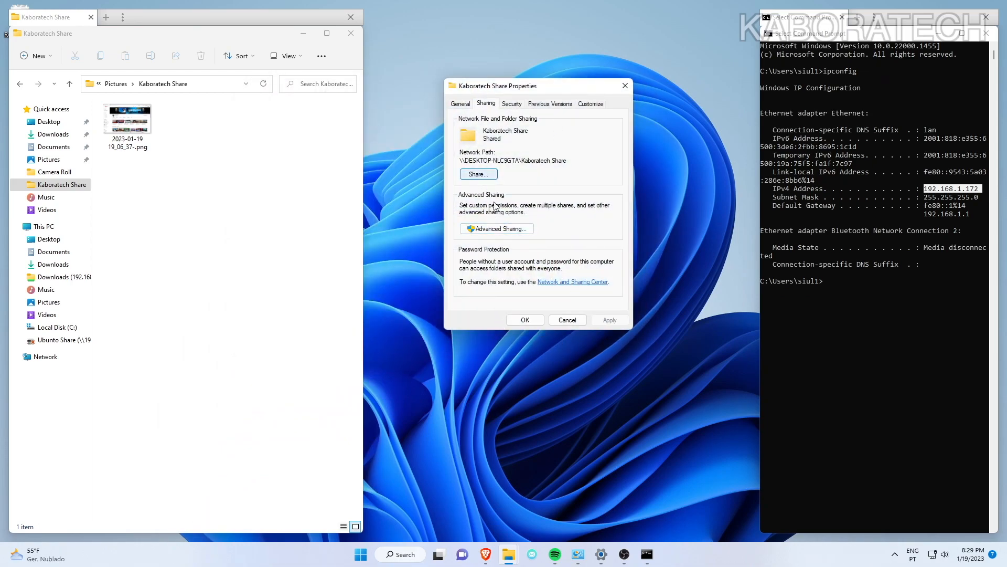
# - Verify Everyone has Full Control in Advanced Sharing permissions, then cancel and close Properties
pyautogui.click(496, 228)
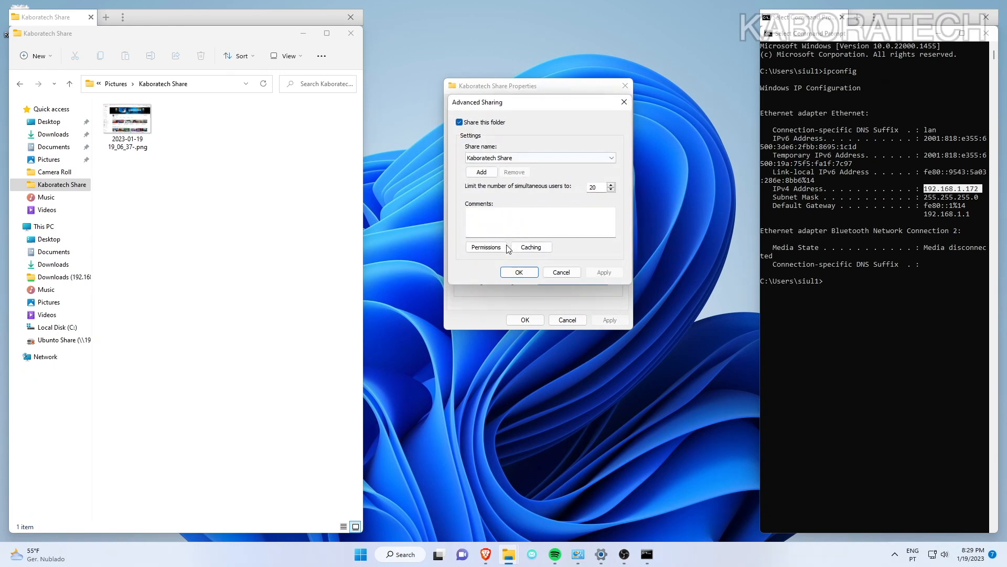
pyautogui.click(485, 246)
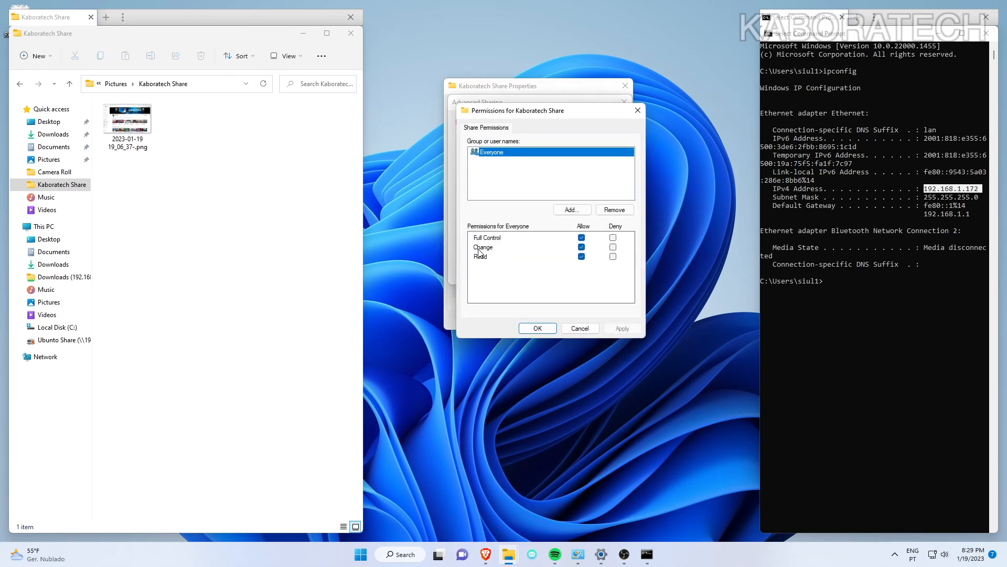
pyautogui.click(582, 257)
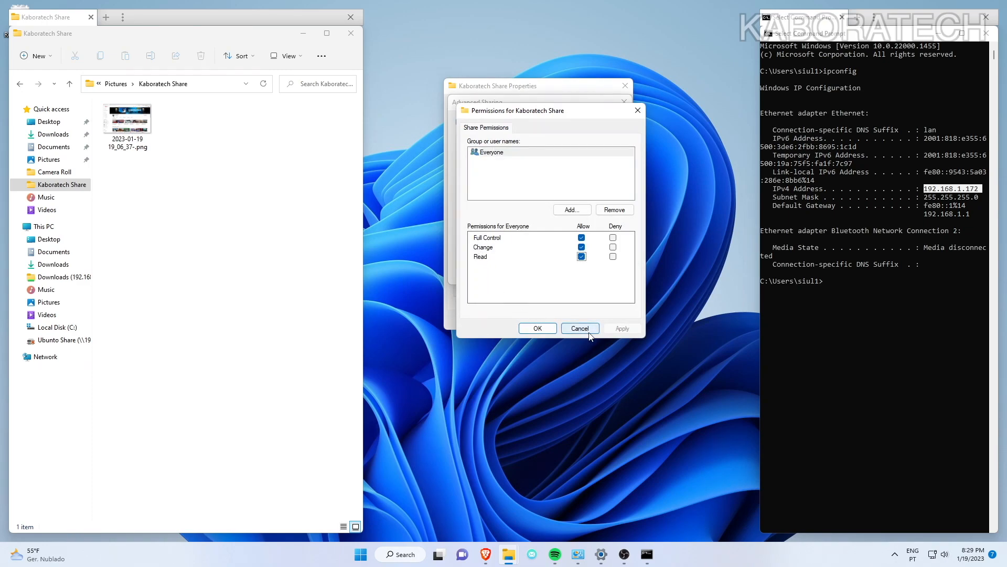
pyautogui.click(579, 328)
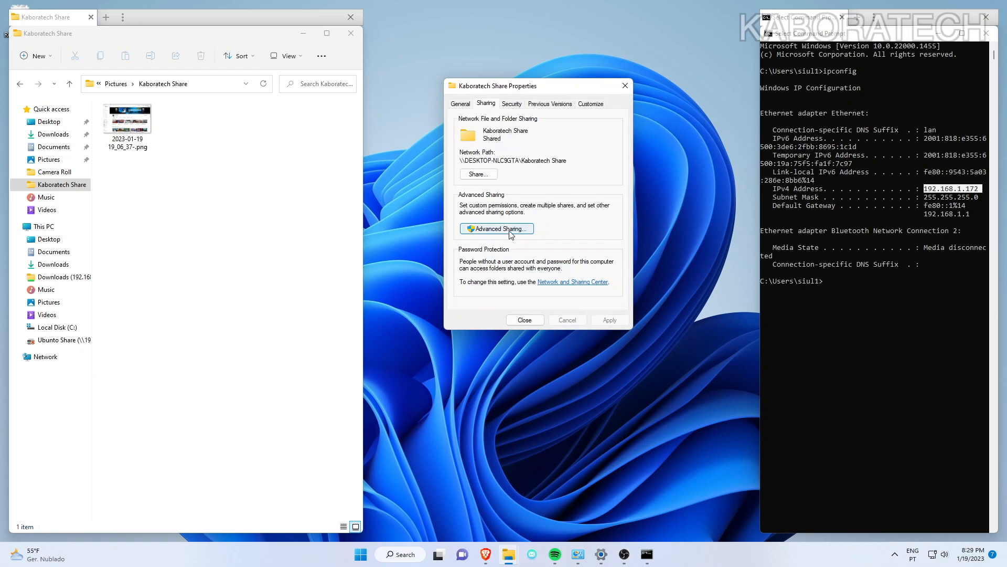
pyautogui.moveTo(509, 233)
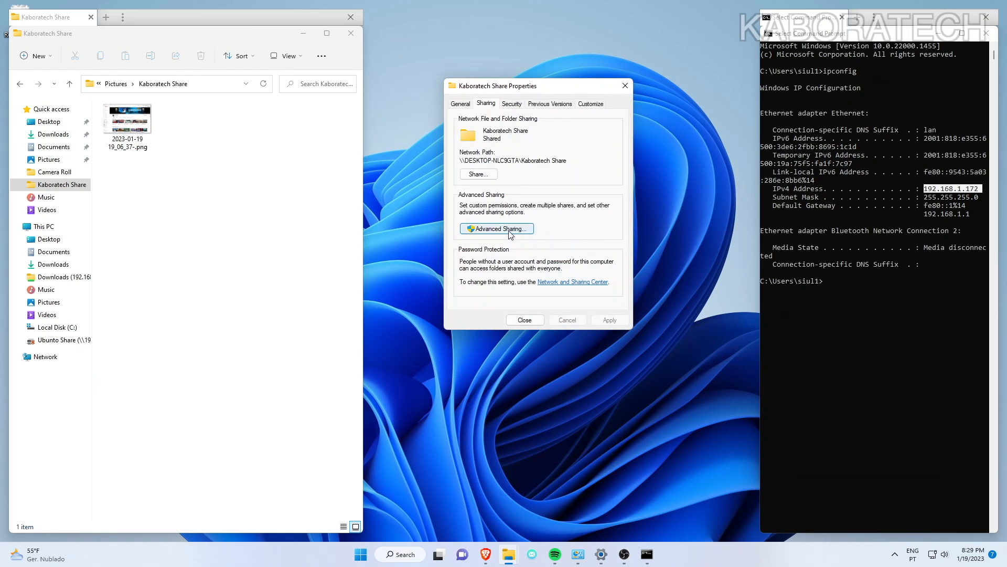
pyautogui.click(524, 319)
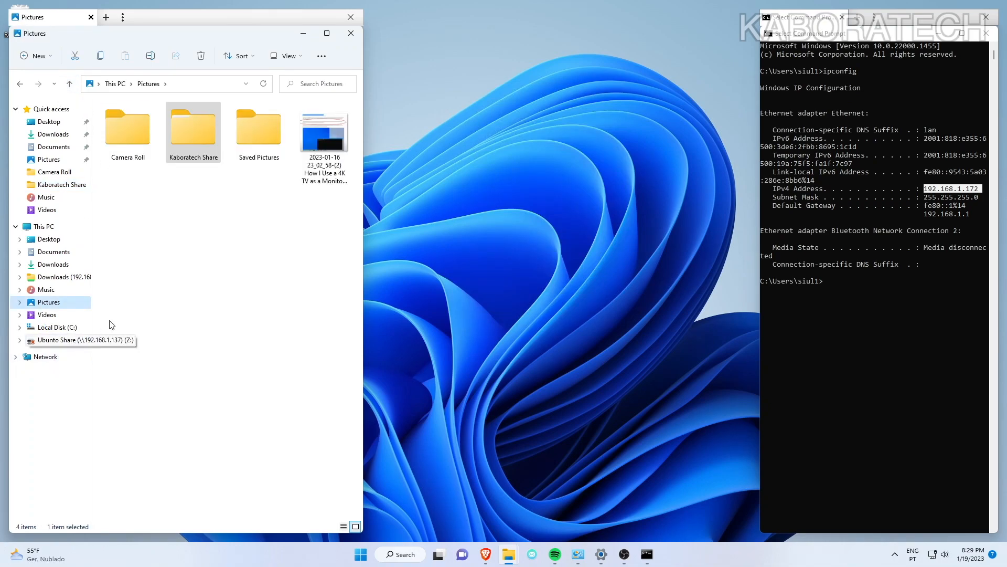
# - Open the Downloads (192.168.1.137) share and its Test folder with the two wallpaper JPGs
pyautogui.click(42, 226)
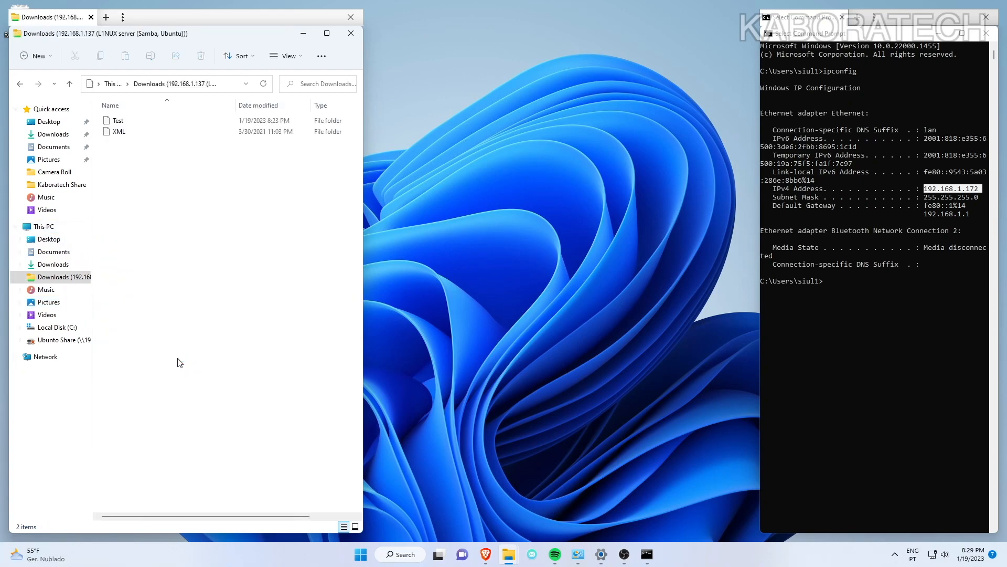
pyautogui.click(118, 120)
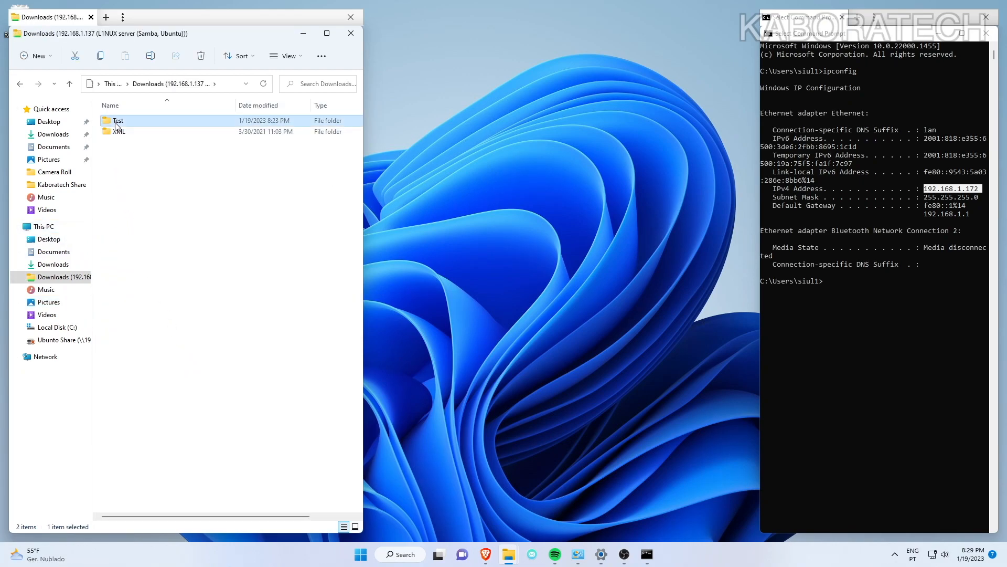
pyautogui.doubleClick(118, 121)
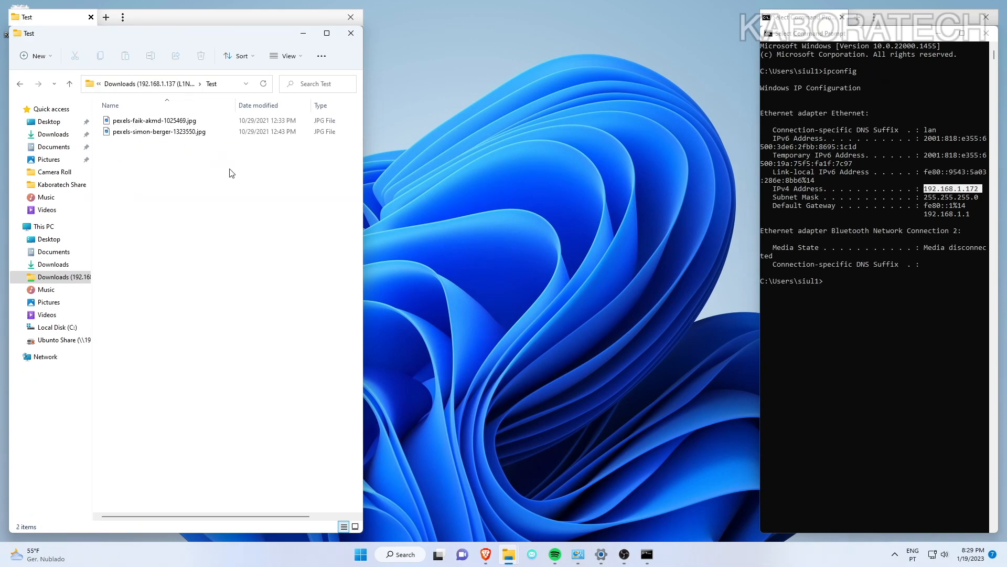
pyautogui.moveTo(584, 311)
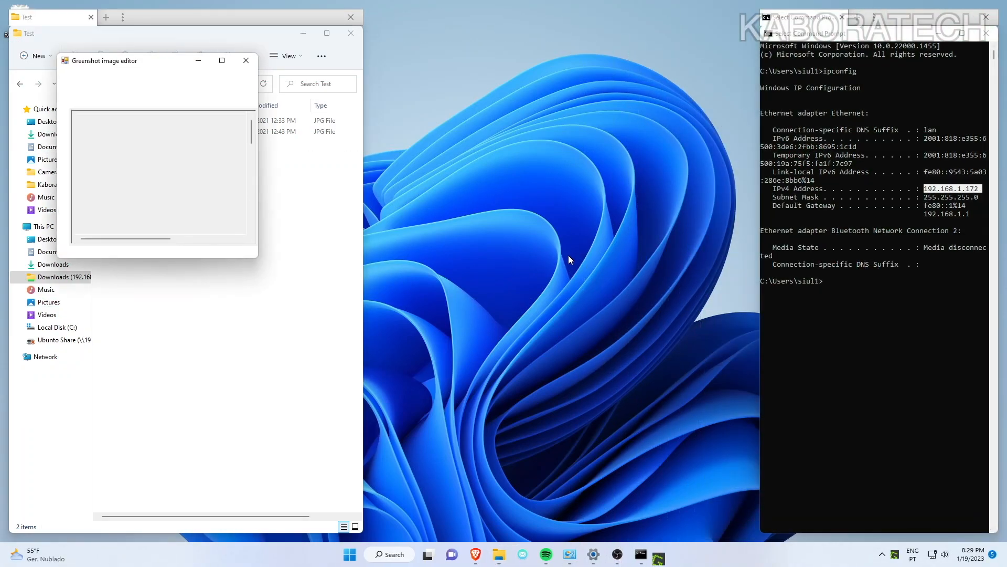
# - Save the Greenshot capture to the Desktop via File > Save as and close the editor
pyautogui.click(69, 74)
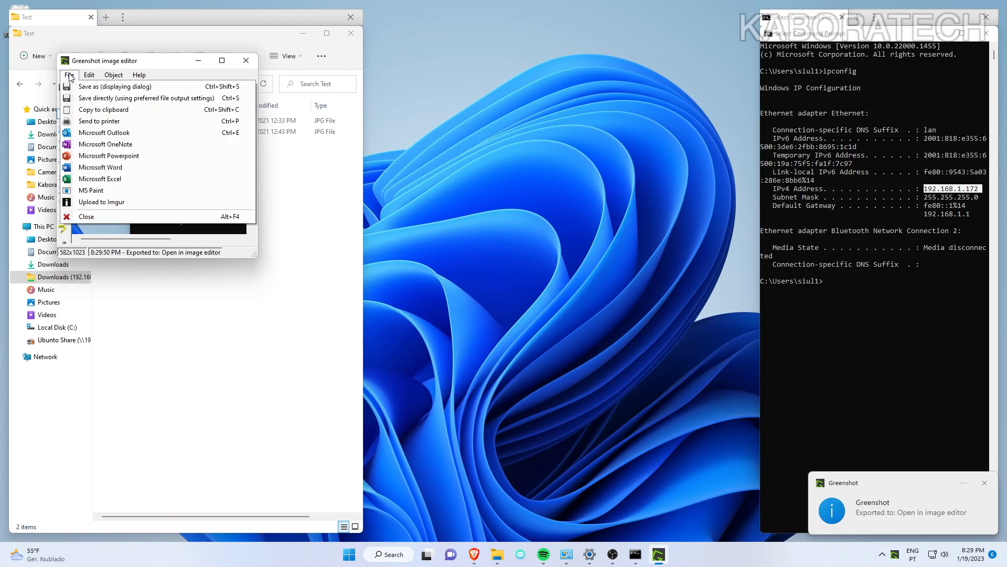
pyautogui.click(116, 86)
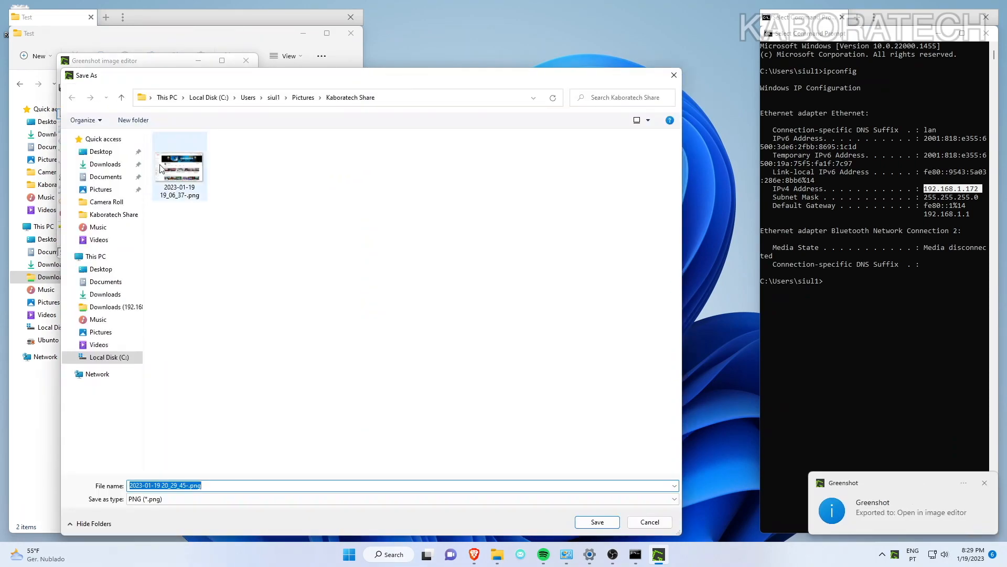
pyautogui.click(100, 151)
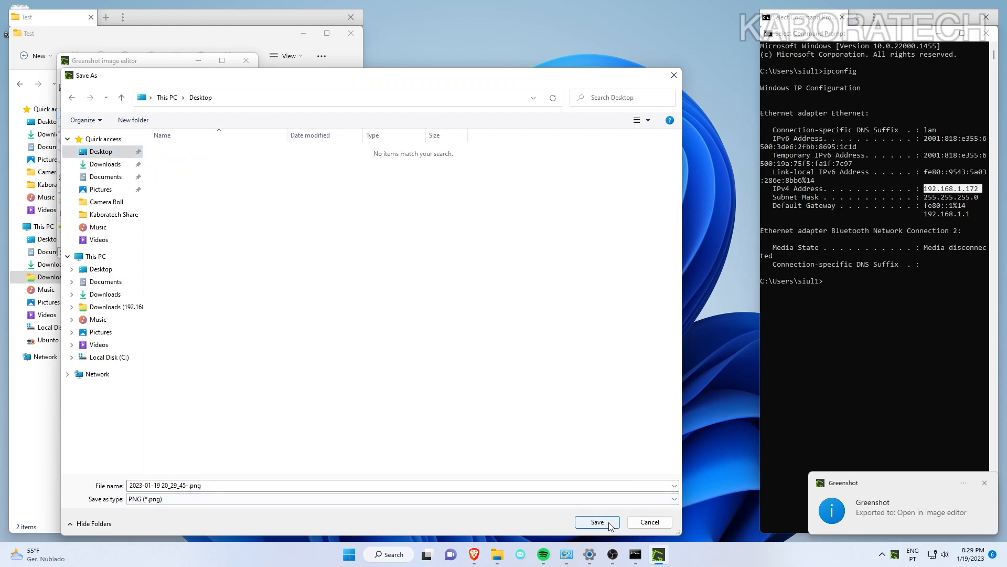
pyautogui.click(595, 521)
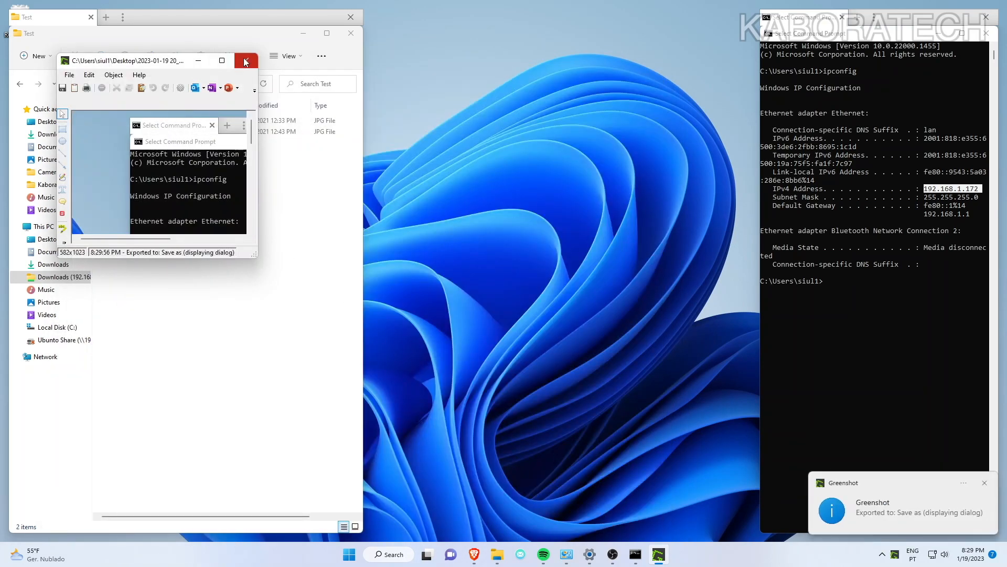
pyautogui.click(246, 60)
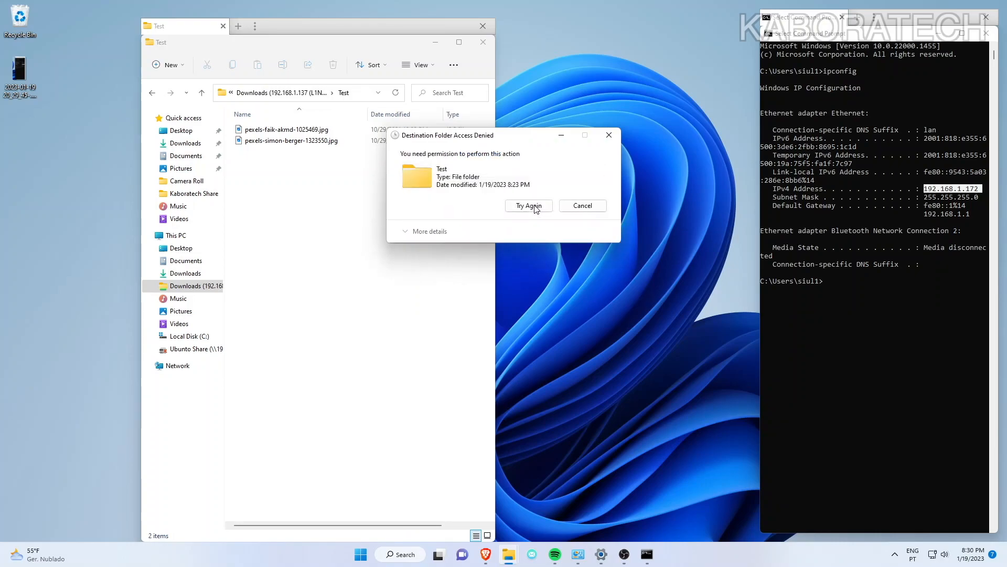
pyautogui.moveTo(405, 242)
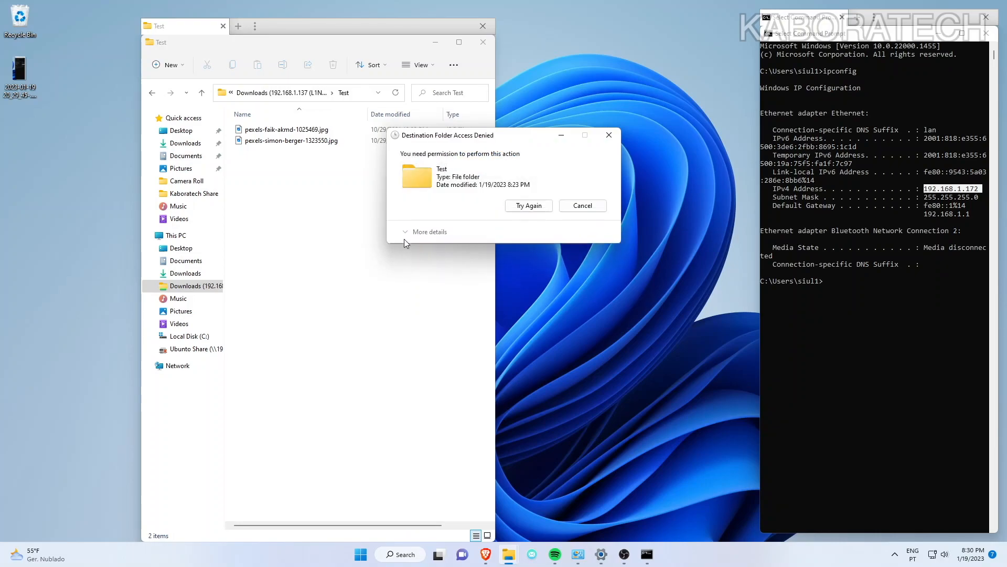
# - Retry the copy after Destination Folder Access Denied, then cancel it
pyautogui.click(528, 206)
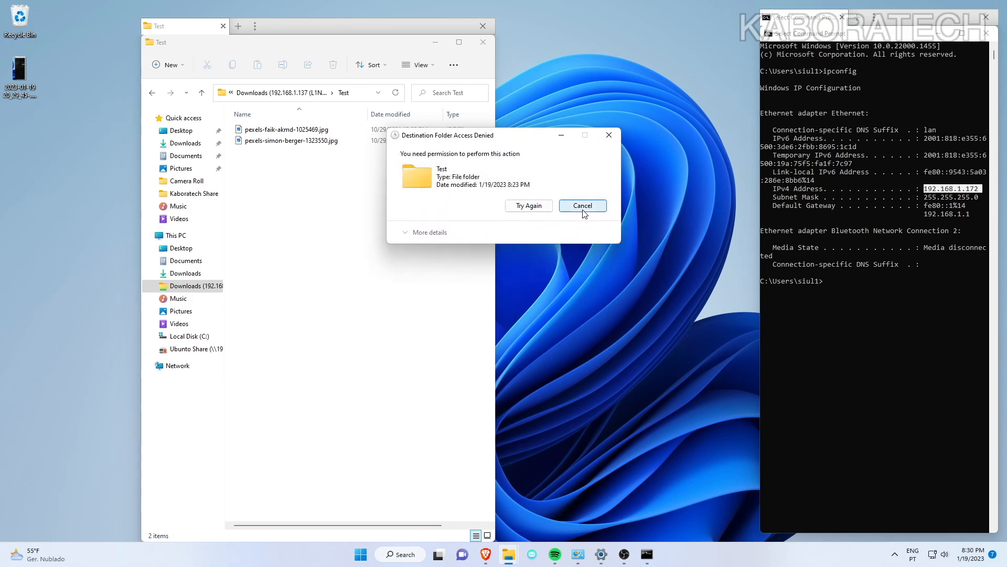
pyautogui.click(581, 205)
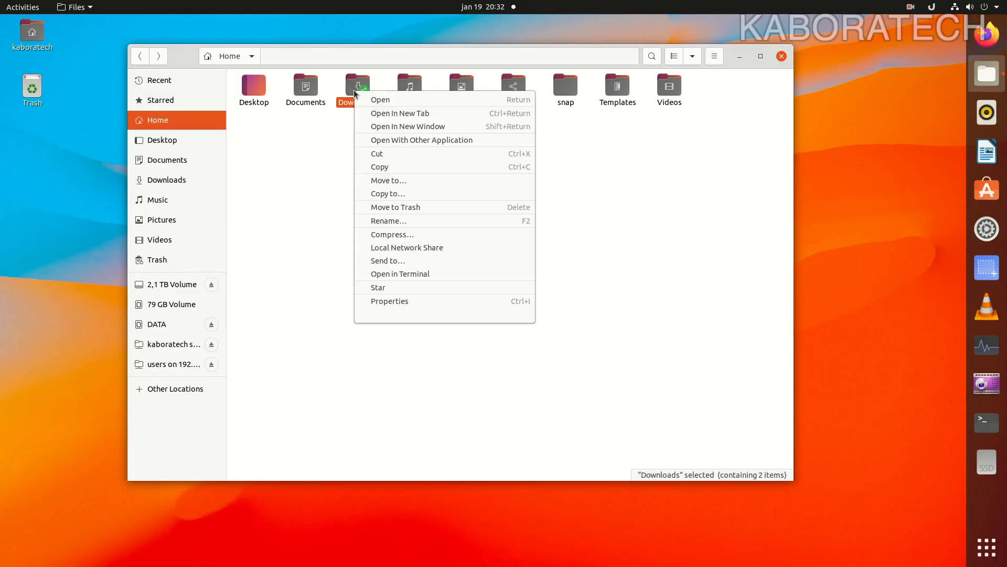
# - Give Others read-write and create-delete access on Downloads' enclosed files, then view Local Network Share
pyautogui.click(389, 301)
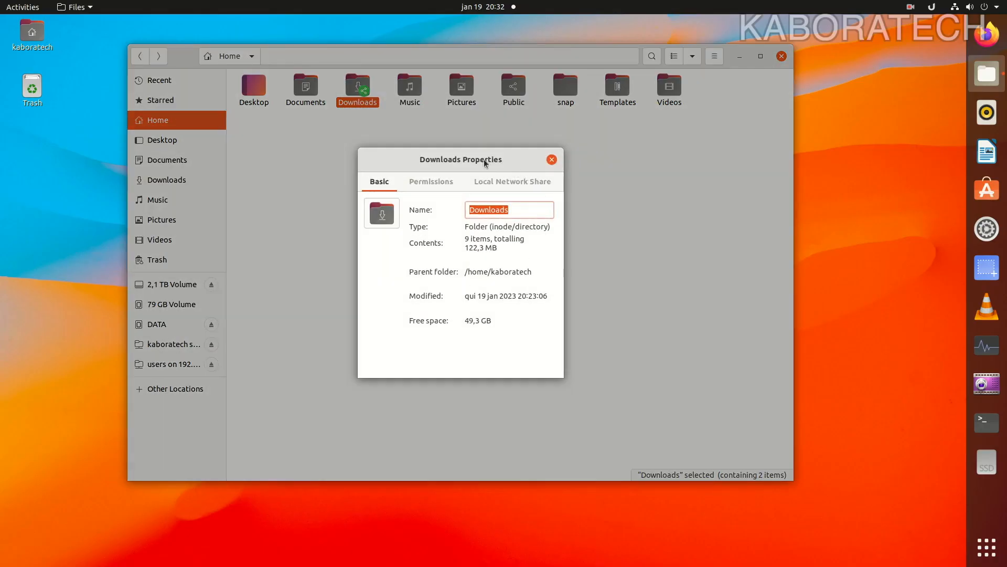
pyautogui.click(446, 359)
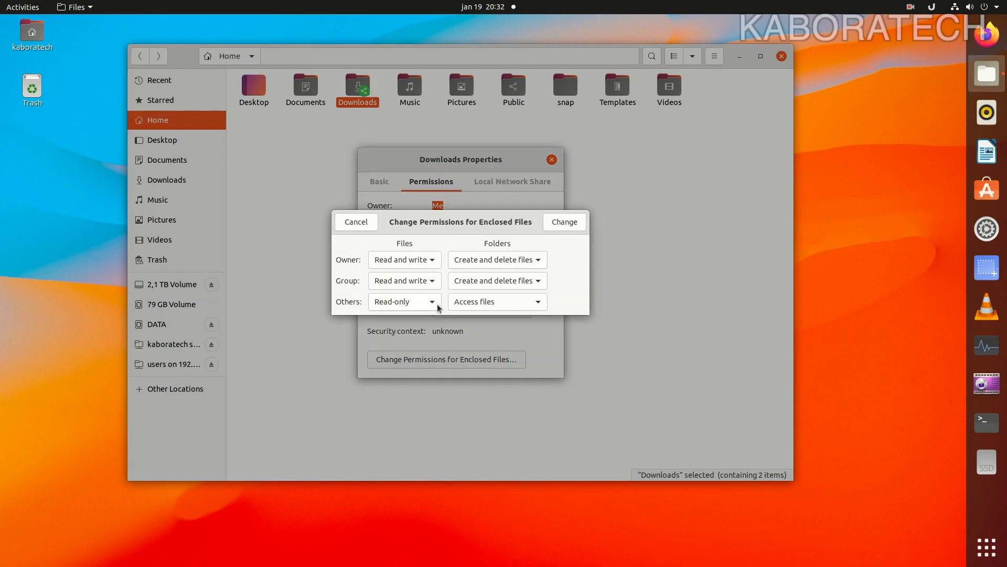
pyautogui.click(404, 302)
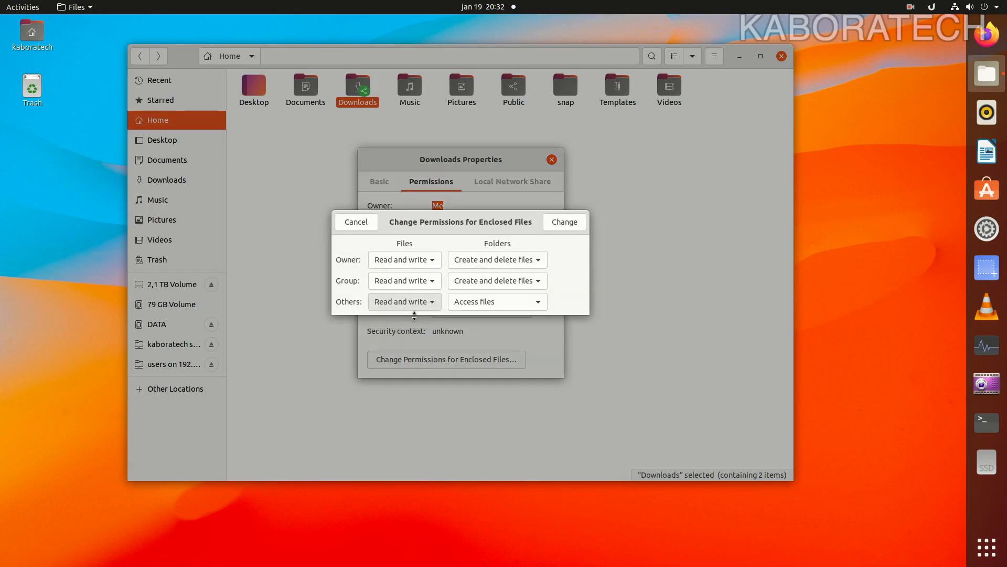
pyautogui.click(496, 260)
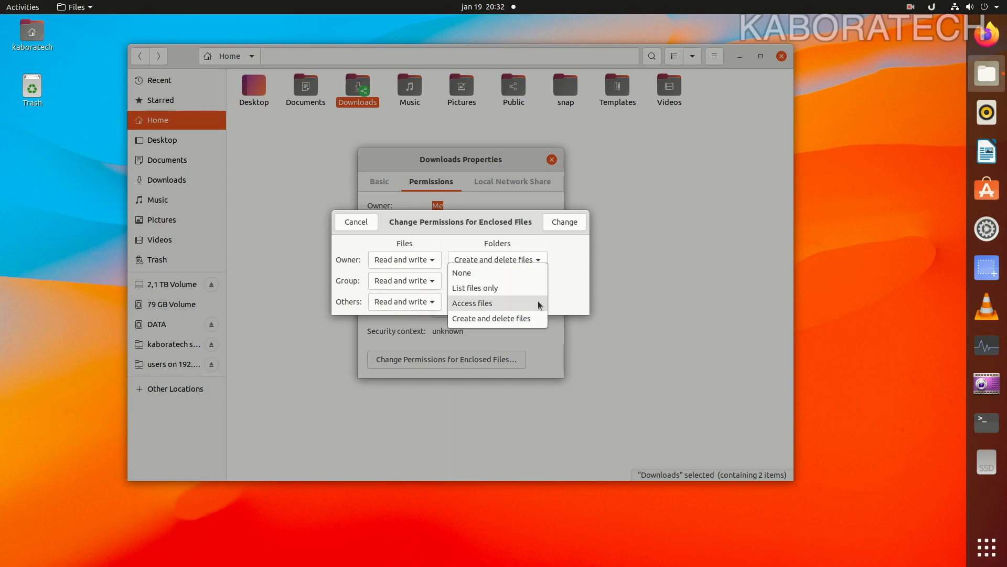
pyautogui.click(492, 318)
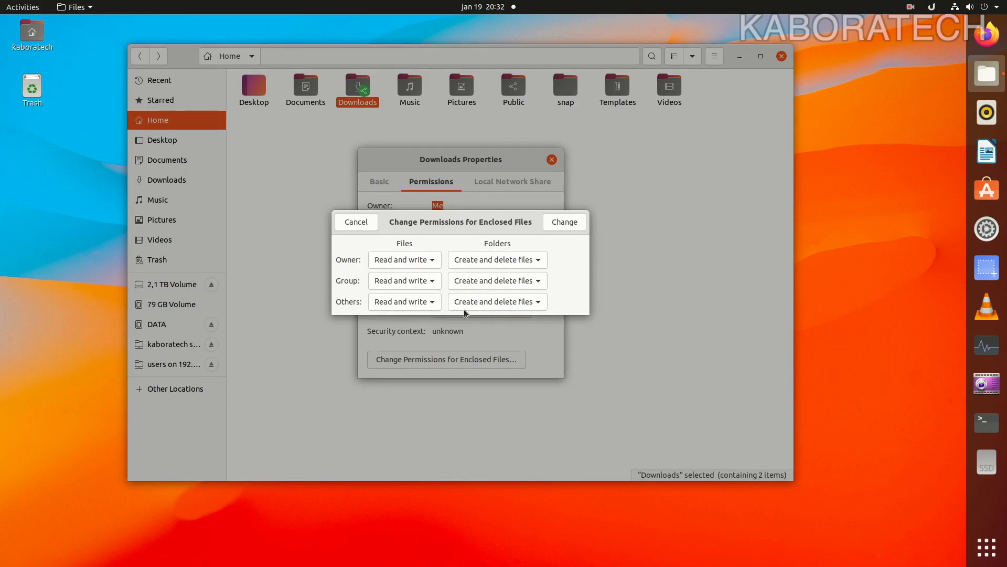
pyautogui.click(563, 222)
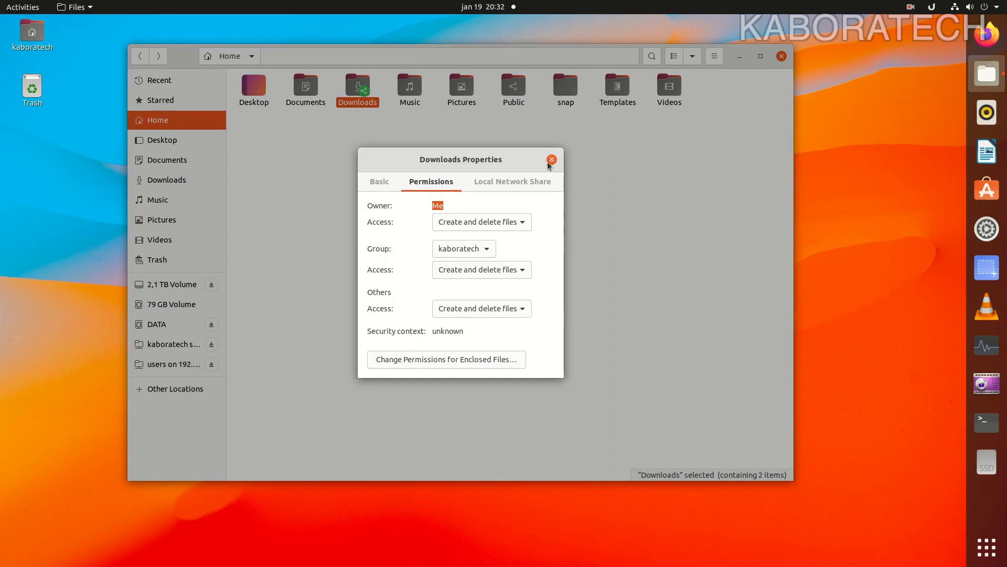
pyautogui.click(512, 181)
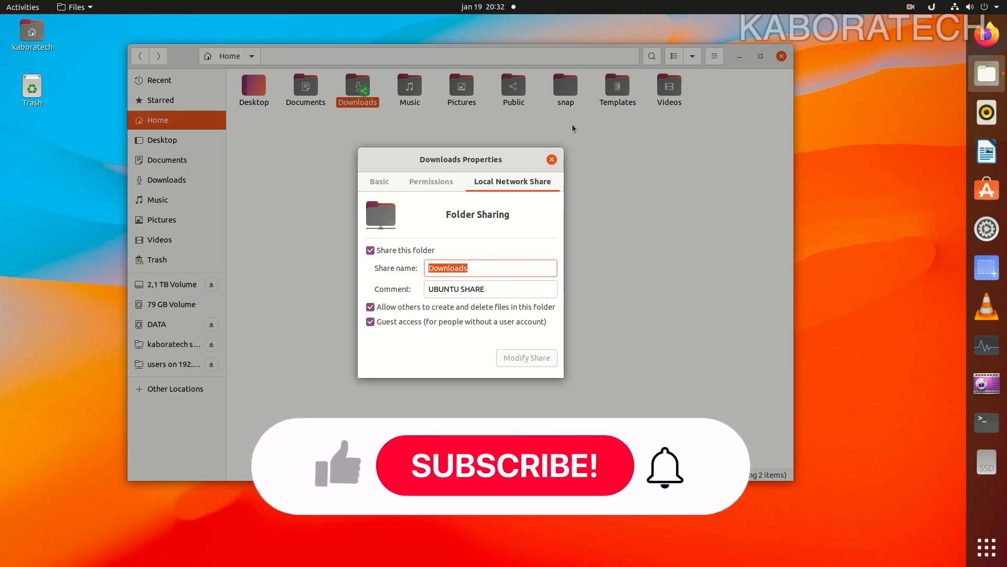
# - Close the Downloads Properties dialog and the Files window
pyautogui.click(550, 159)
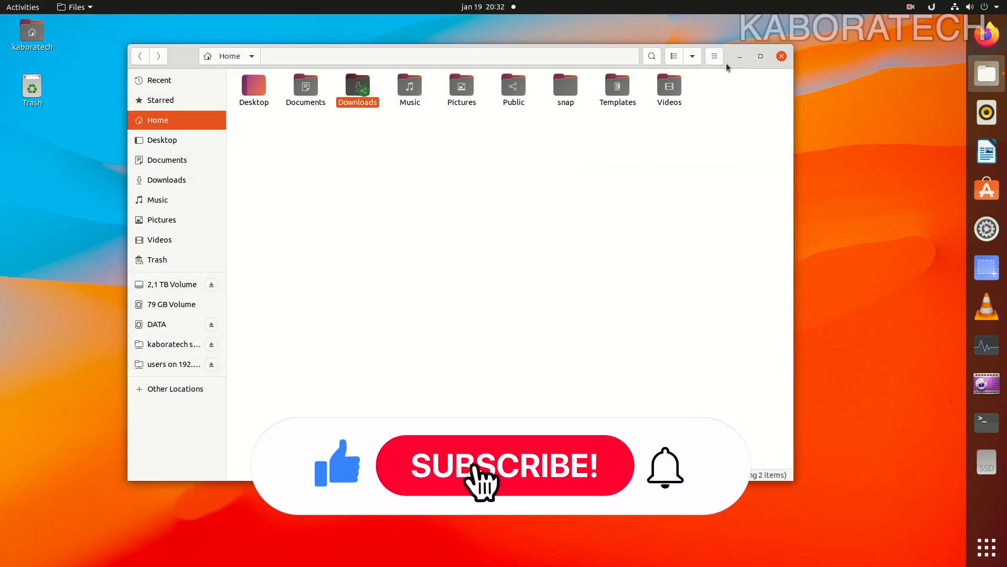
pyautogui.click(781, 56)
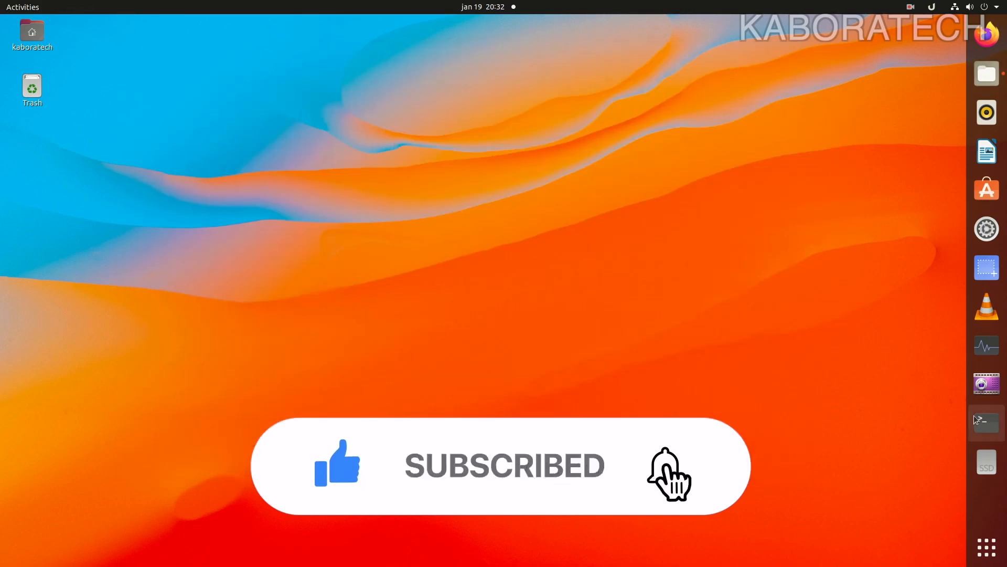